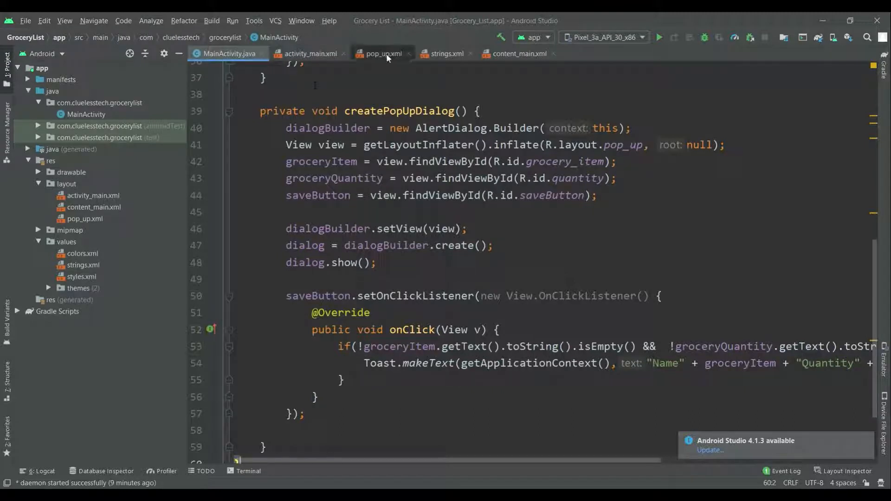
# Review pop_up.xml and activity_main.xml, then return to MainActivity before adding DatabaseHandler.
pyautogui.click(381, 54)
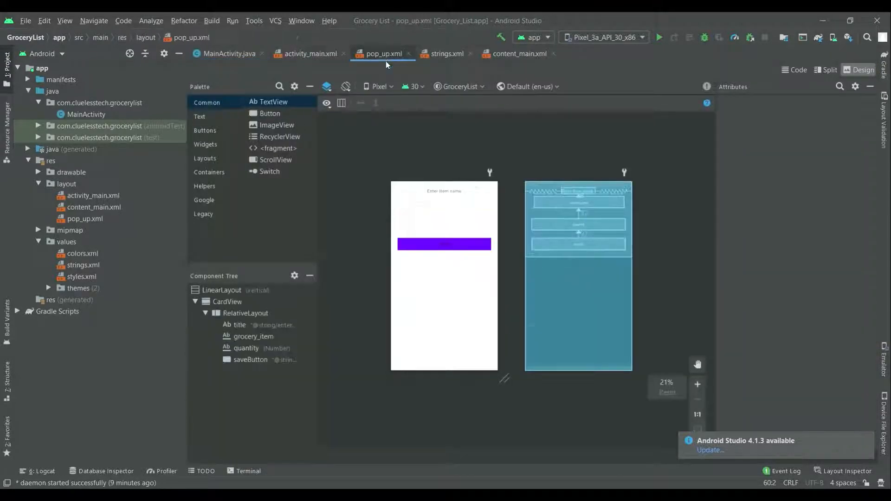
pyautogui.click(305, 54)
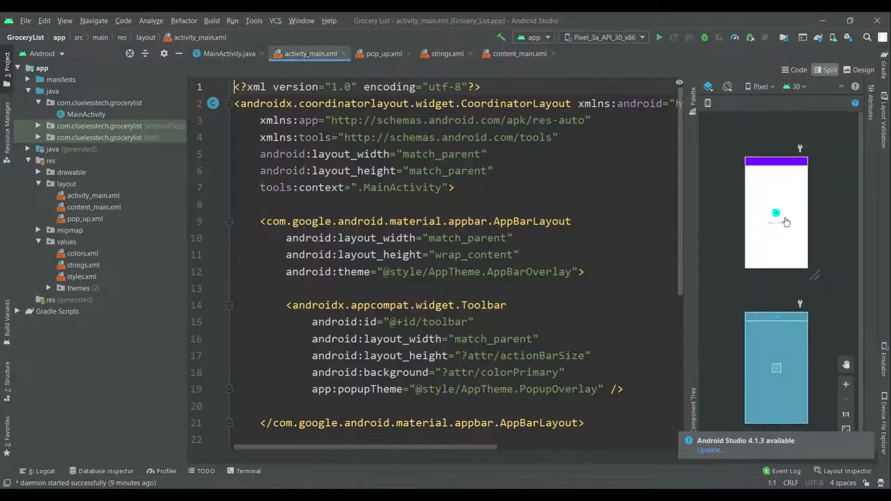
pyautogui.click(229, 54)
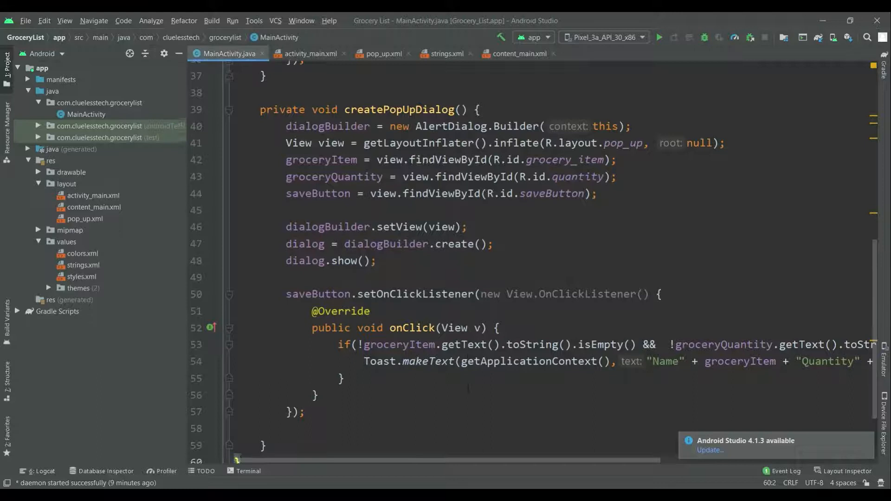
pyautogui.scroll(-3)
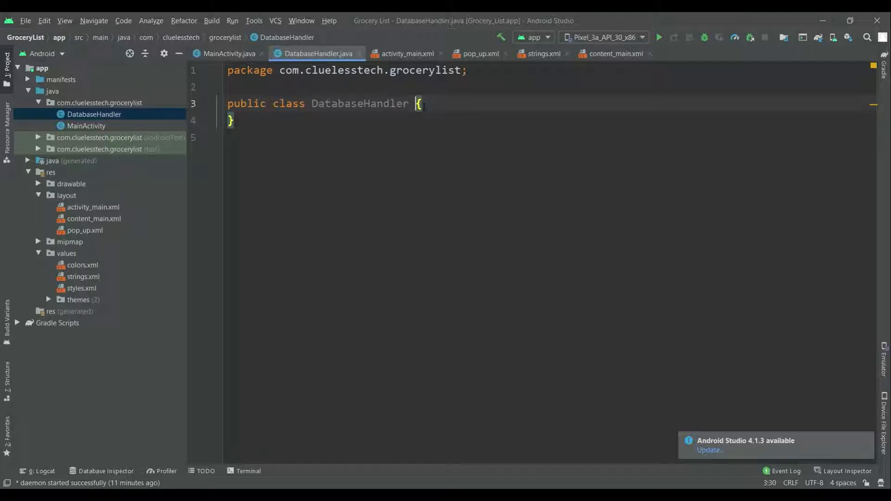
# Make DatabaseHandler extend SQLiteOpenHelper by typing 'extends SQLiteOpenHelper'.
pyautogui.write('extends')
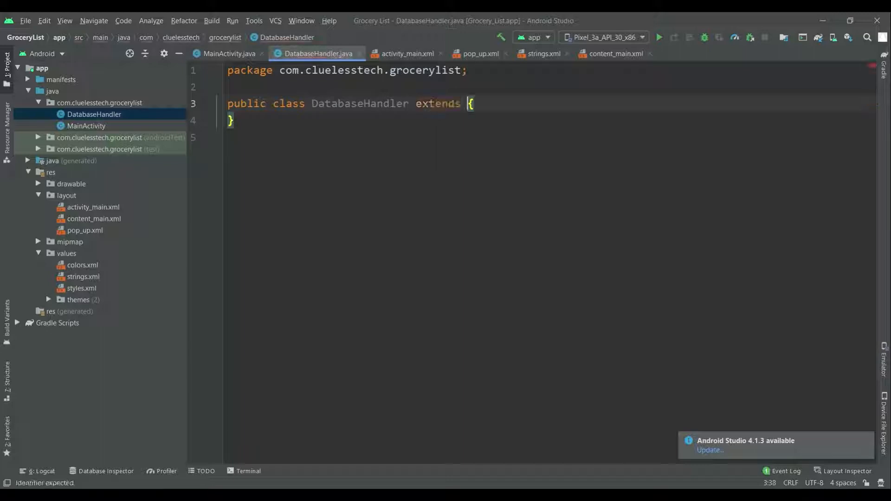
pyautogui.write('SQL')
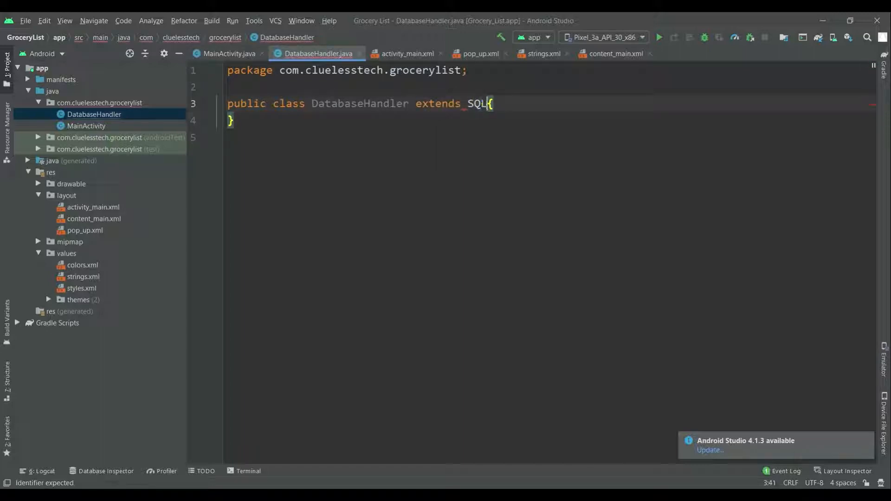
pyautogui.write('iteop')
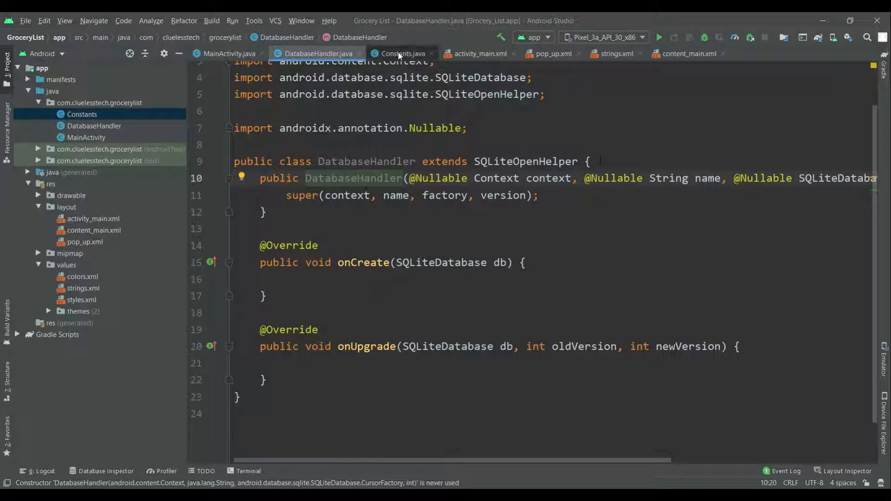
# In Constants.java, declare public static final int DB_VERSION = 1.
pyautogui.click(401, 54)
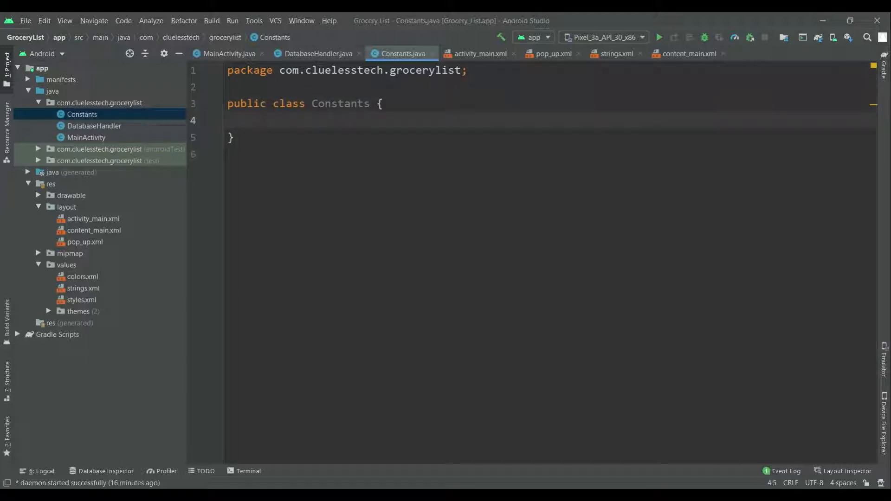
pyautogui.write('public')
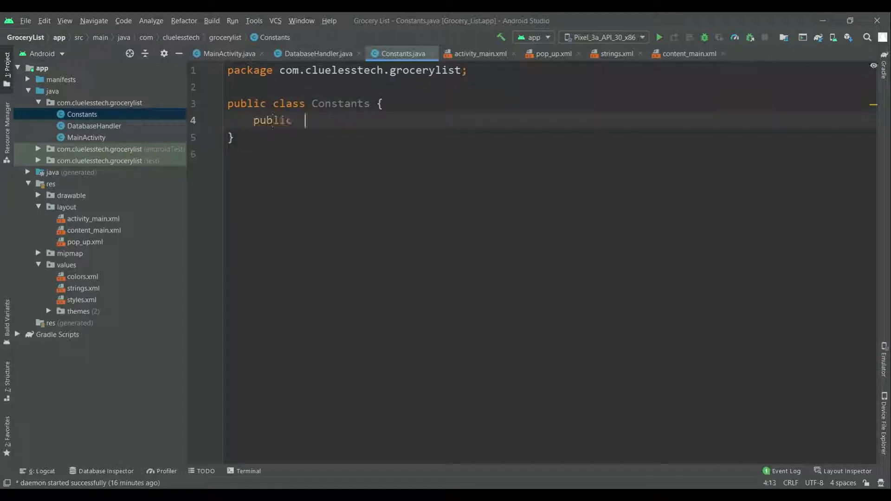
pyautogui.write('static final')
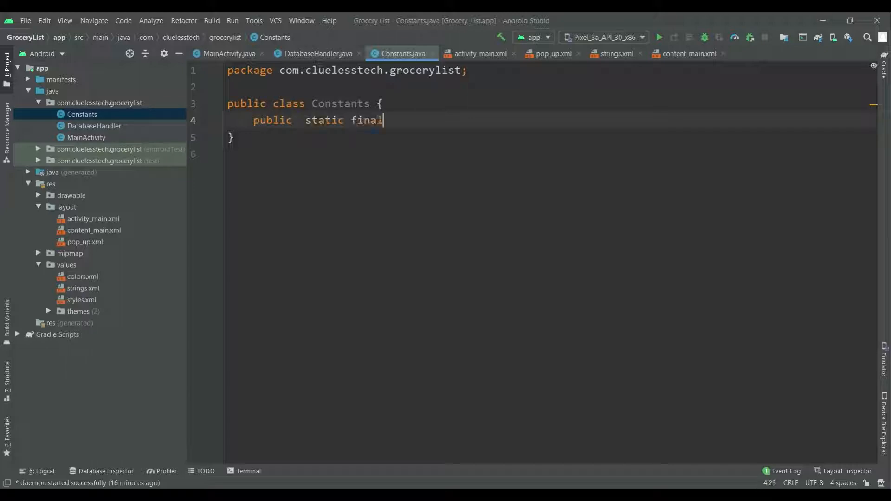
pyautogui.write('int')
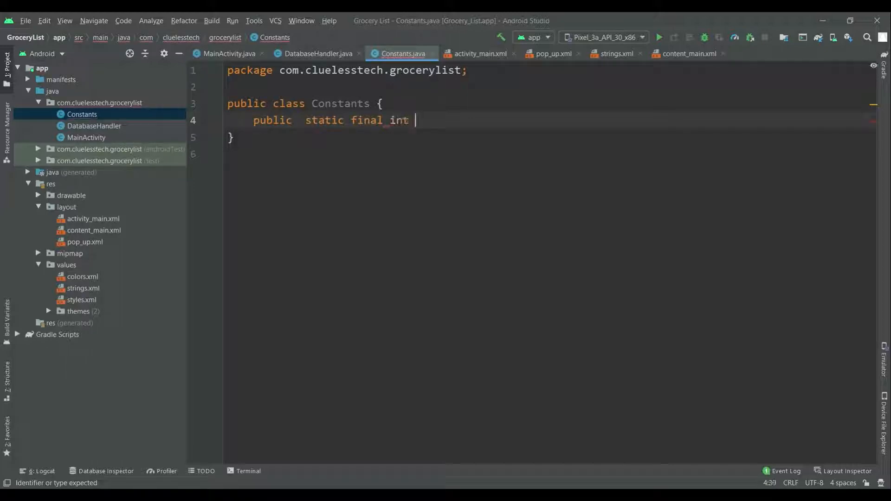
pyautogui.write('DB_VER')
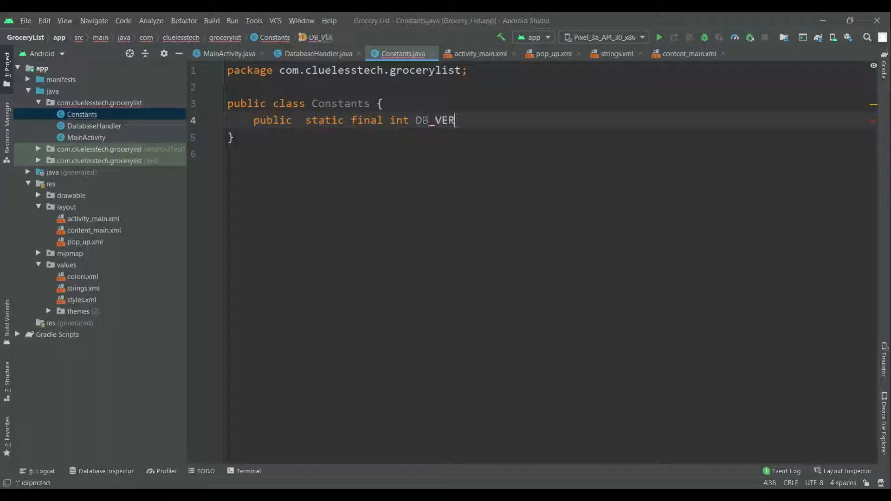
pyautogui.write('SION')
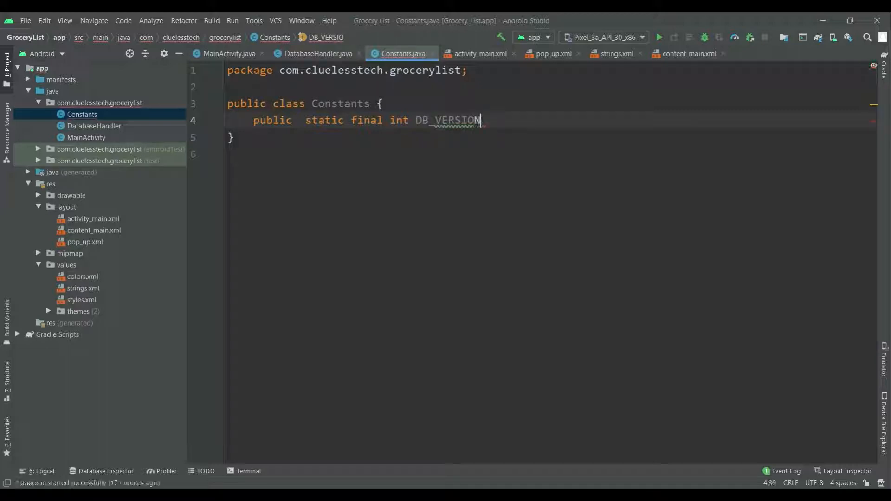
pyautogui.write('=1')
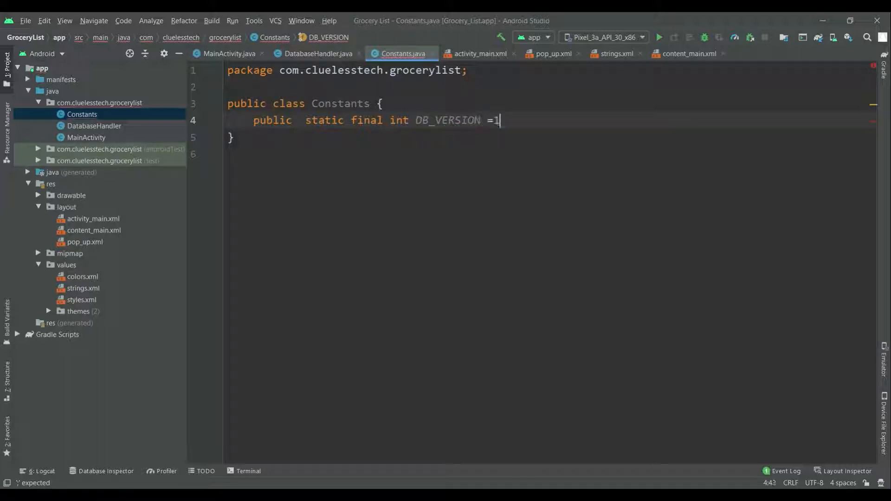
pyautogui.write(';')
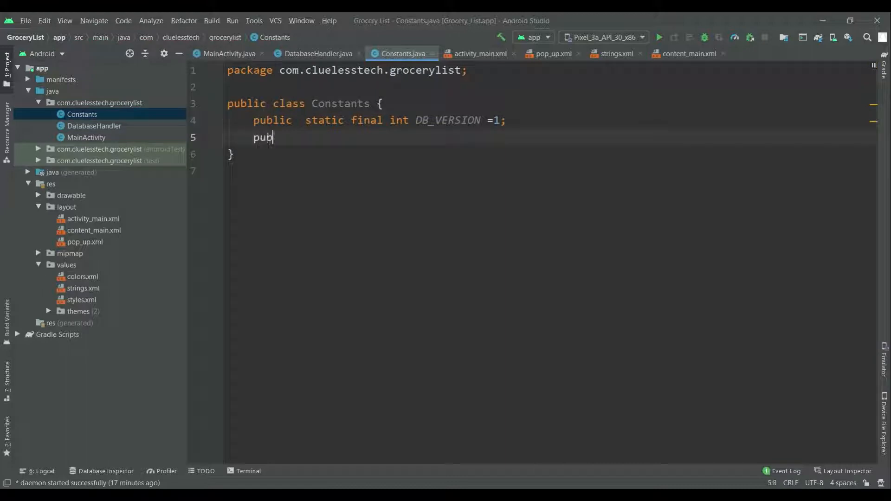
# Declare public static final String DB_NAME = "groceryListDB".
pyautogui.write('lic  static')
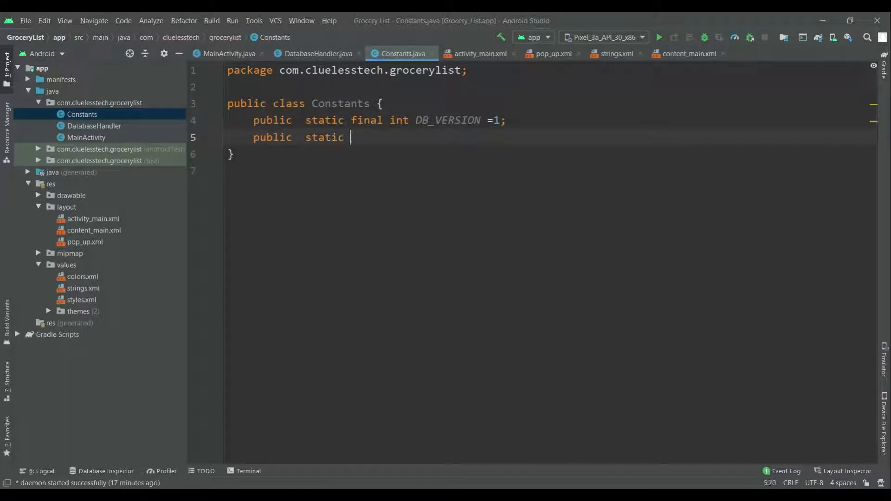
pyautogui.write('fina; String')
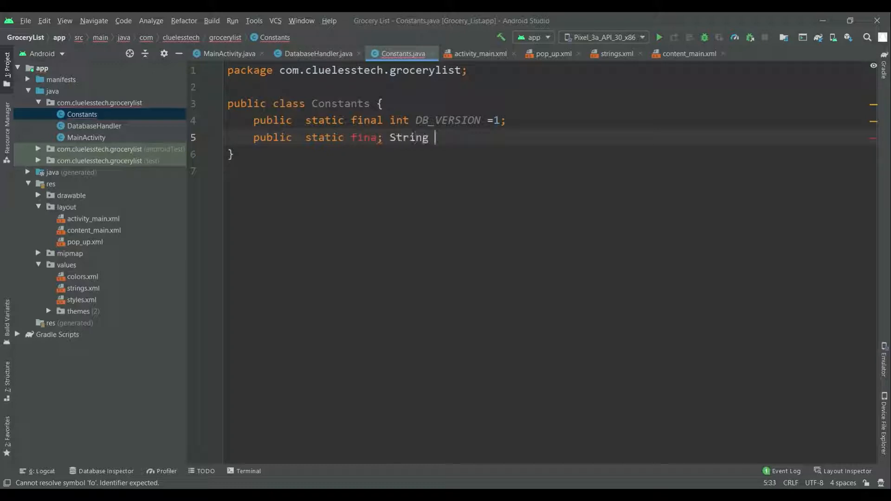
pyautogui.write('DB_NAME =')
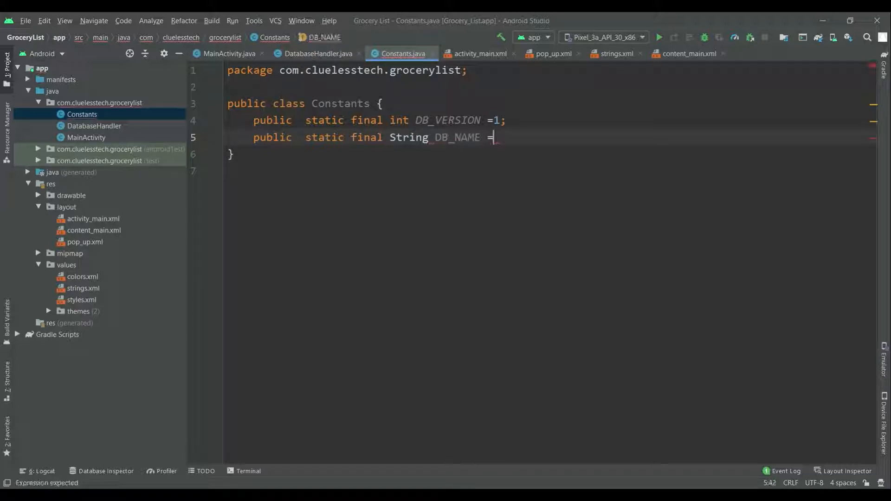
pyautogui.write('"g')
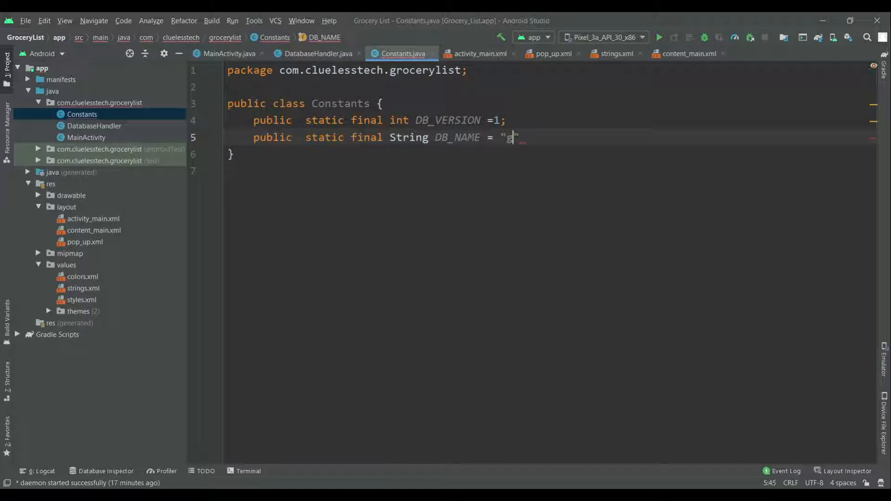
pyautogui.write('rocery')
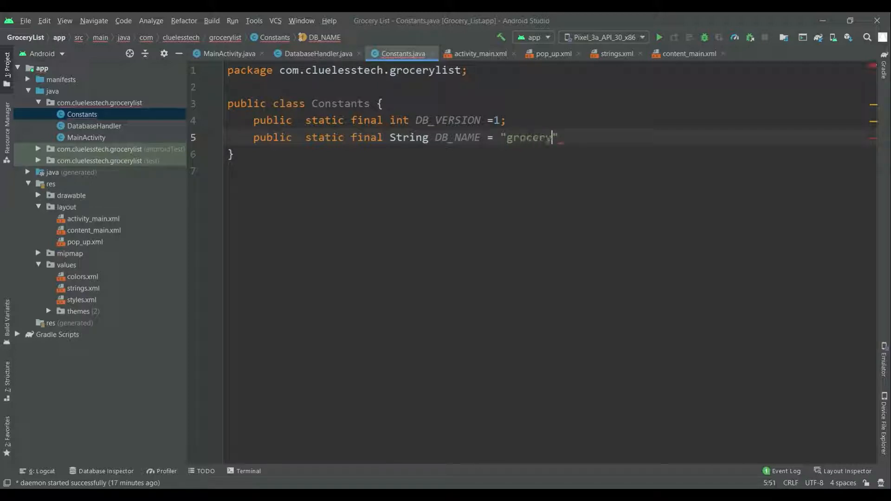
pyautogui.write('List')
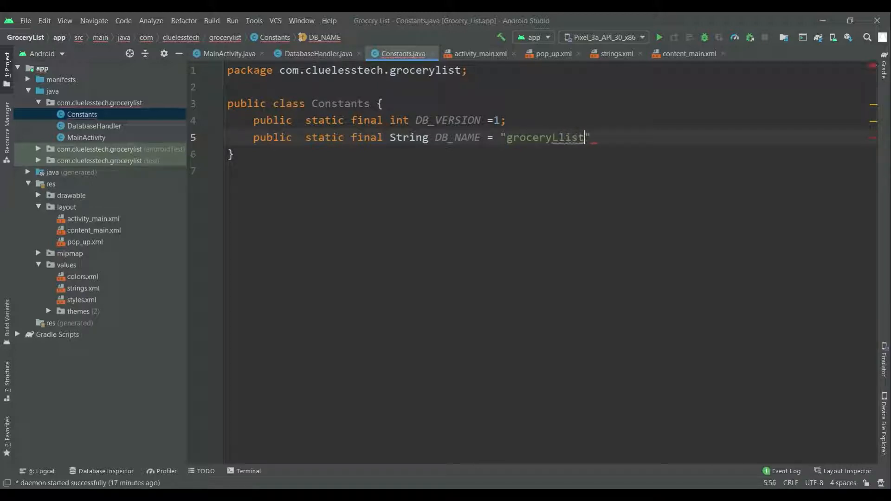
pyautogui.write('B')
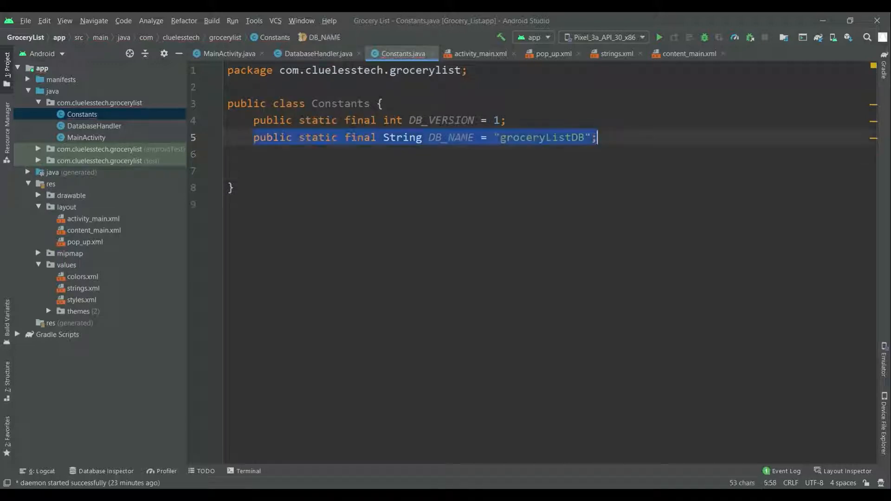
# Duplicate the DB_NAME line with Ctrl+D and edit it into TABLE_NAME = "groceryTBL".
pyautogui.press('ctrl+d')
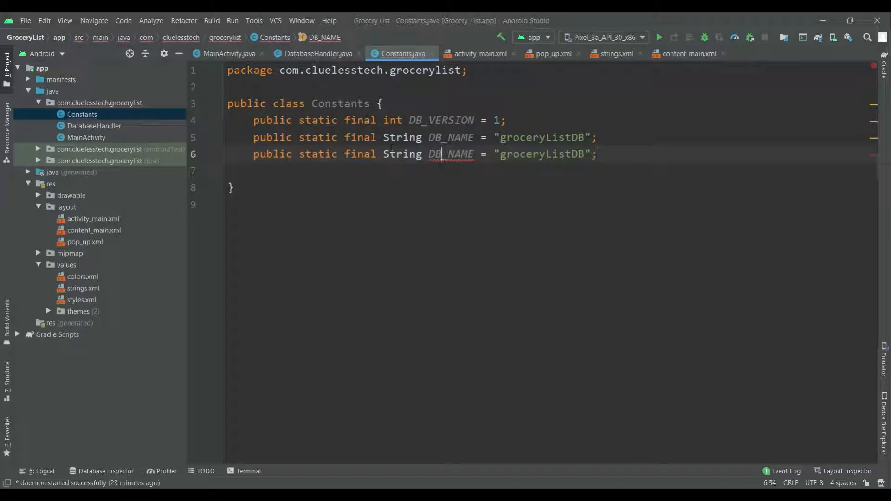
pyautogui.write('TABL')
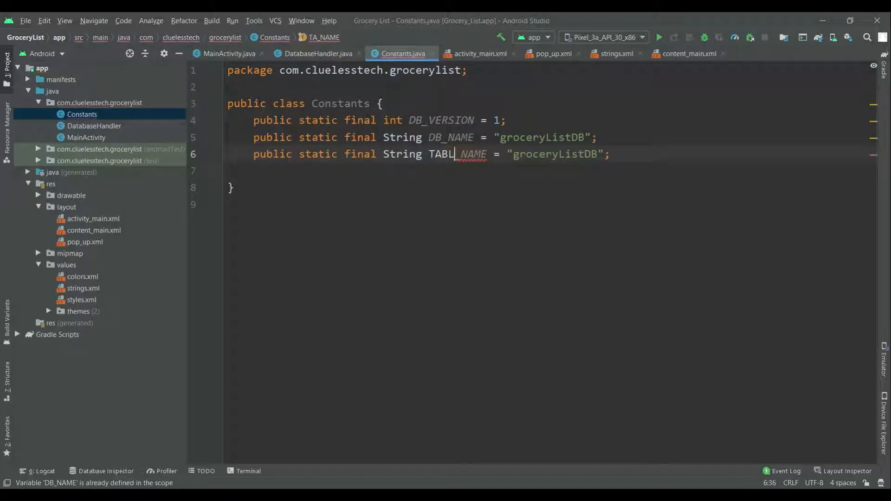
pyautogui.write('E_')
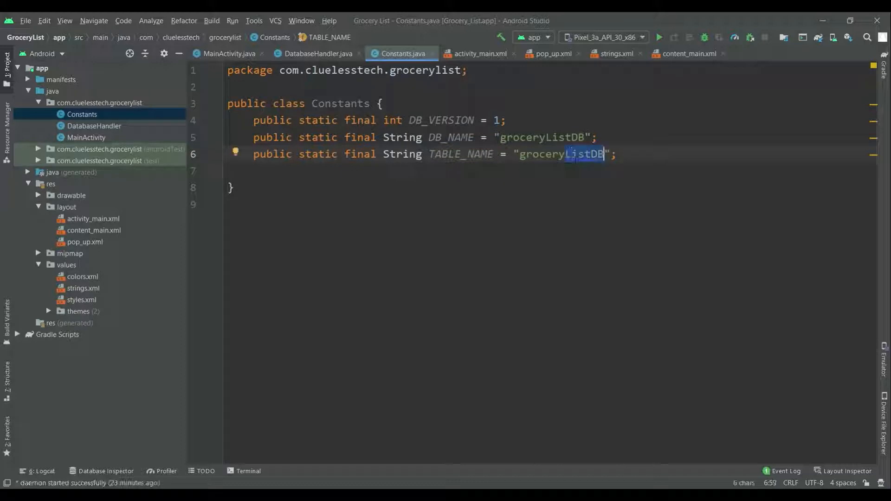
pyautogui.write('TBL')
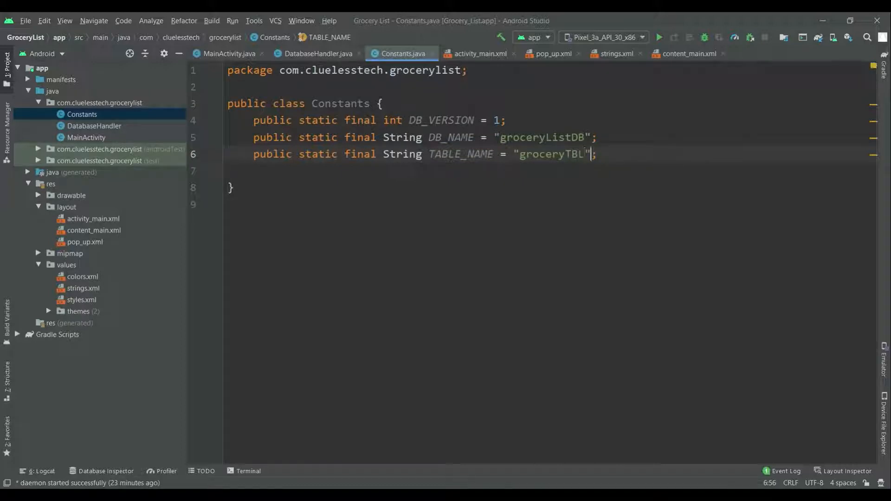
# Add a duplicated constant line and rename it to KEY_ID "id".
pyautogui.write('public static final String DB_NAME = "groceryListDB";')
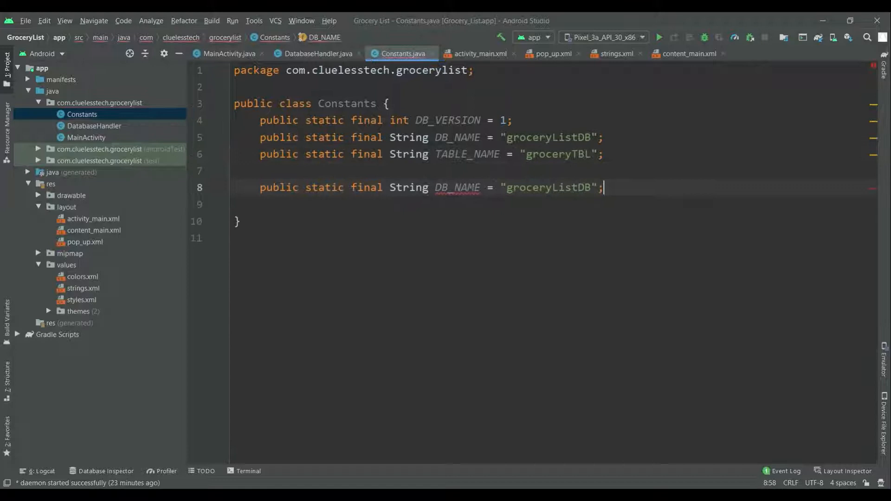
pyautogui.doubleClick(456, 187)
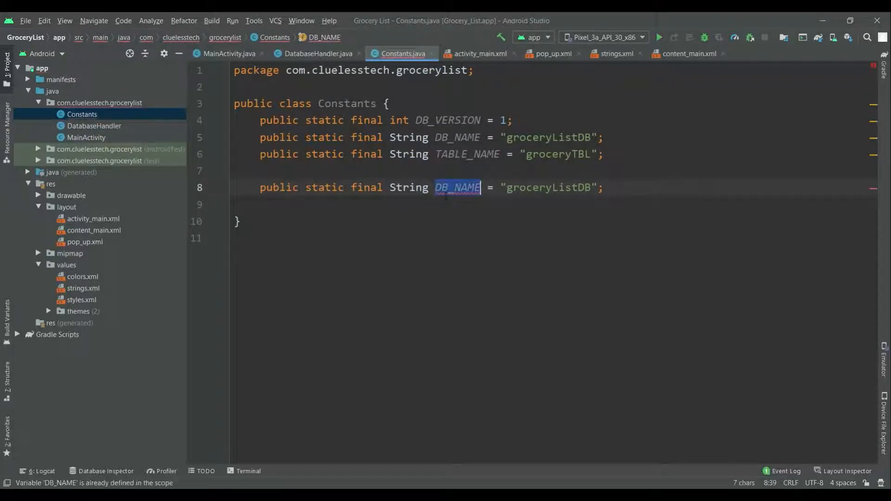
pyautogui.write('K')
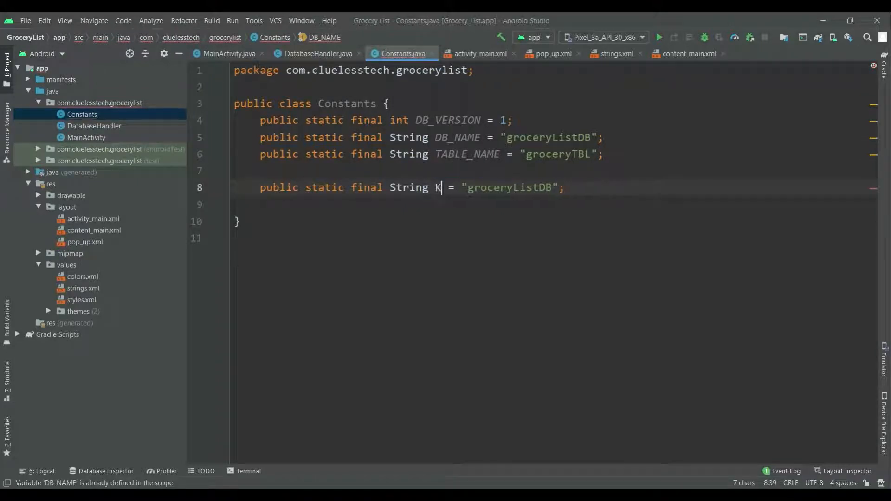
pyautogui.write('EY_I')
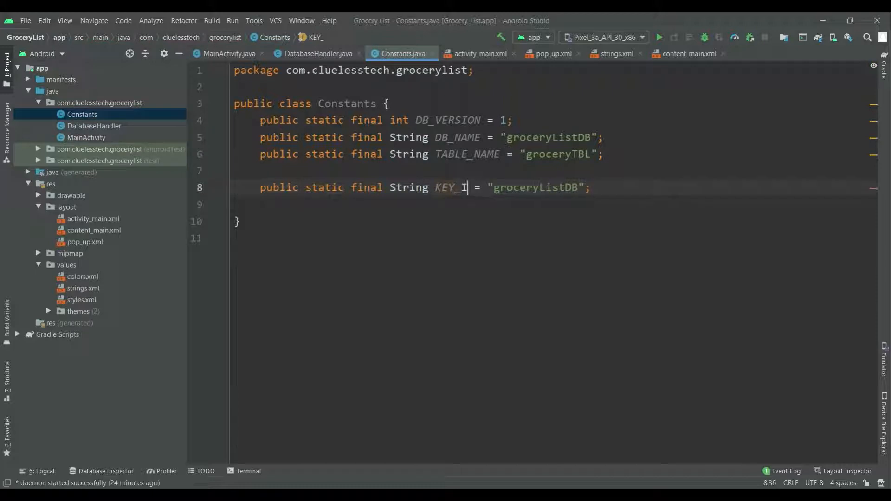
pyautogui.write('D')
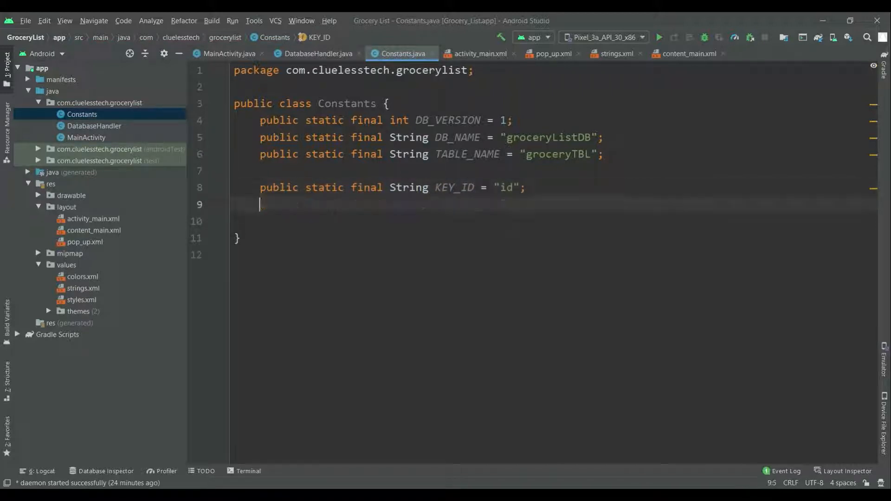
# Add KEY_GROCERY_NAME with value "groceryITEM" from another duplicated line.
pyautogui.write('public static final String DB_NAME = "groceryListDB";')
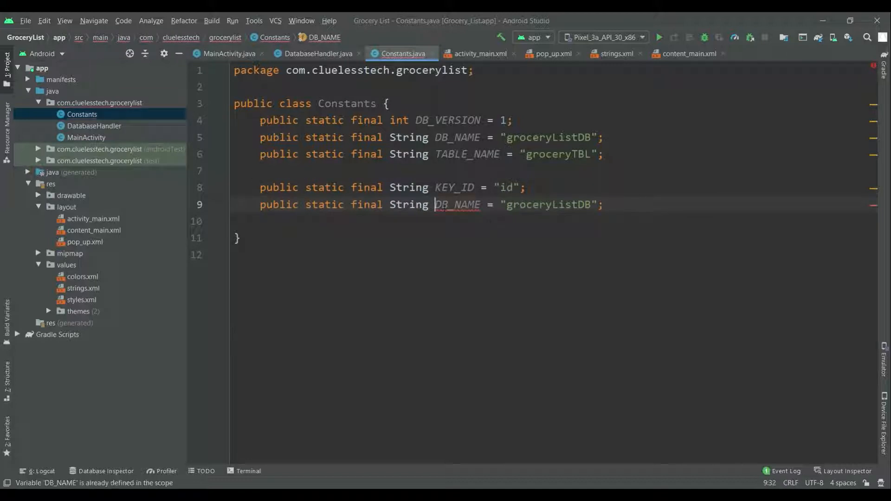
pyautogui.write('KE')
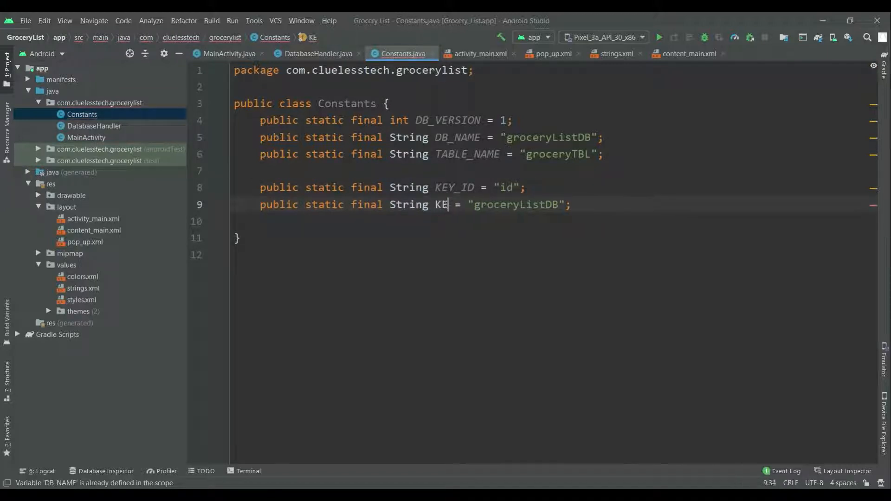
pyautogui.write('Y_GROCERY_NA')
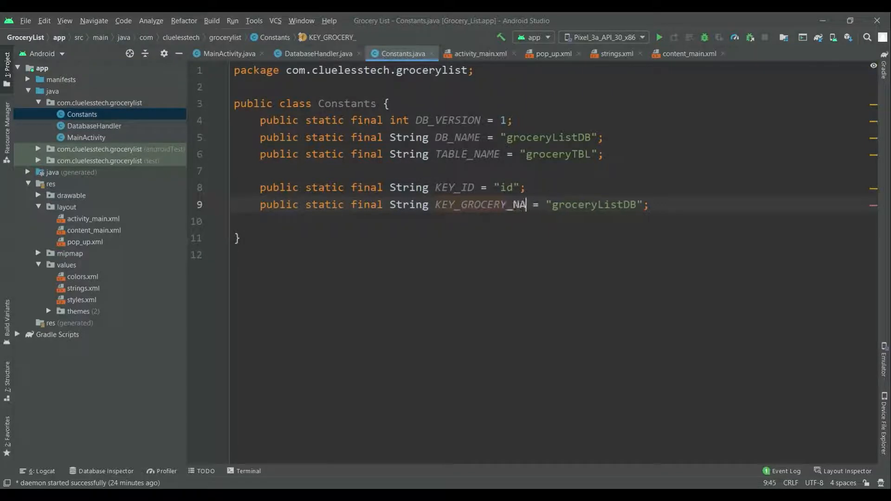
pyautogui.write('ME')
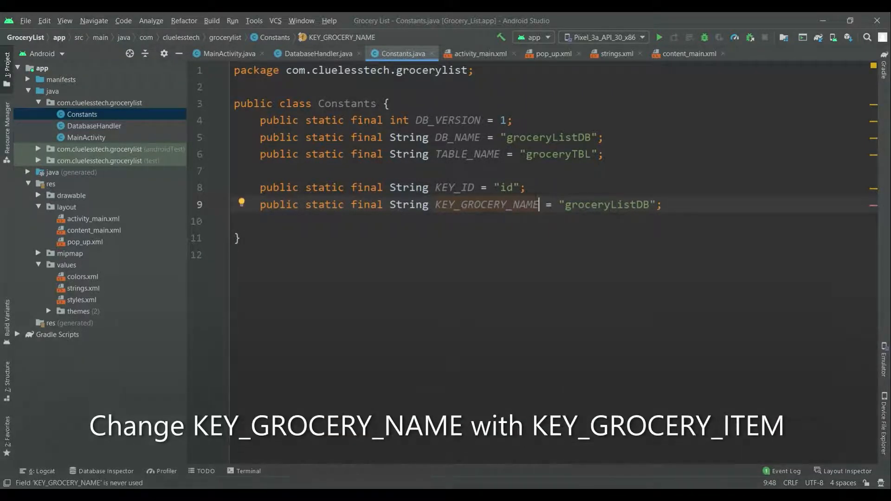
pyautogui.doubleClick(628, 204)
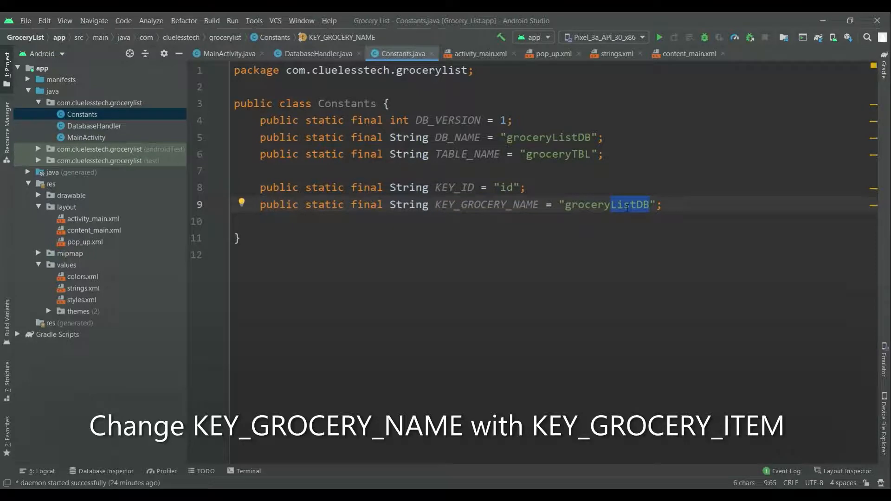
pyautogui.write('ITEM')
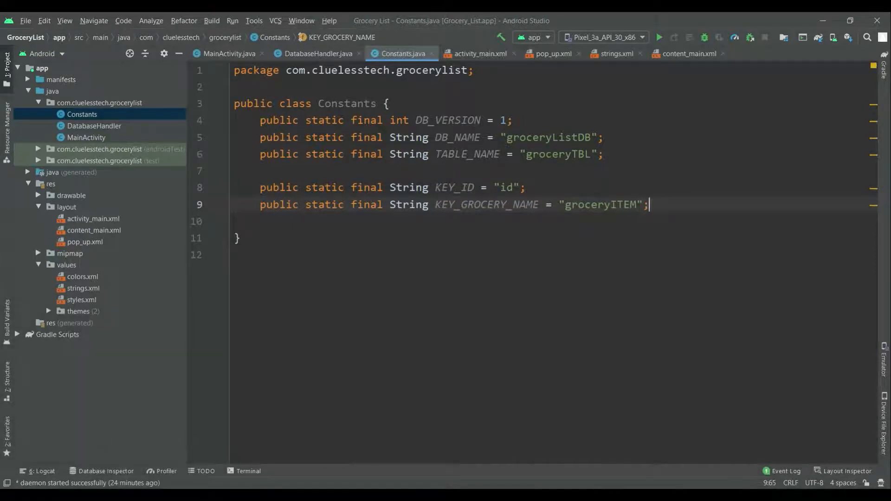
# Add KEY_QTY with value "groceryQTY" from another duplicated line.
pyautogui.write('public static final String DB_NAME = "groceryListDB";')
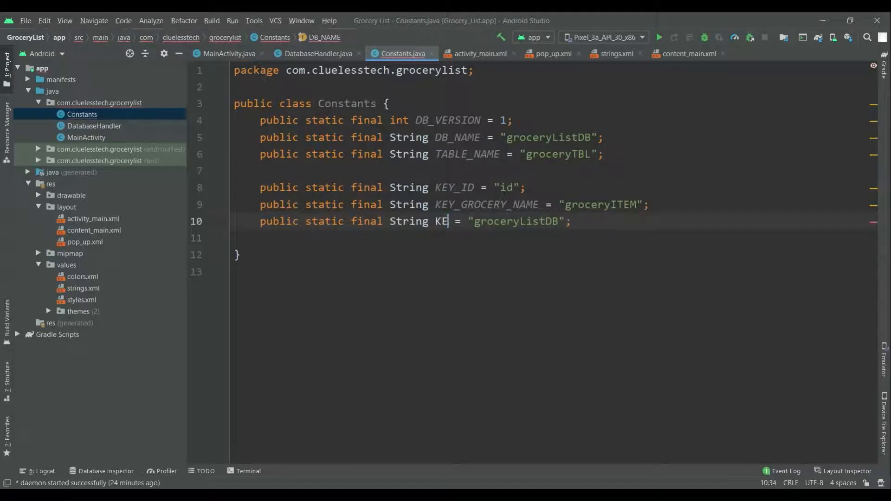
pyautogui.write('Y_Q')
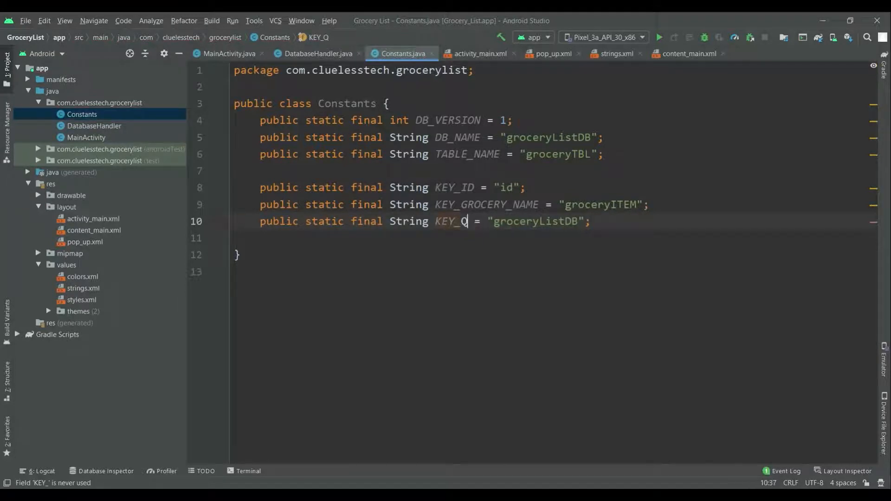
pyautogui.write('TY')
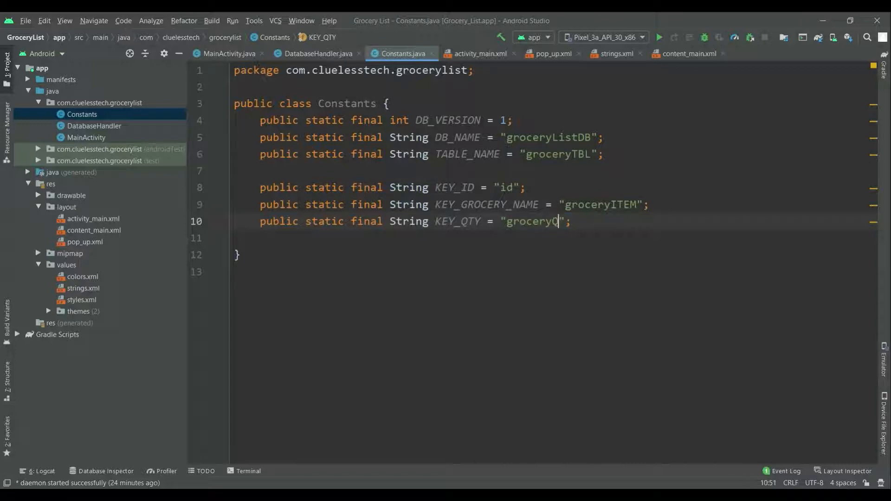
pyautogui.write('TY')
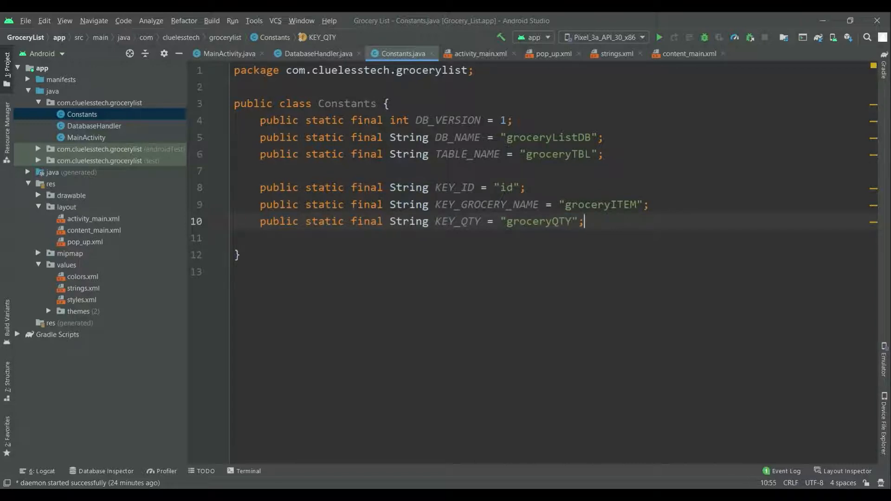
# Add KEY_DATE with value "groceryDateAdded", then return to DatabaseHandler.
pyautogui.write('public static final String DB_NAME = "groceryListDB";')
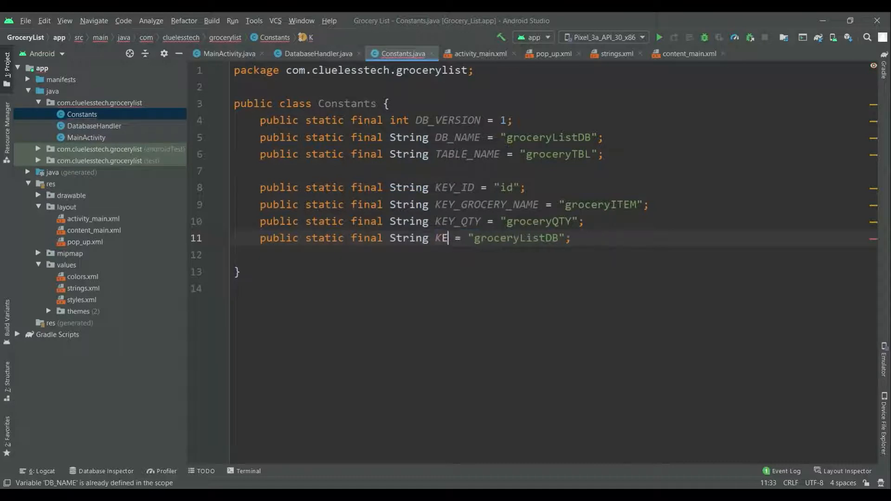
pyautogui.write('Y_DATE')
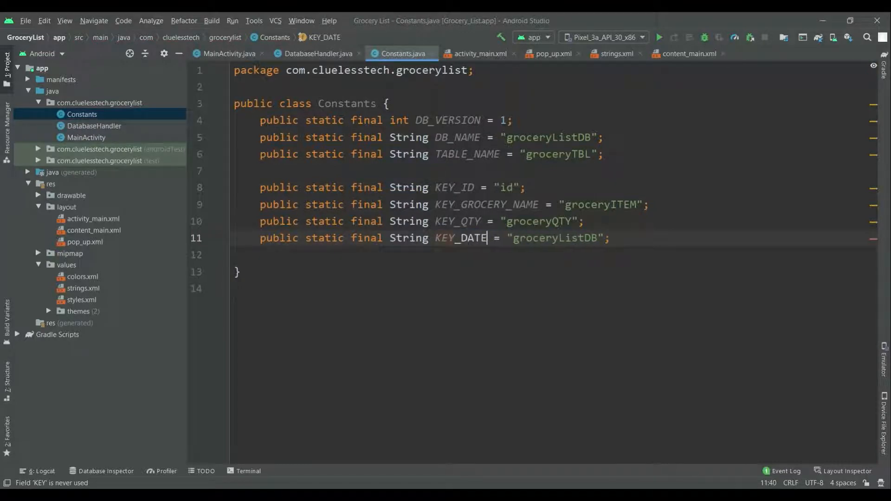
pyautogui.click(561, 238)
pyautogui.write('Date')
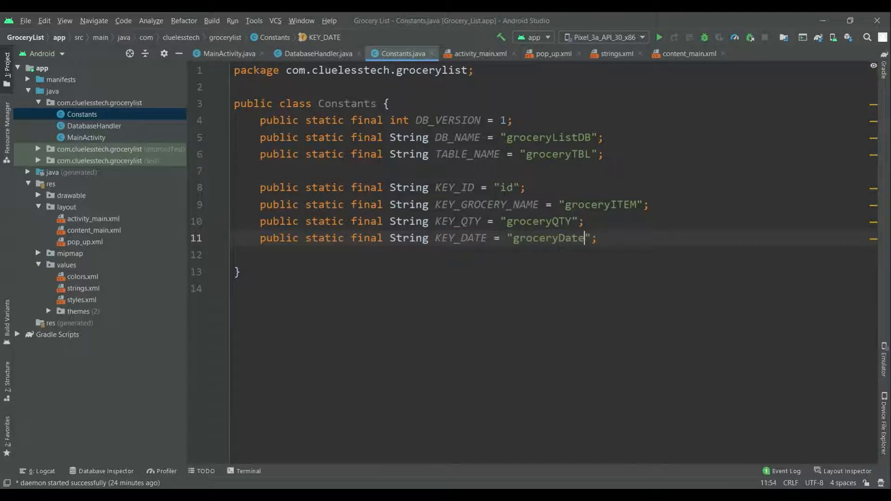
pyautogui.write('Added')
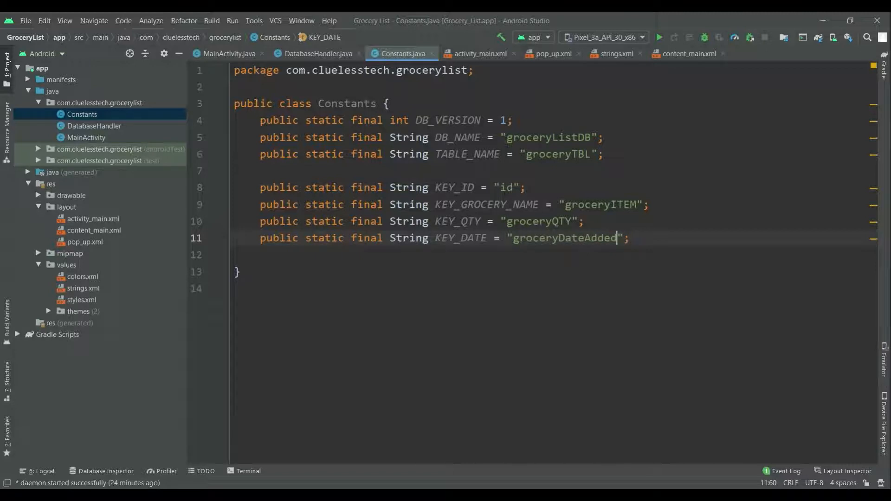
pyautogui.click(313, 54)
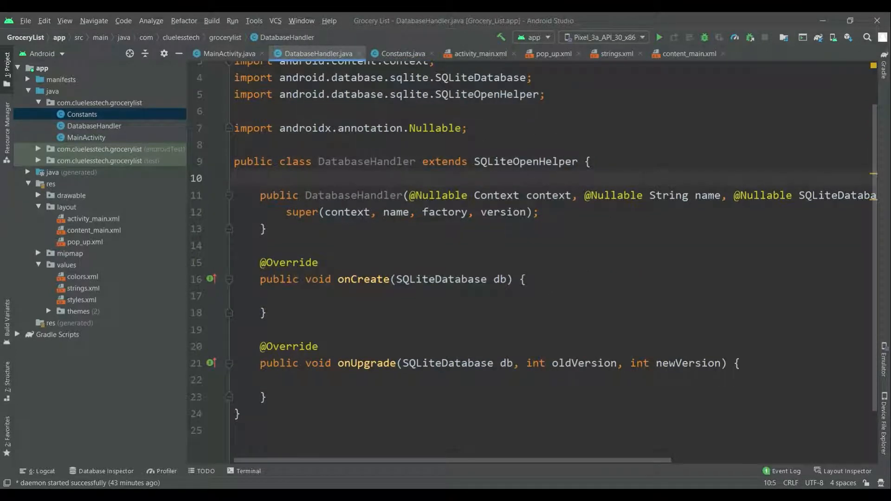
# Declare a private Context ctx field in DatabaseHandler.
pyautogui.write('private')
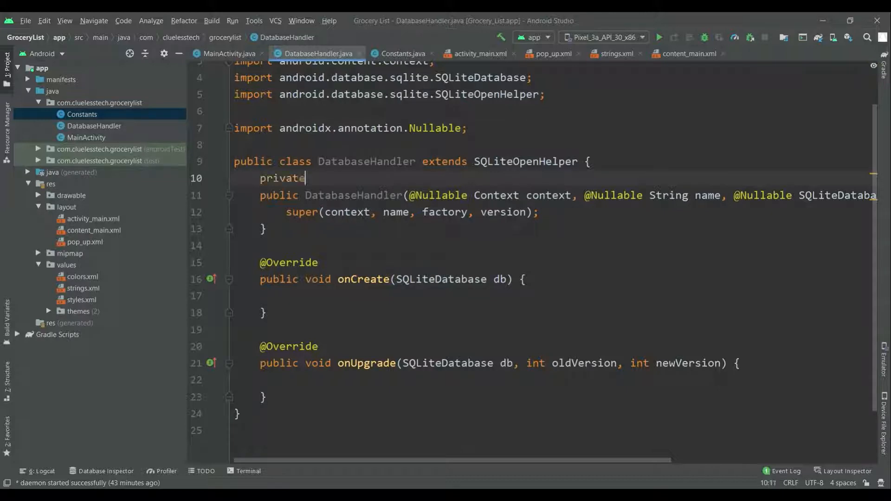
pyautogui.write('Co')
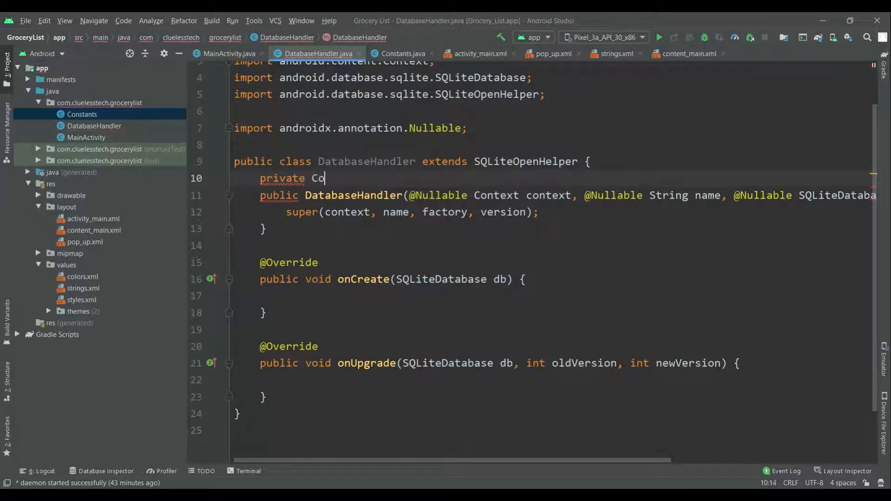
pyautogui.write('nt')
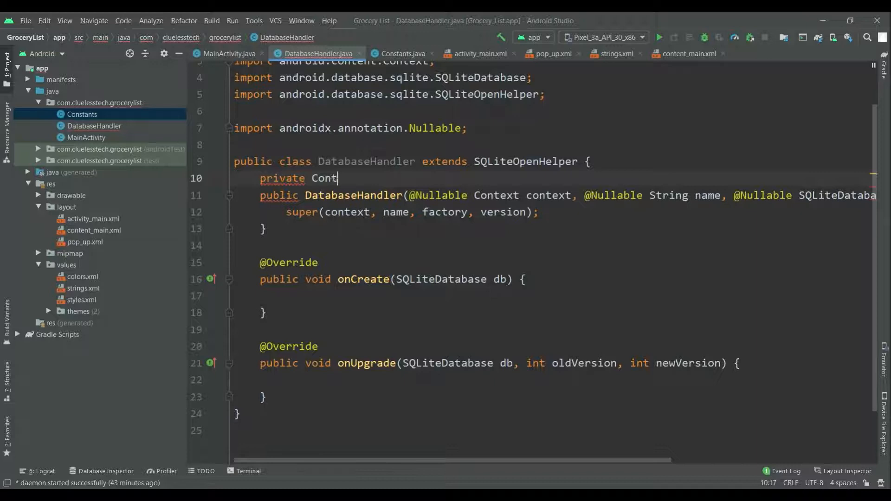
pyautogui.write('ext ctx')
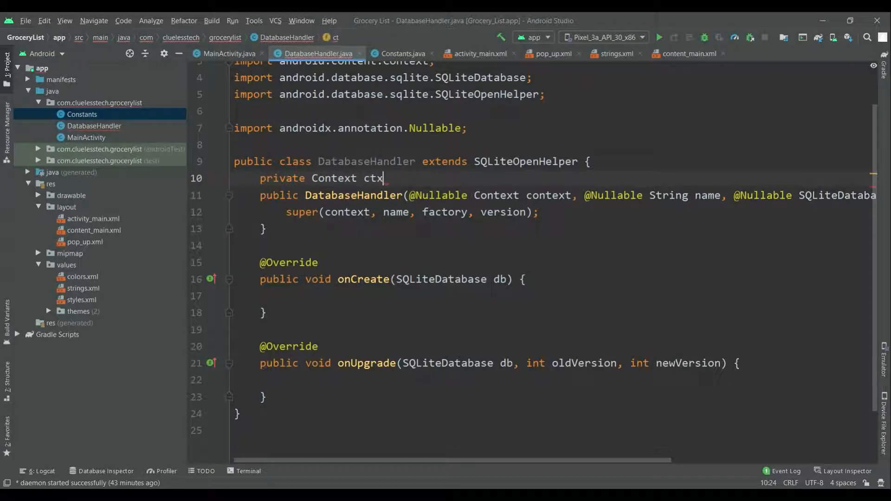
pyautogui.write(';')
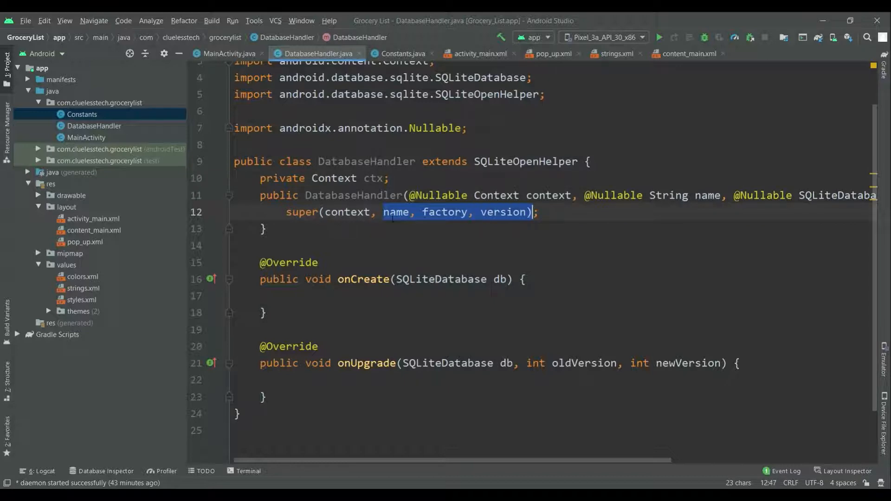
# Pass Constants.DB_NAME, null and Constants.DB_VERSION to the super constructor call.
pyautogui.write('C);')
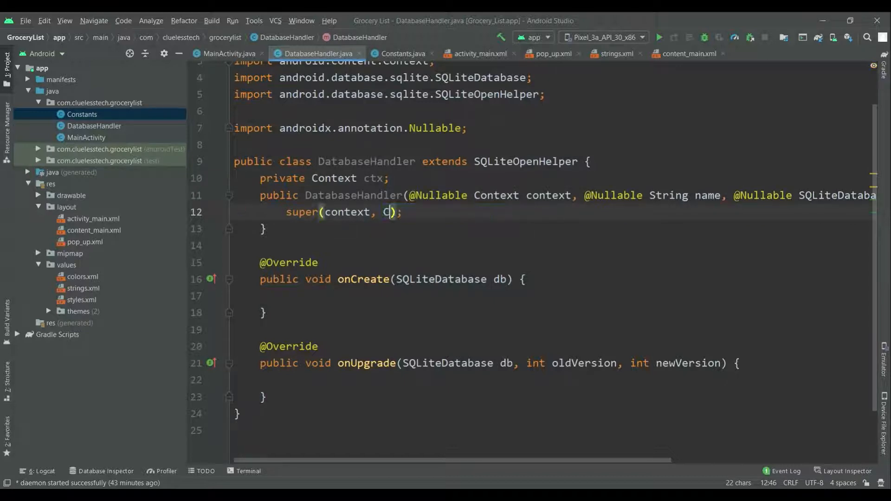
pyautogui.write('onstants.')
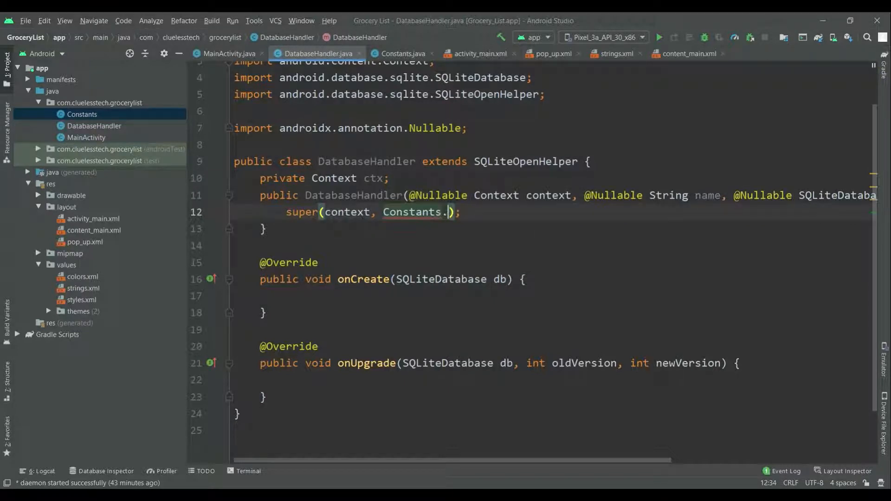
pyautogui.write('DB_NAME')
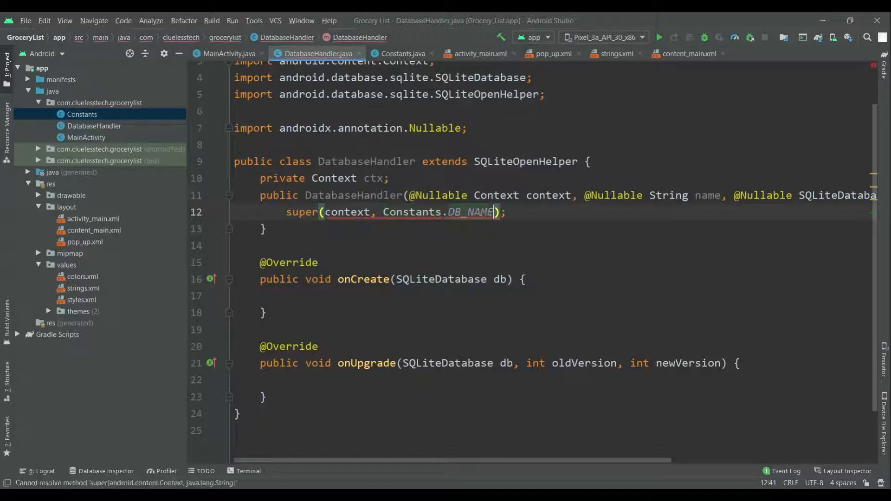
pyautogui.write(',')
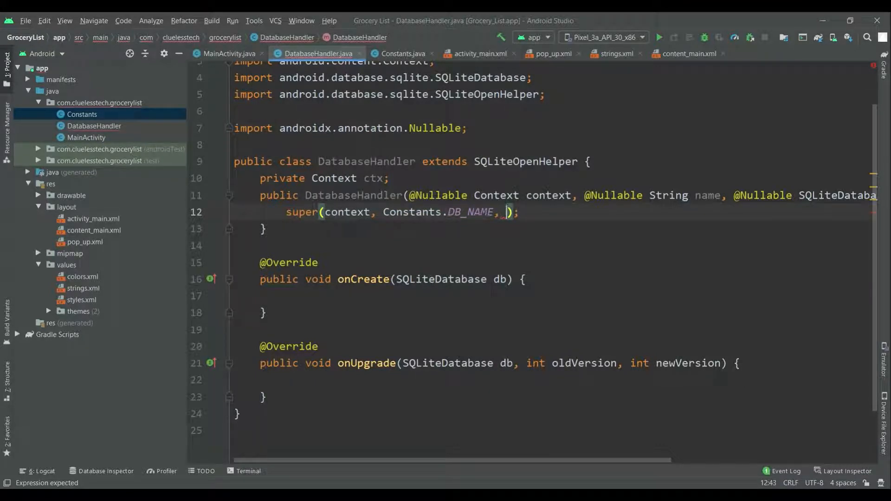
pyautogui.write('null,')
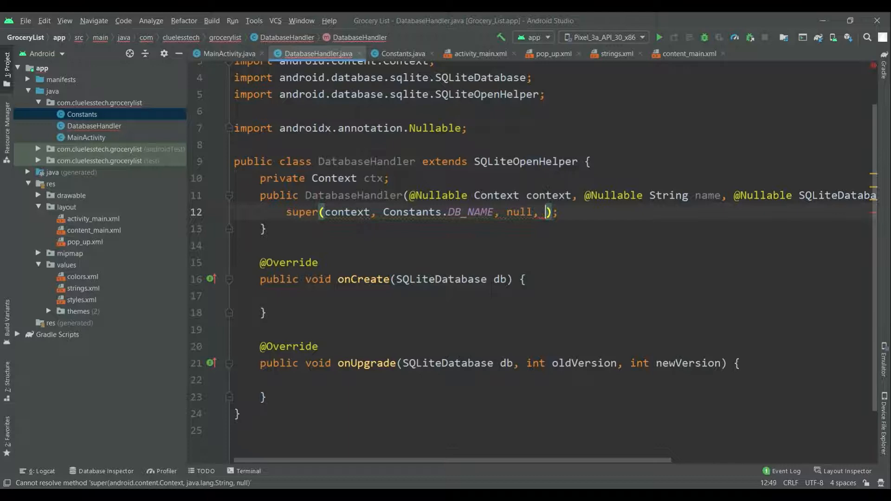
pyautogui.write('C')
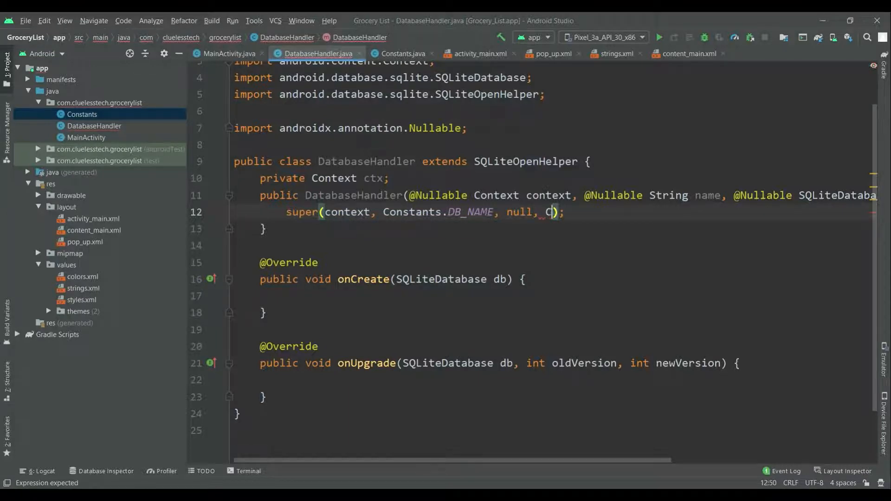
pyautogui.write('ontext.')
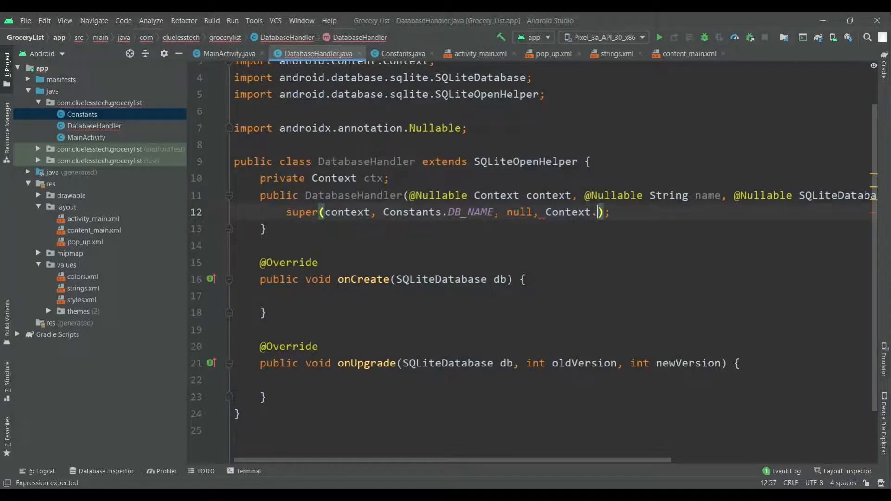
pyautogui.write('Db')
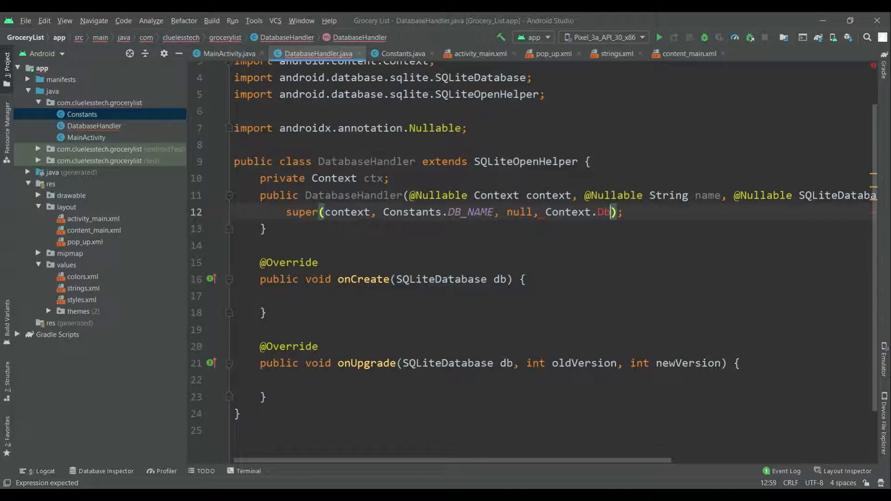
pyautogui.write('B')
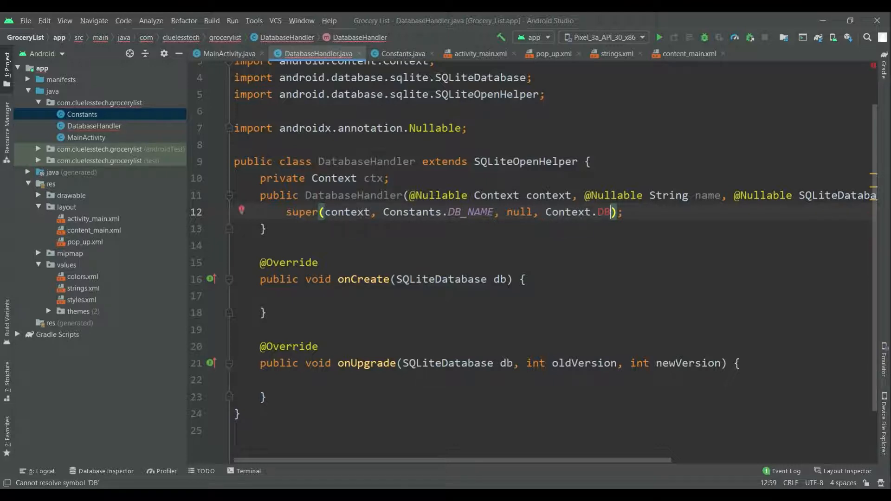
pyautogui.doubleClick(577, 212)
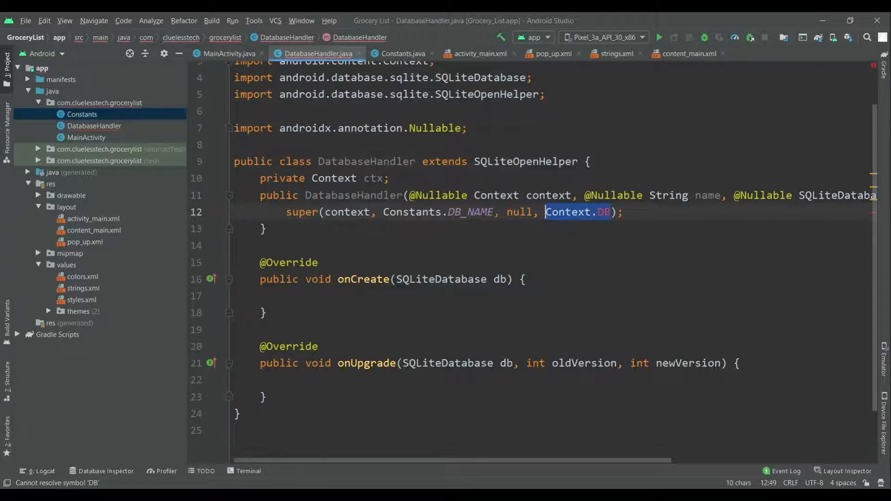
pyautogui.write('Conta')
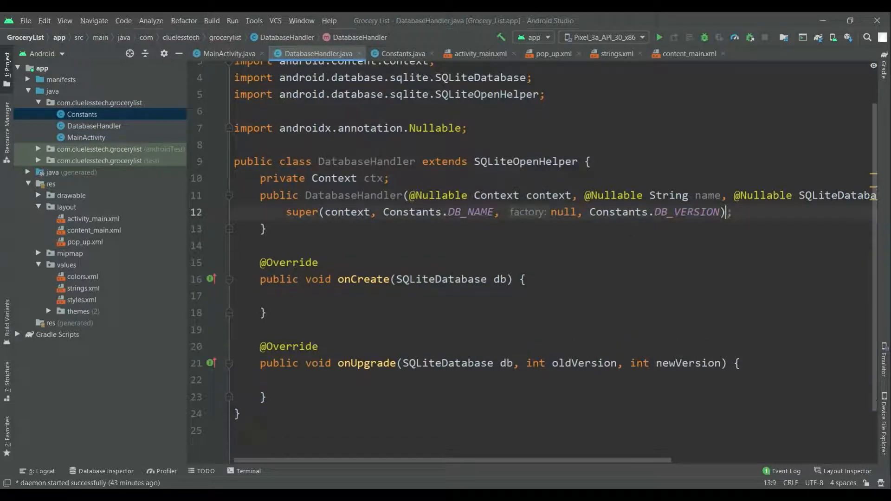
# Store the context with this.ctx = context; in the constructor.
pyautogui.write('this.c')
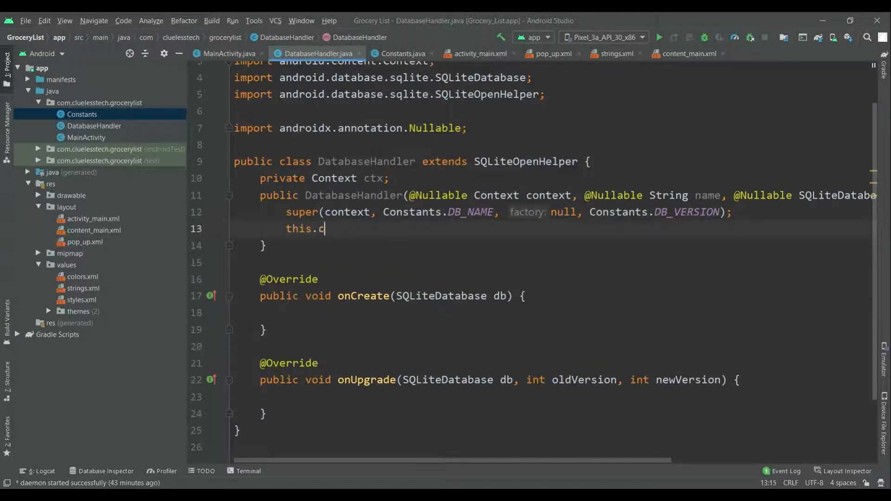
pyautogui.write('tx =')
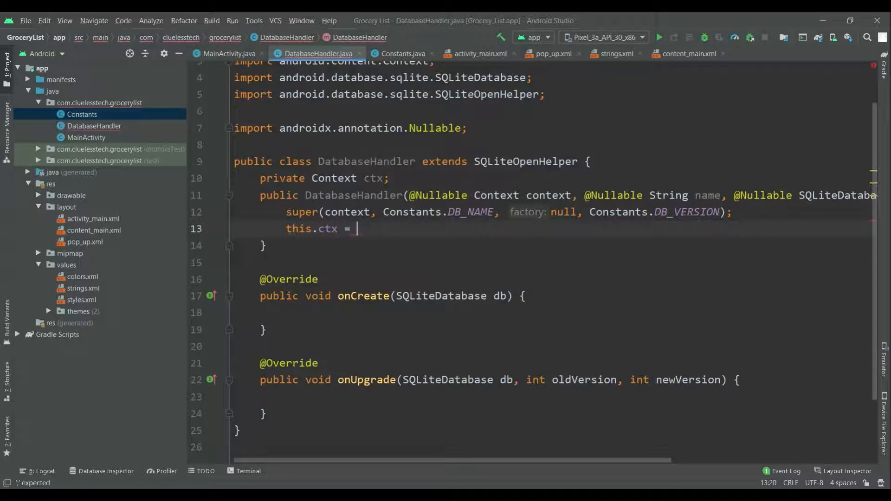
pyautogui.write('context;')
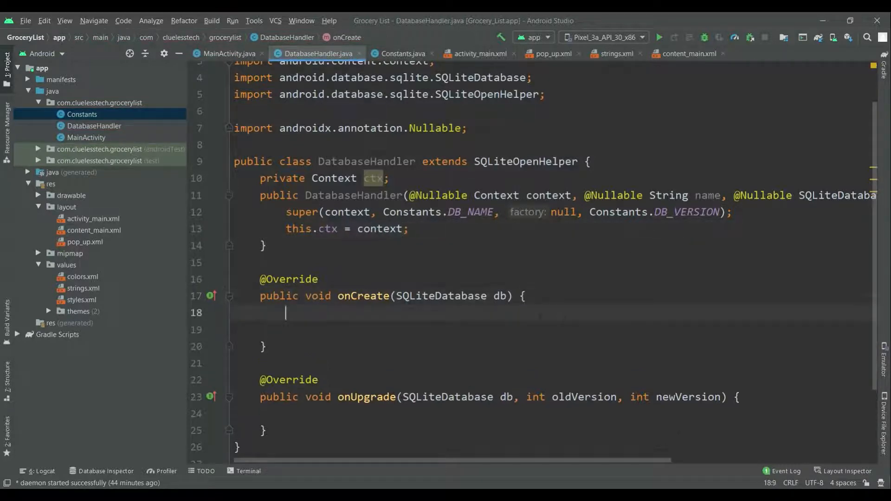
# Start String CREATE_GROCERY_TABLE = "CREATE TABLE " + Constants.TABLE_NAME in onCreate.
pyautogui.write('String')
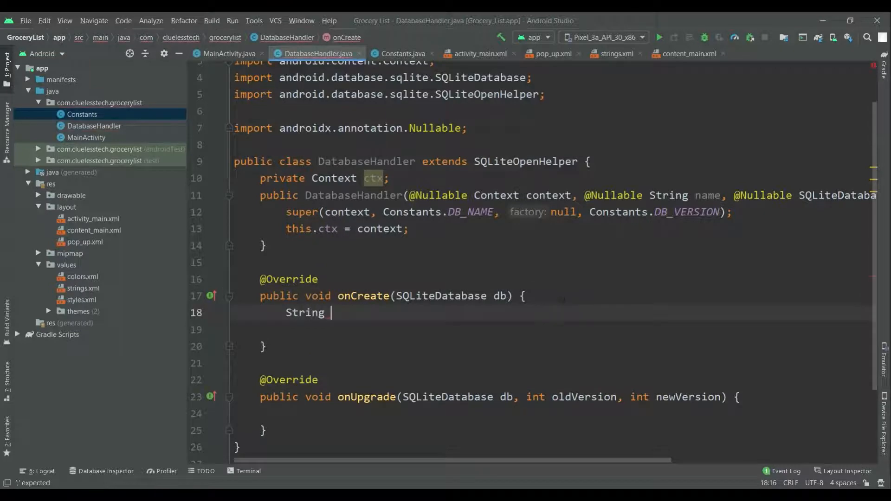
pyautogui.write('CRE')
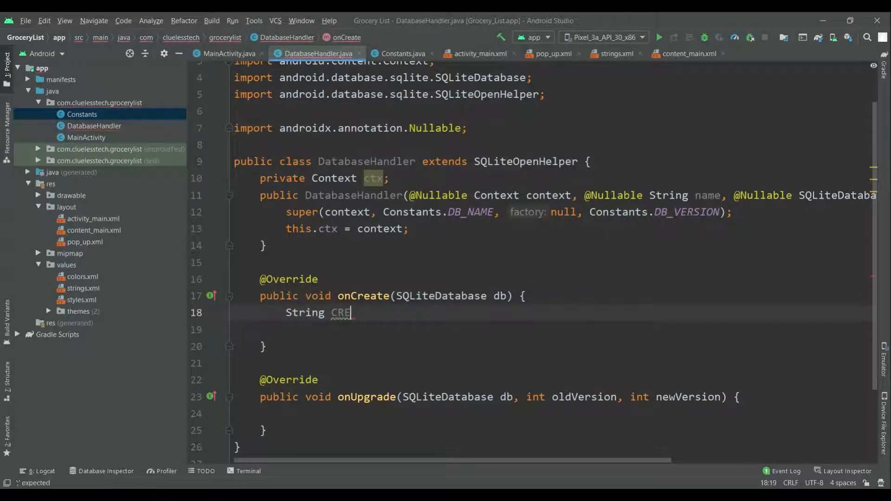
pyautogui.write('ATE_G')
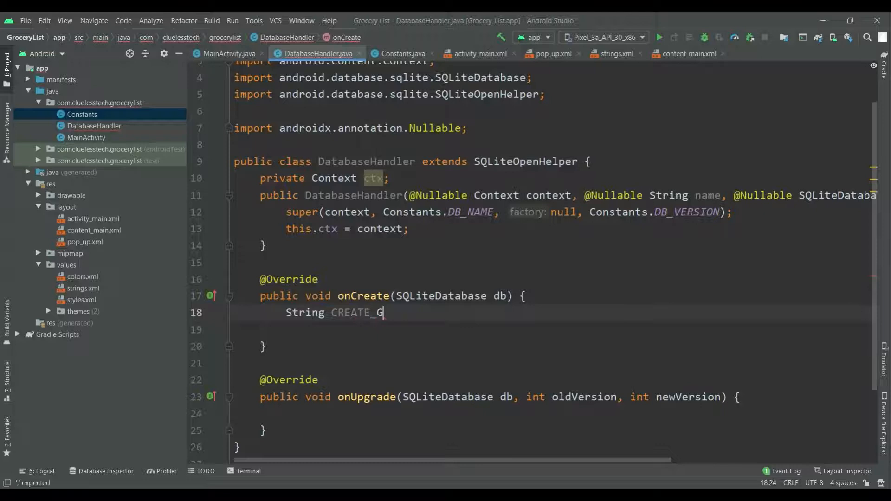
pyautogui.write('OCERY')
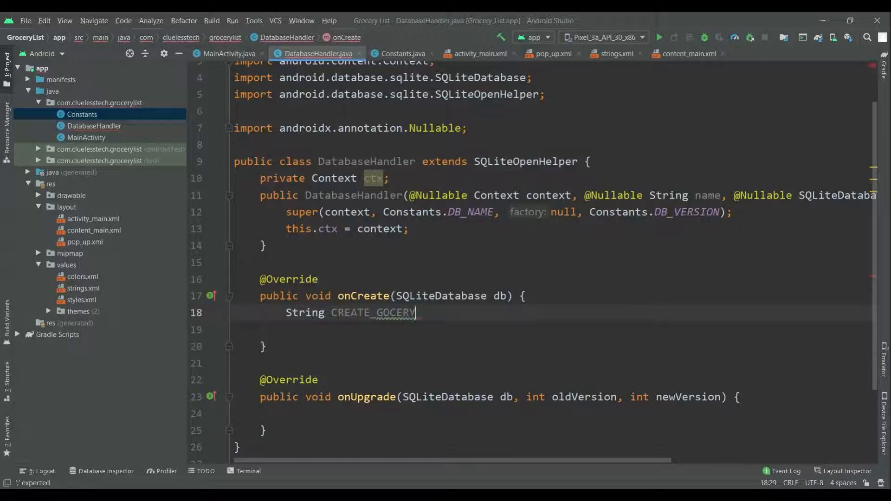
pyautogui.write('_tABLE')
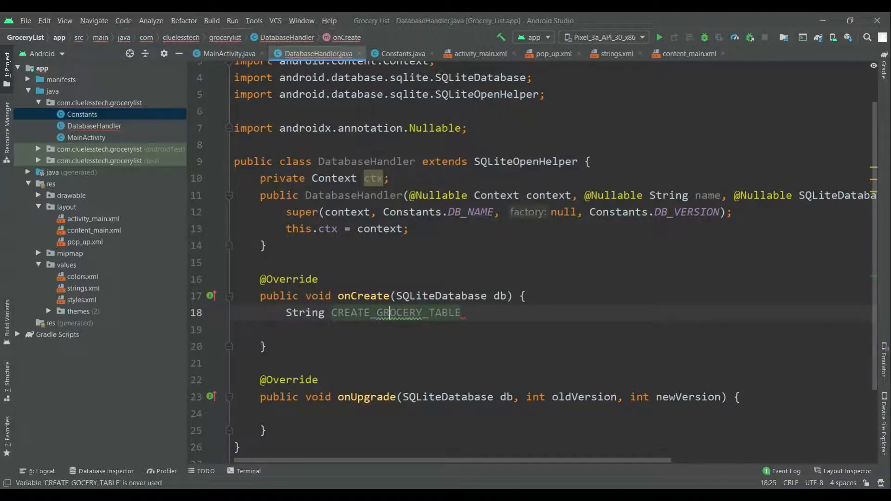
pyautogui.write('=')
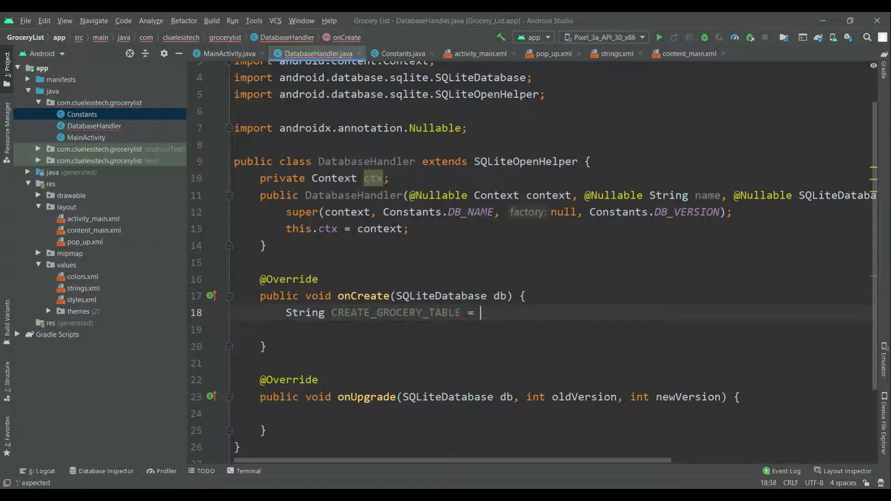
pyautogui.write('"CREATE"')
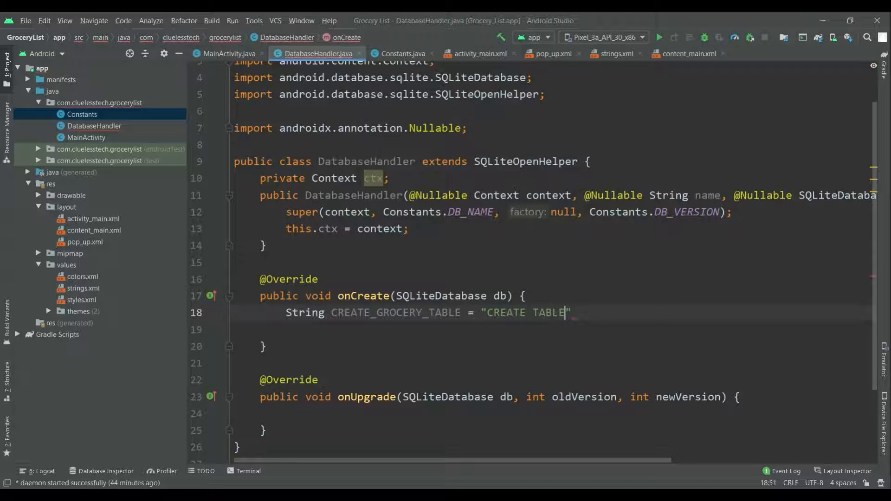
pyautogui.write('" "')
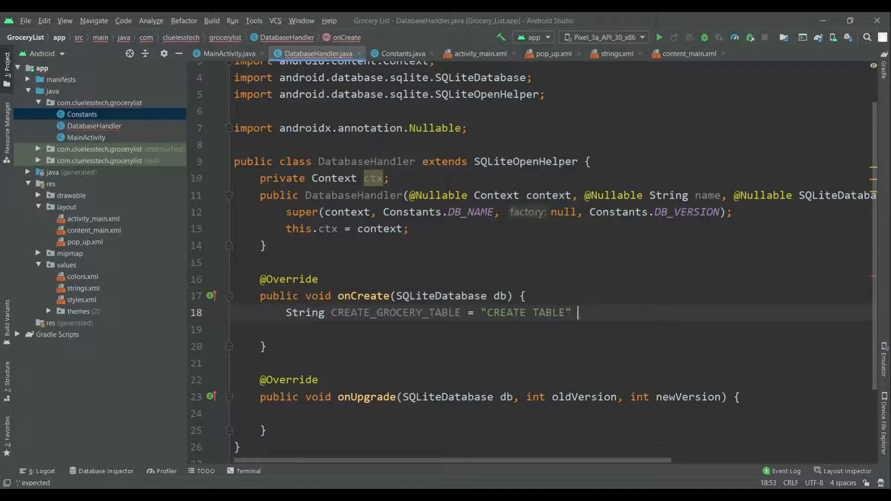
pyautogui.write('+ Constants.t')
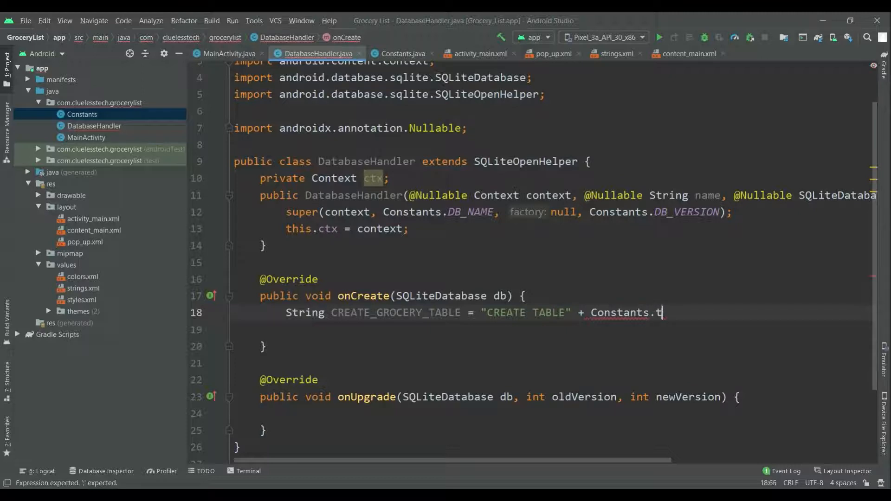
pyautogui.write('a')
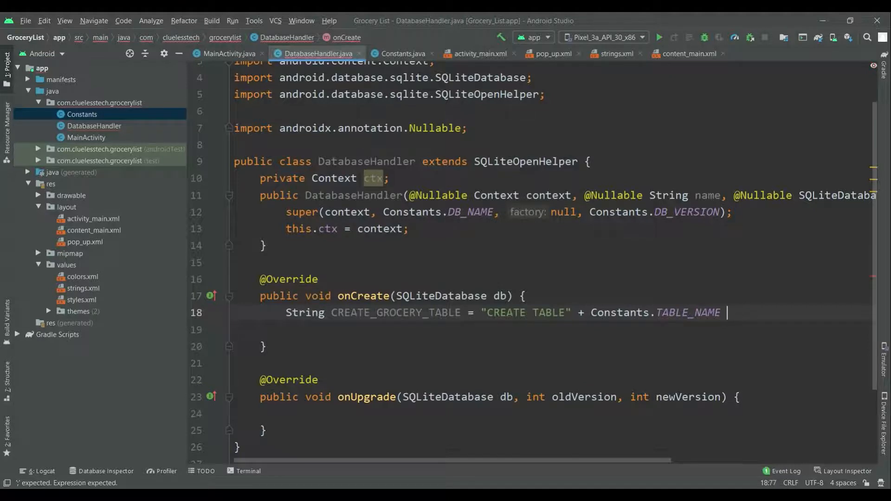
# Add the KEY_ID INTEGER PRIMARY KEY column to the CREATE TABLE string.
pyautogui.write('+ "')
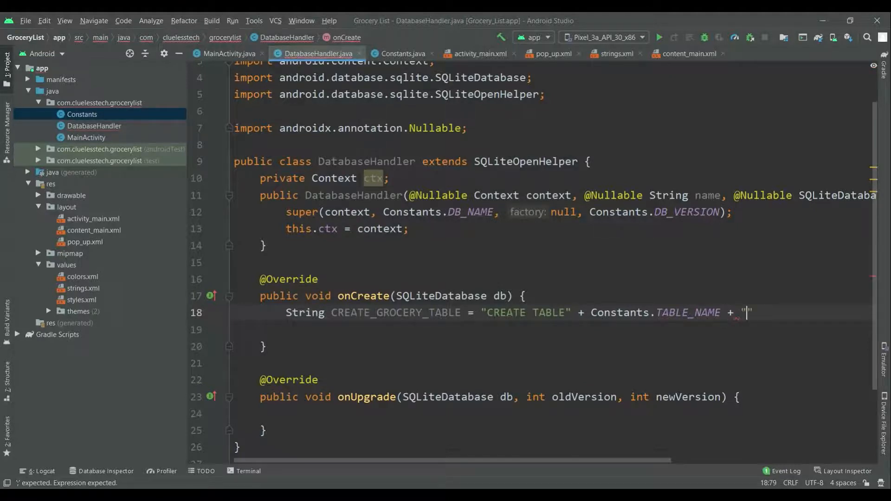
pyautogui.write('(')
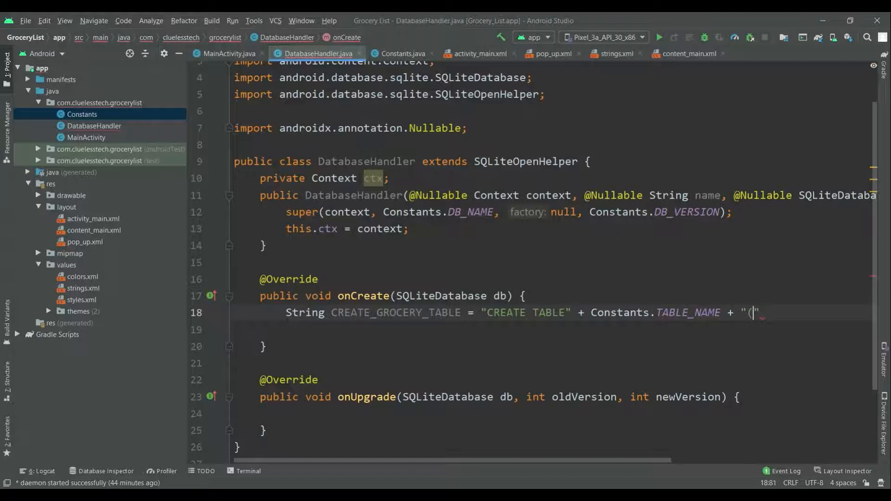
pyautogui.write('+')
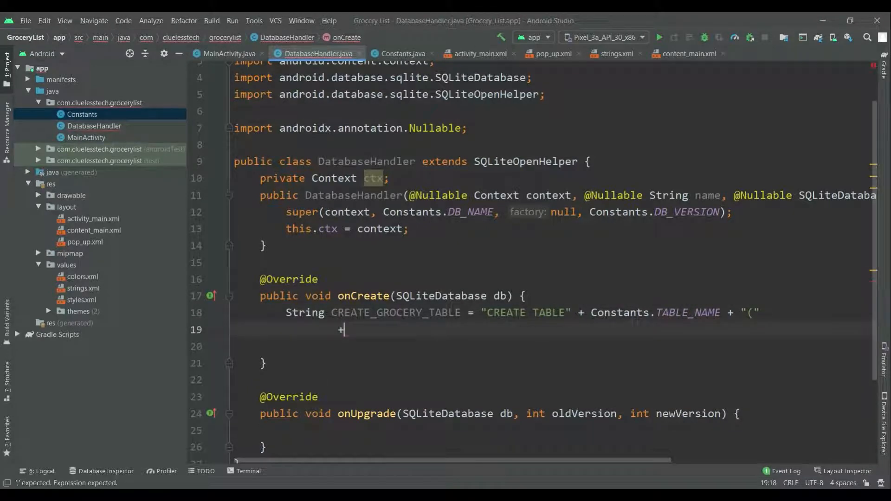
pyautogui.write('Constants.')
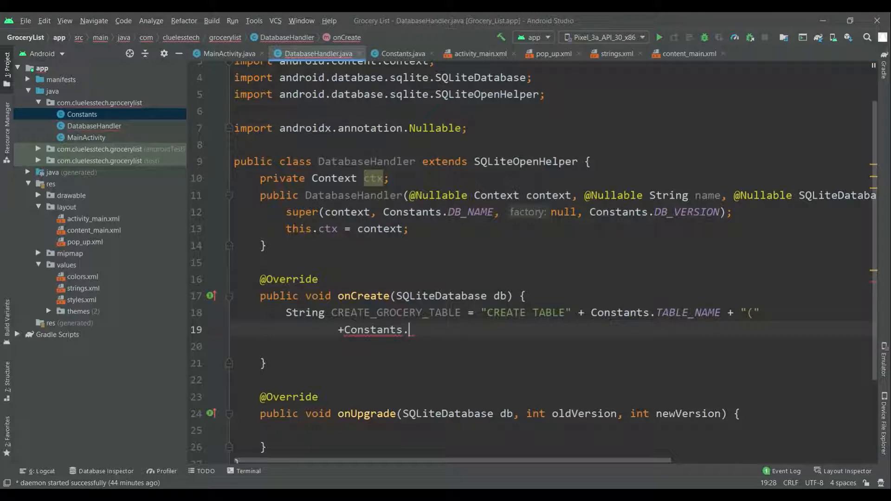
pyautogui.write('Ke')
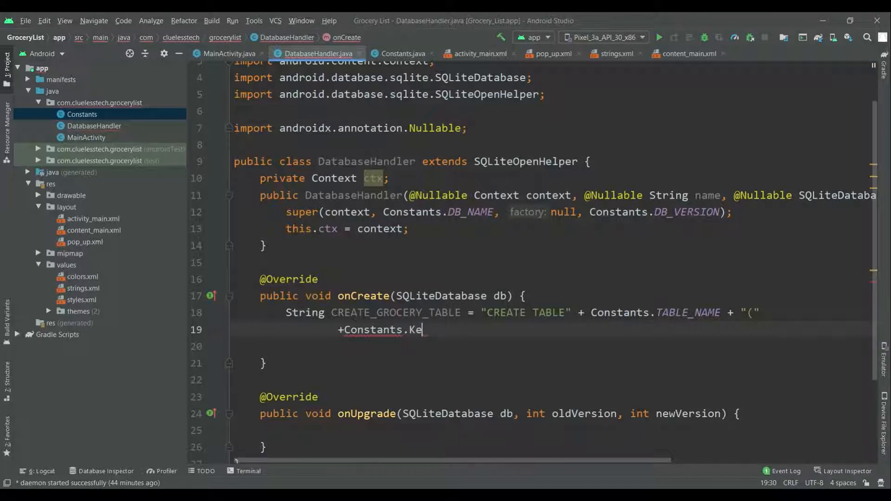
pyautogui.write('Y_ID')
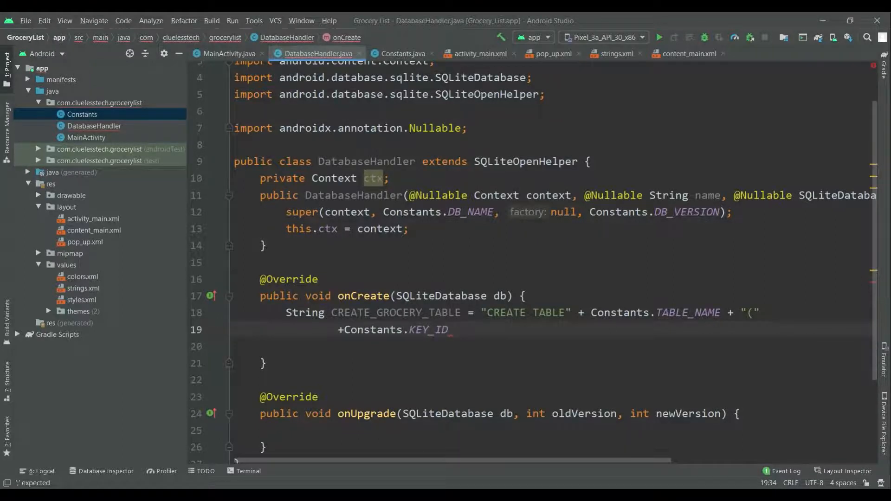
pyautogui.write('+ ""')
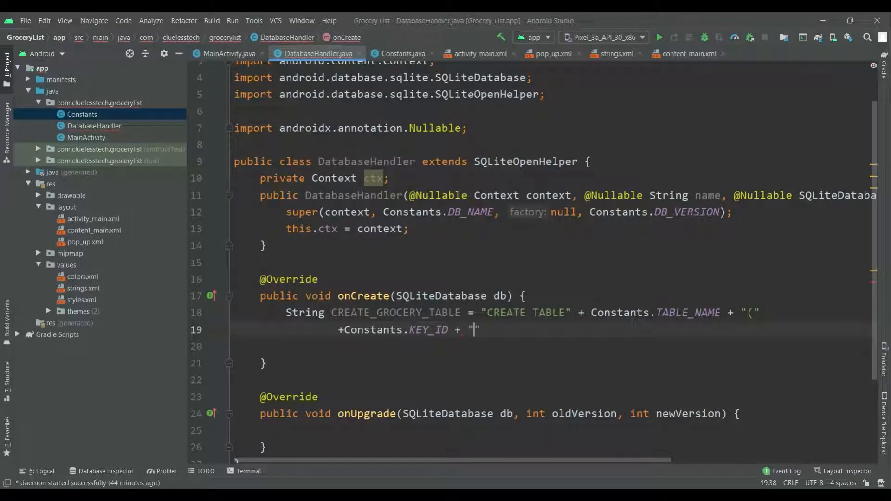
pyautogui.write('INTEGER PRIMA')
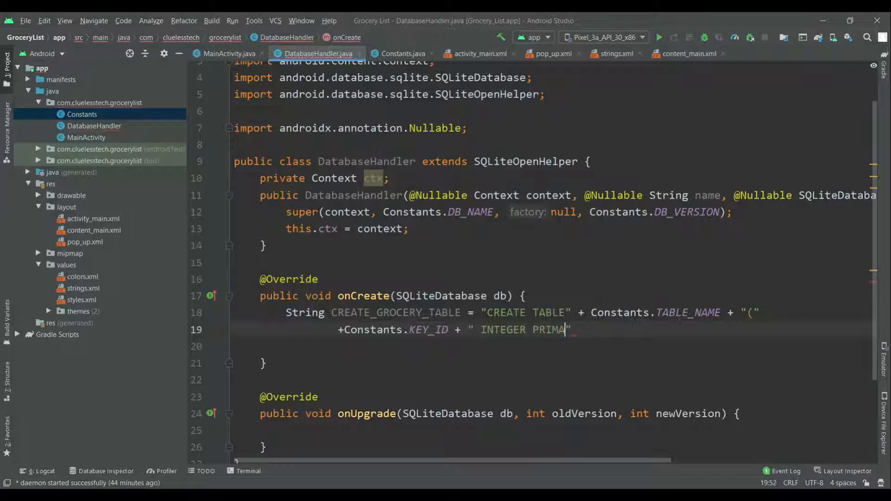
pyautogui.write('RY KEY')
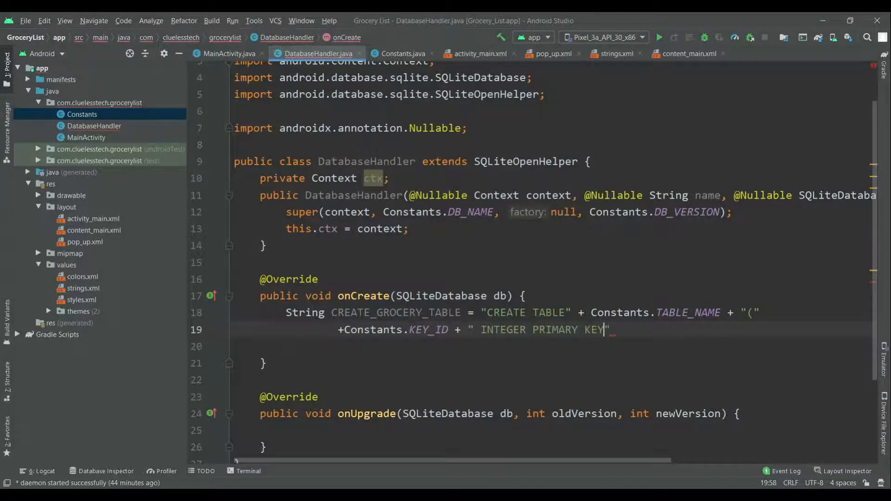
pyautogui.write('," +')
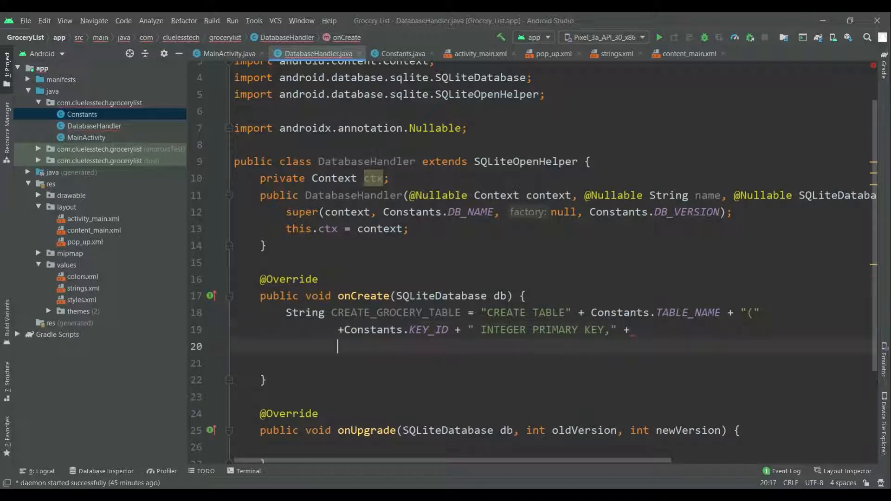
# Add the KEY_GROCERY_NAME TEXT and KEY_QTY TEXT columns to the SQL string.
pyautogui.write('COn')
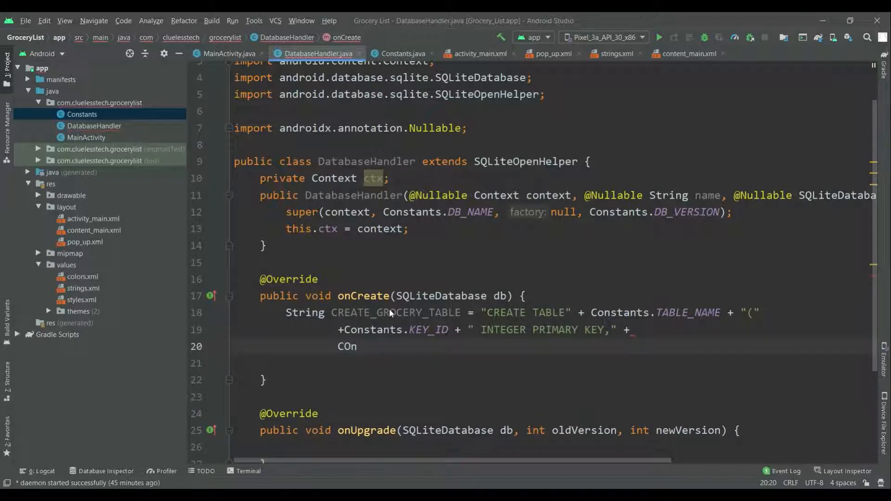
pyautogui.write('Constants.KEY_GROCERY_ITEM +')
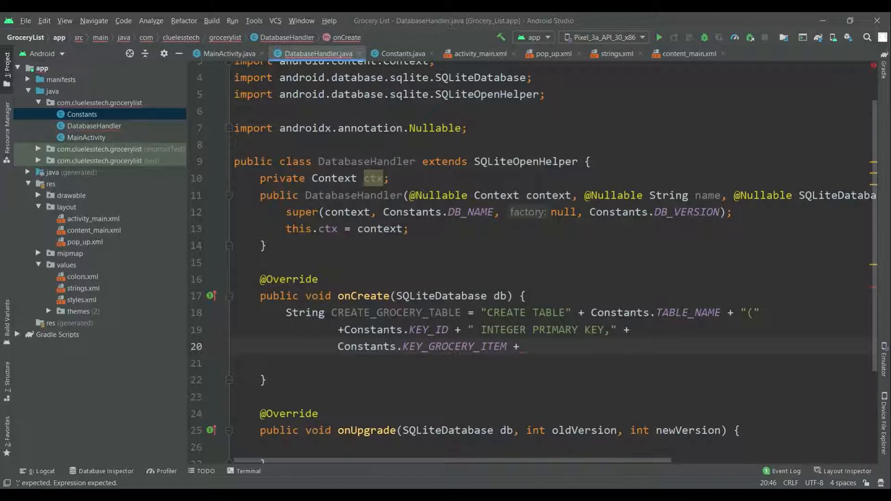
pyautogui.write('"TEXT"')
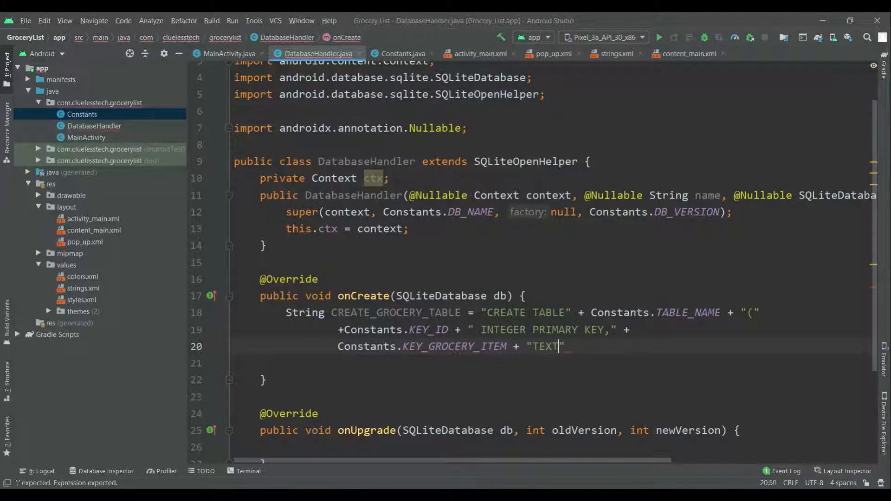
pyautogui.write(',')
pyautogui.click(550, 362)
pyautogui.write('+')
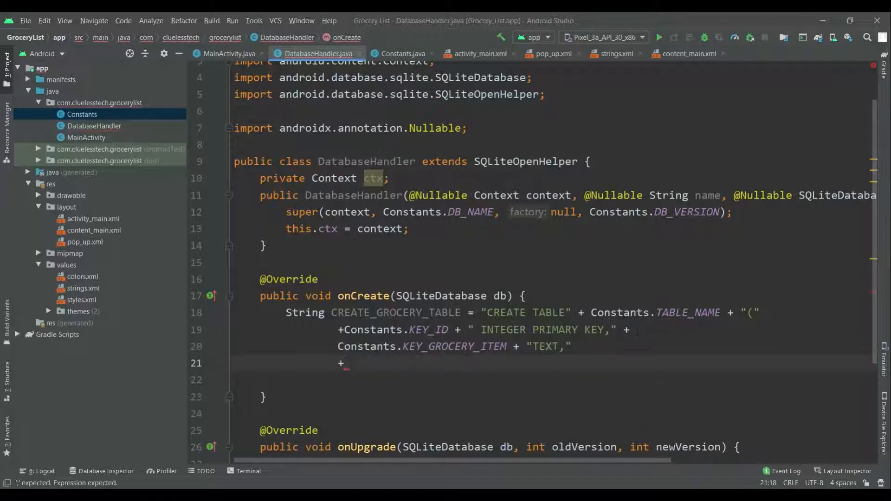
pyautogui.press('enter')
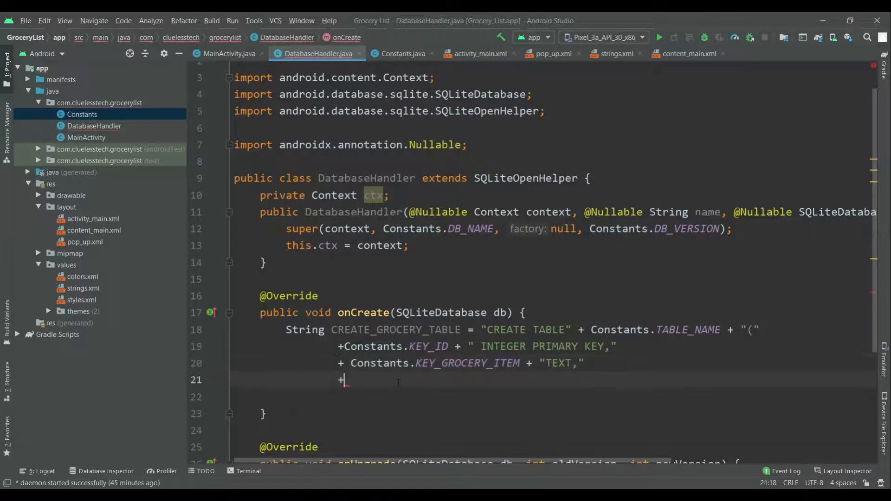
pyautogui.write('C')
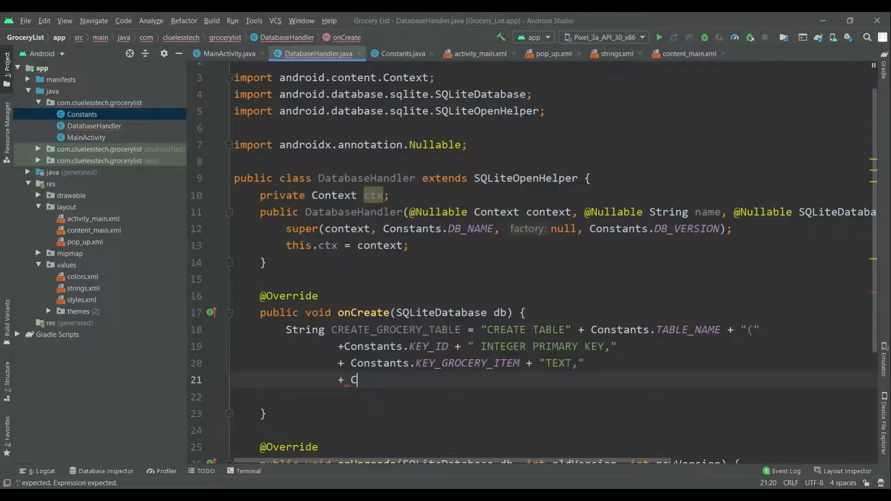
pyautogui.write('onstants.')
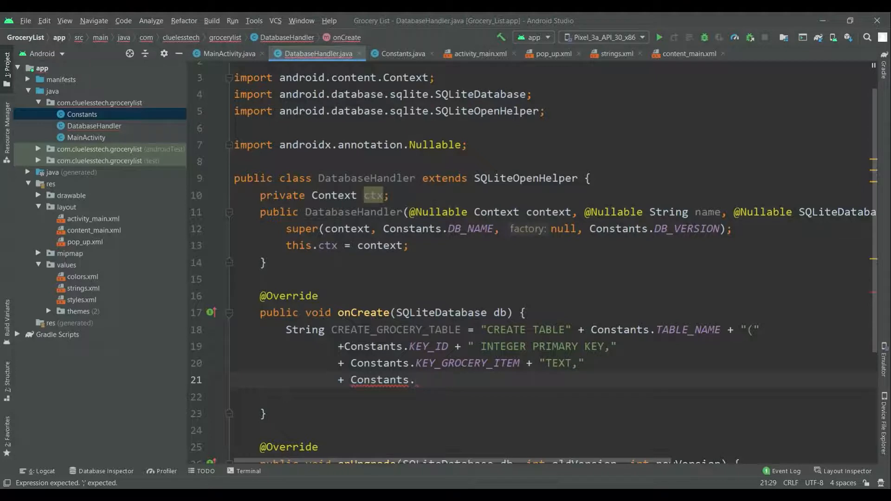
pyautogui.write('KEY_QTY')
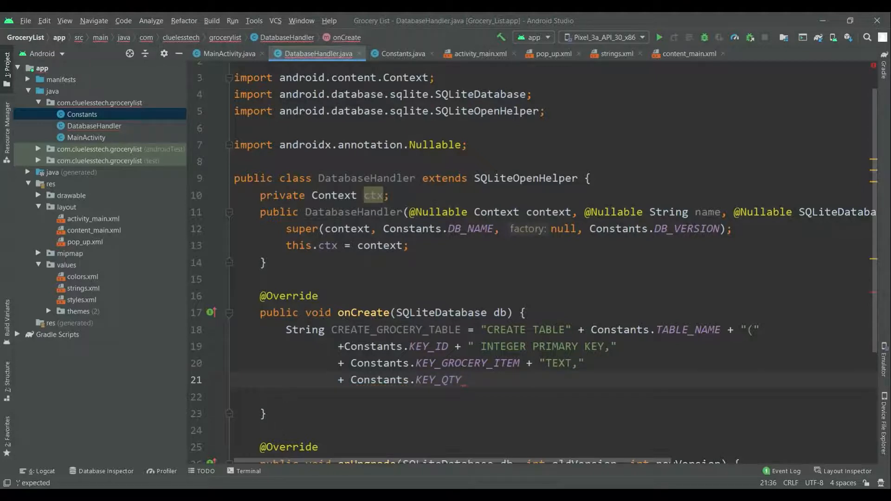
pyautogui.write('+ ""')
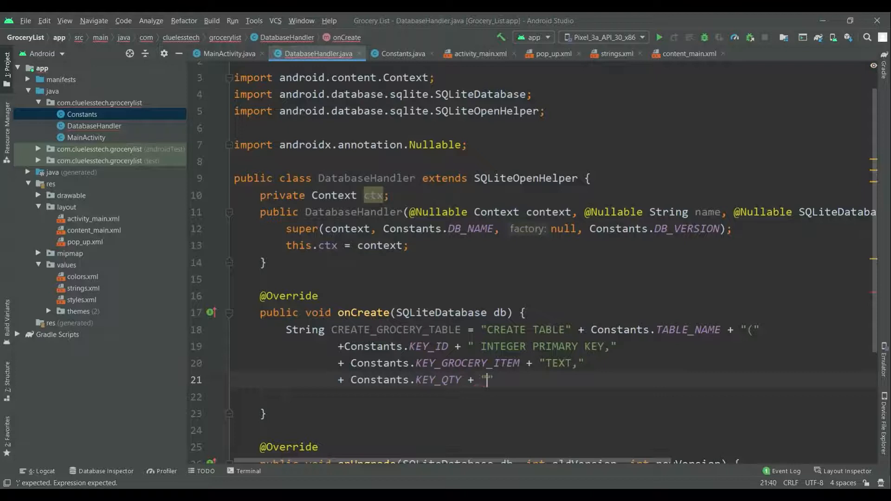
pyautogui.write('TEXT,')
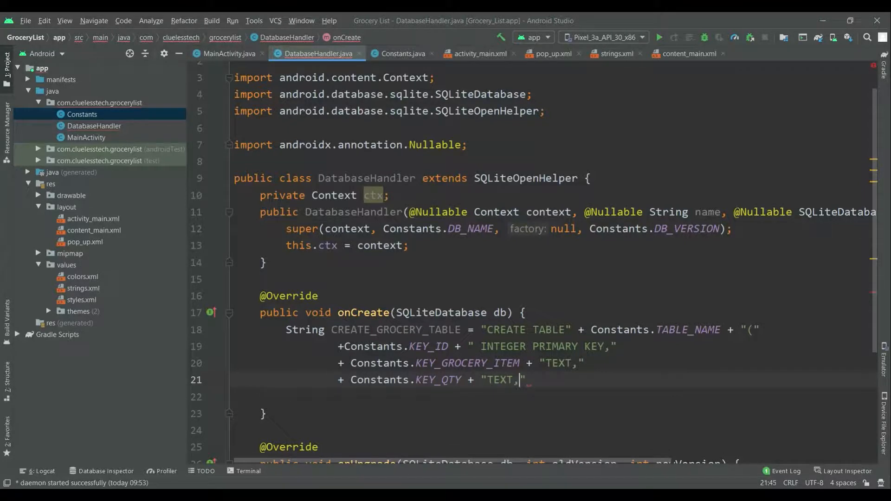
# Add the KEY_DATE LONG column, close the statement and run db.execSQL(CREATE_GROCERY_TABLE).
pyautogui.write('+ Con')
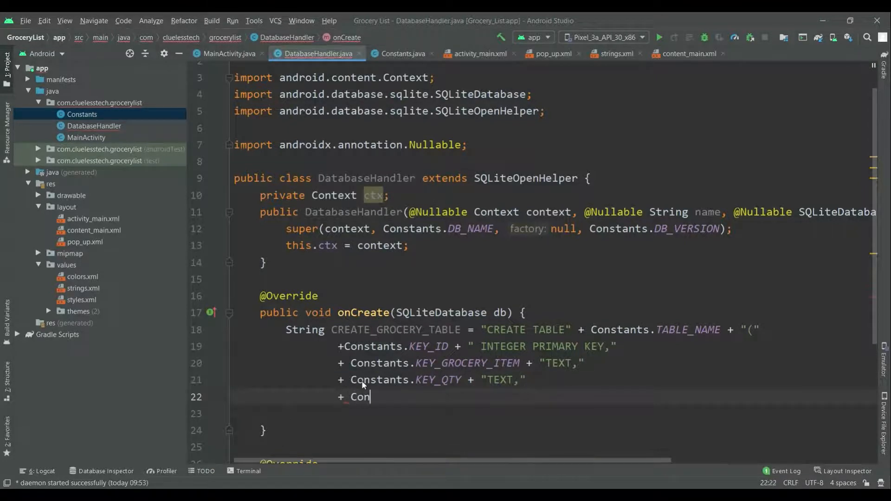
pyautogui.write('stants.')
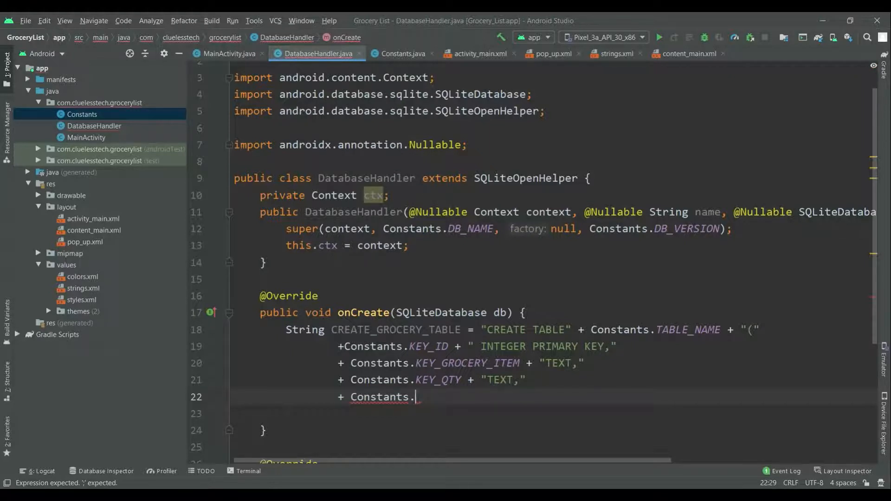
pyautogui.write('KEY_DATE')
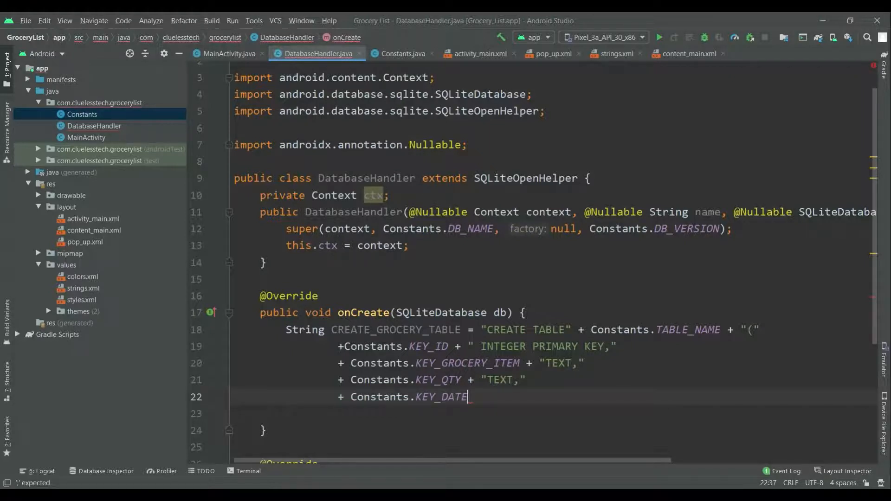
pyautogui.write('+ "L"')
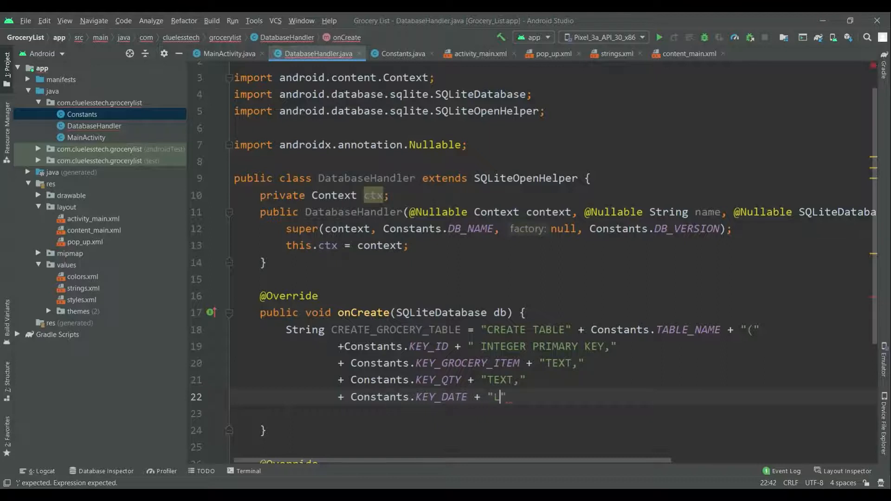
pyautogui.write('ONG')
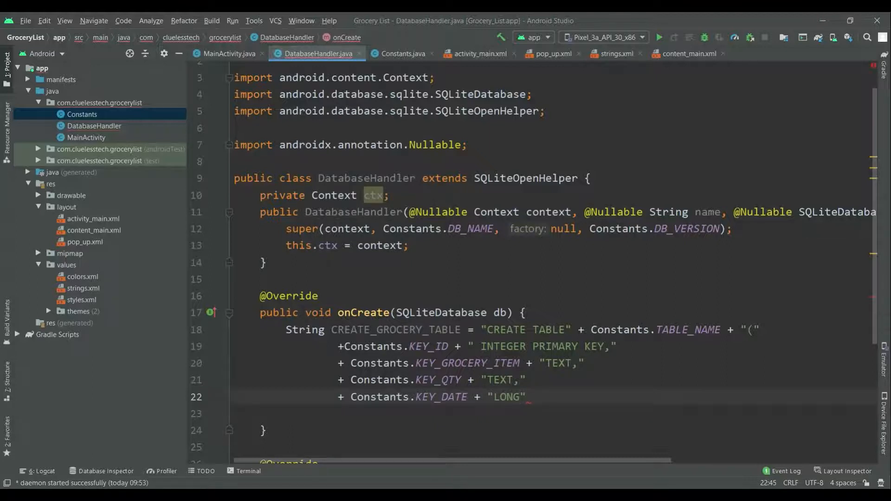
pyautogui.write(');')
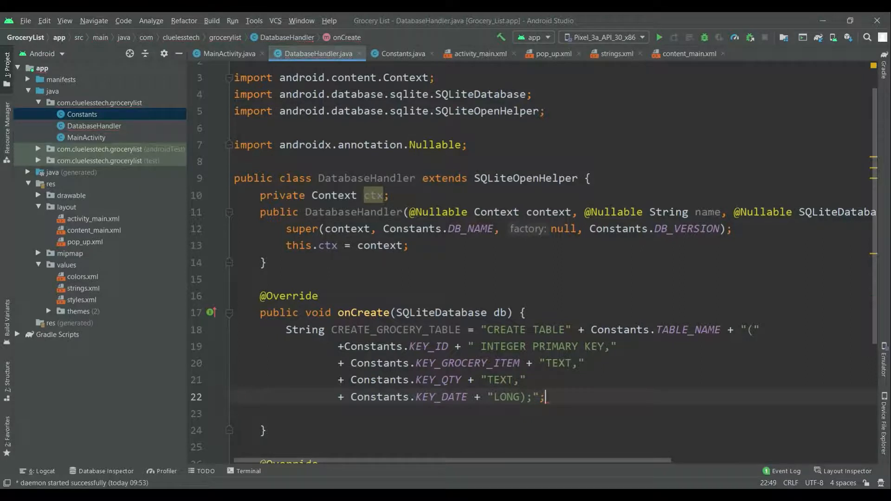
pyautogui.write('db.ex')
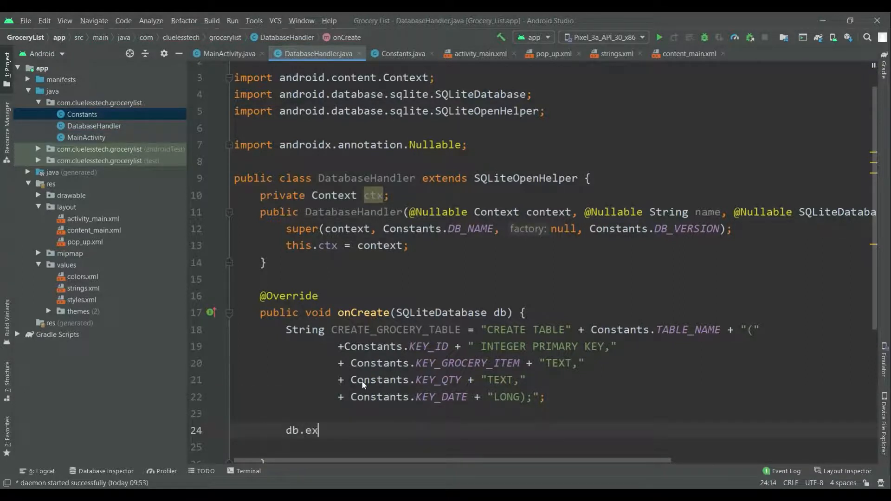
pyautogui.write('ecSQL();')
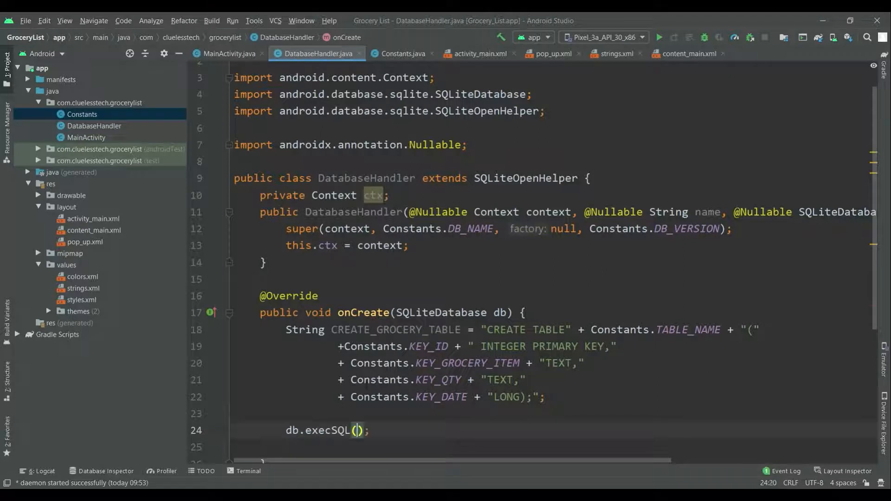
pyautogui.write('CREATE_GROCERY_TABLE')
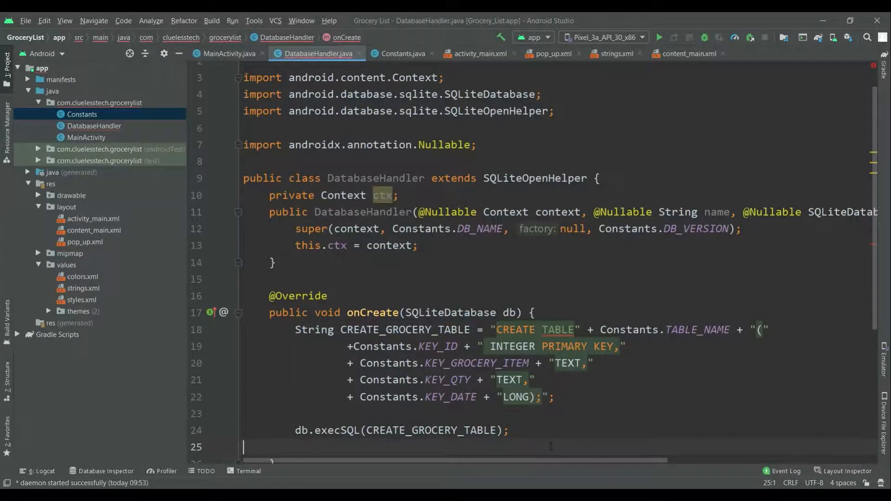
# In onUpgrade, execute "DROP TABLE IF EXISTS " + Constants.TABLE_NAME.
pyautogui.scroll(-3)
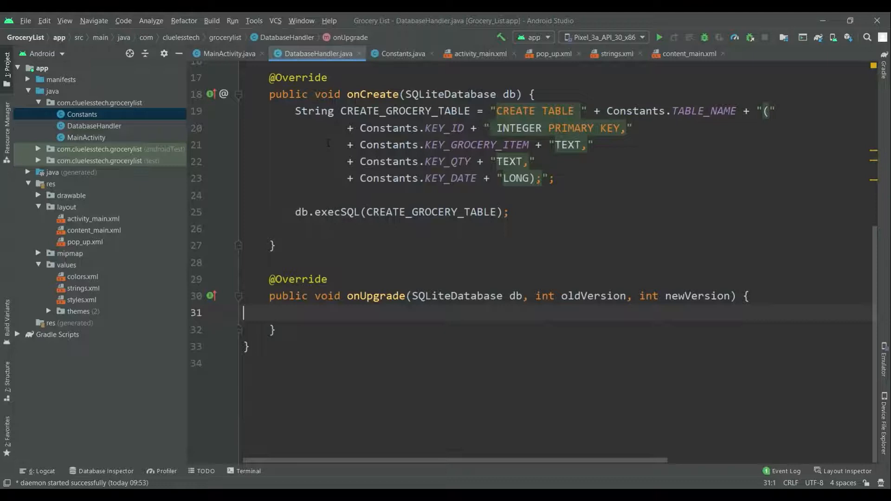
pyautogui.press('enter')
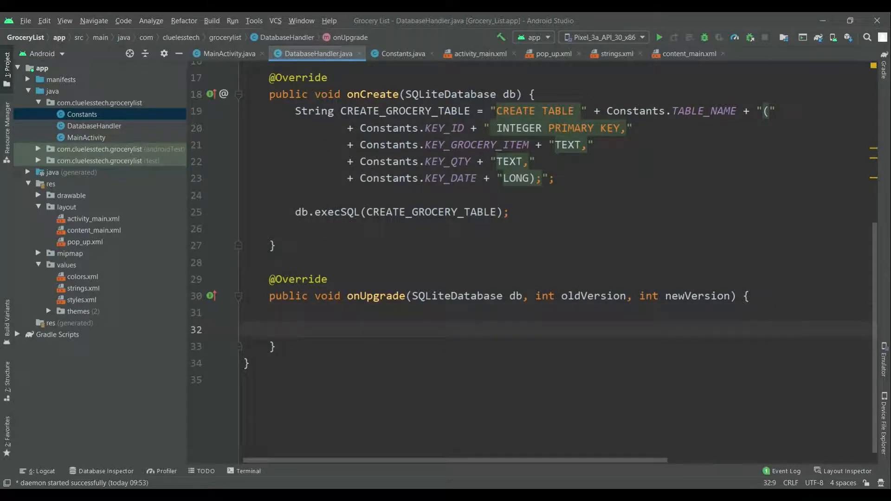
pyautogui.write('db.execSQL("DRO");')
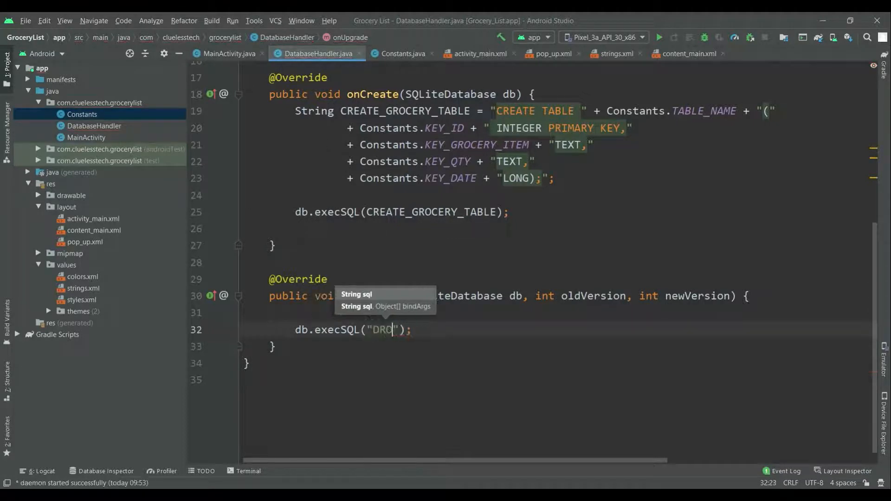
pyautogui.write('P_TABLE')
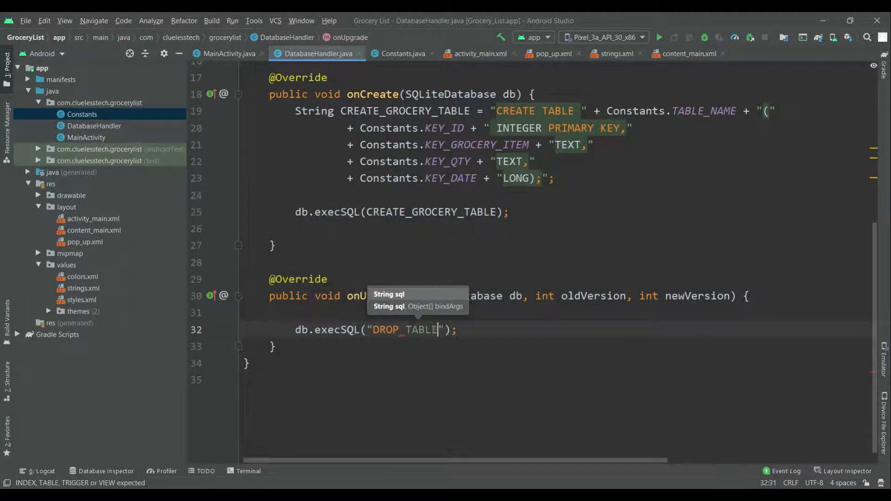
pyautogui.write('IF EX')
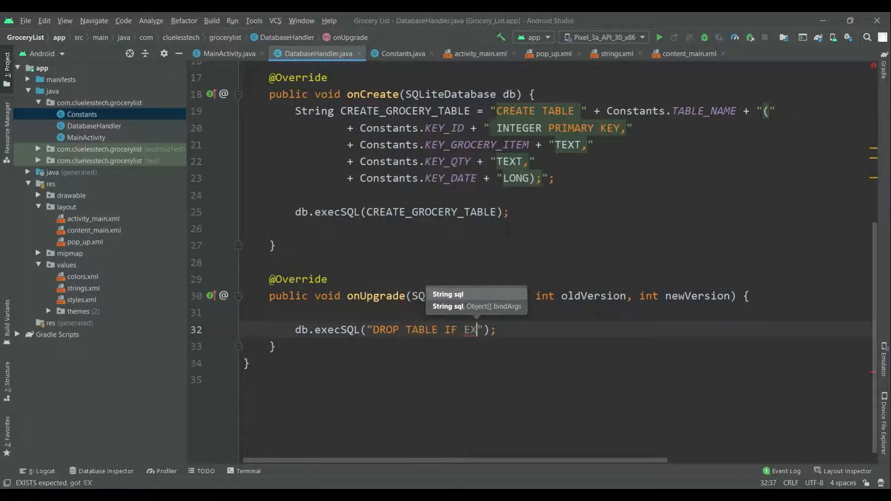
pyautogui.write('ISTS')
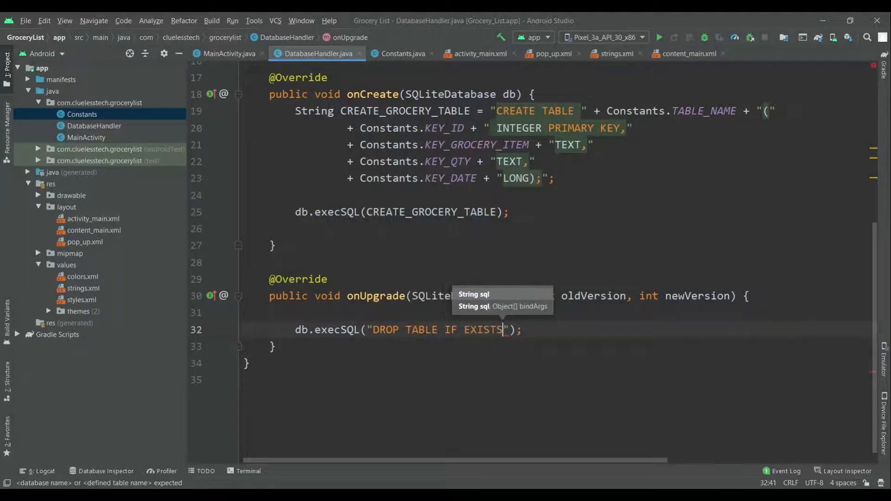
pyautogui.write('" +')
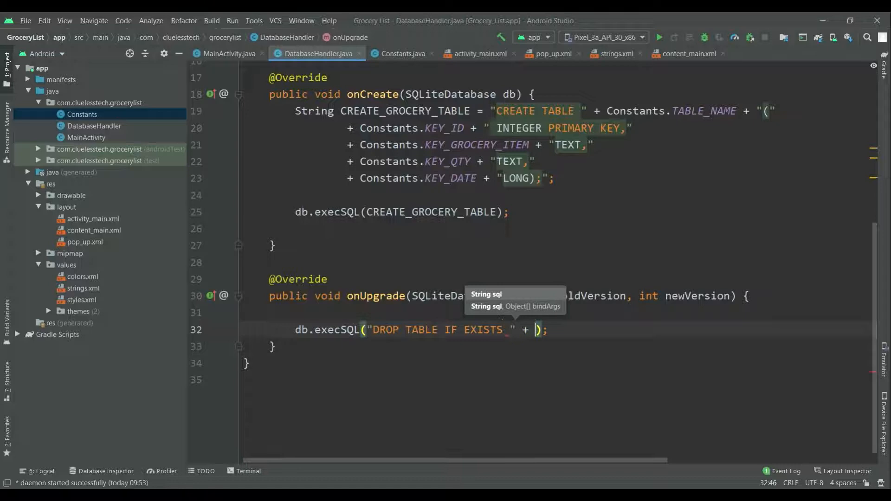
pyautogui.write('Con')
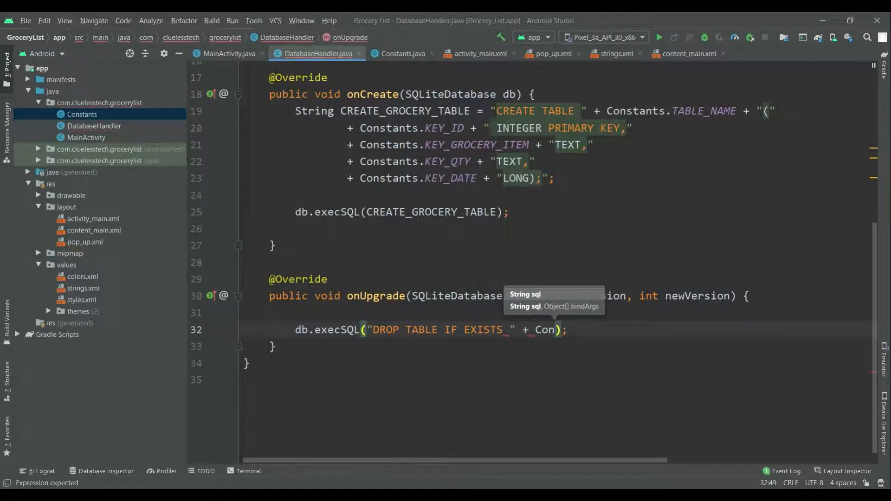
pyautogui.write('stants.TABLE_NAME')
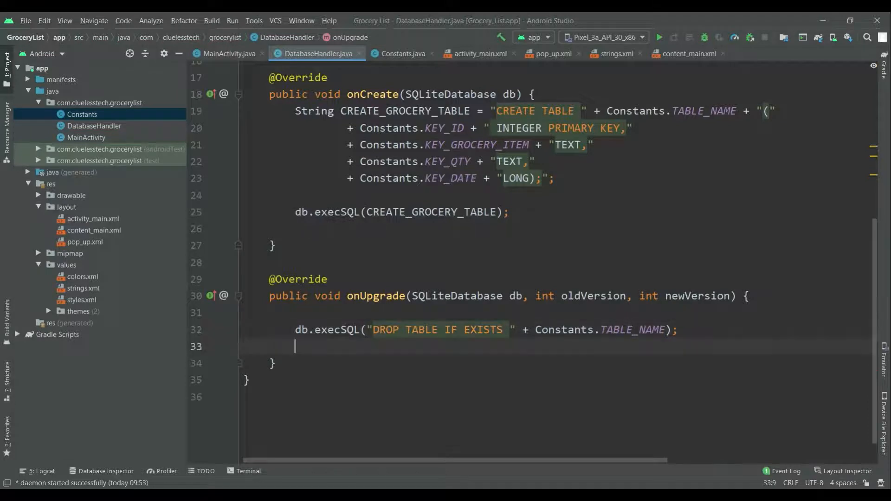
# Recreate the table by calling onCreate(db) after the drop.
pyautogui.write('onCreate();')
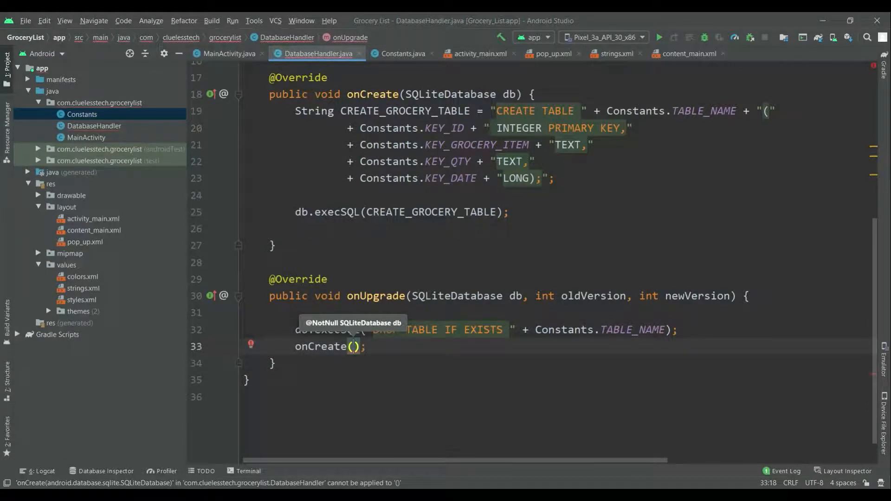
pyautogui.write('db')
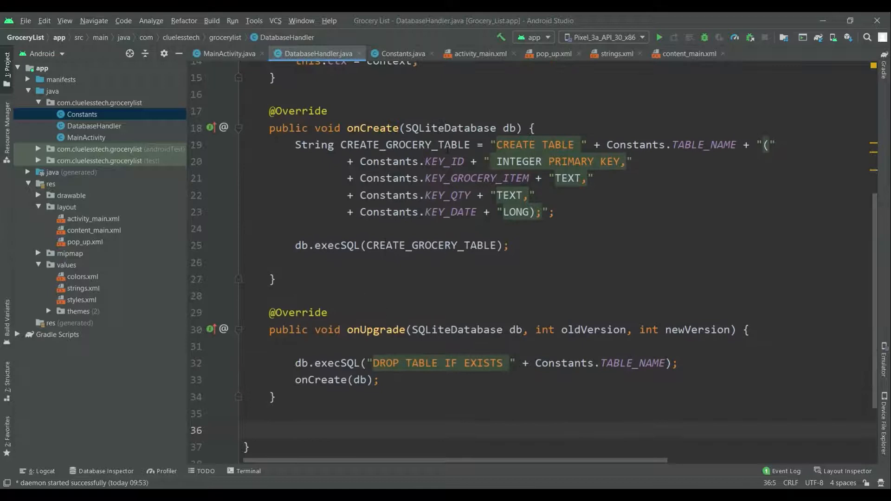
# Declare a public void addGrocery method taking a Grocery parameter.
pyautogui.scroll(-3)
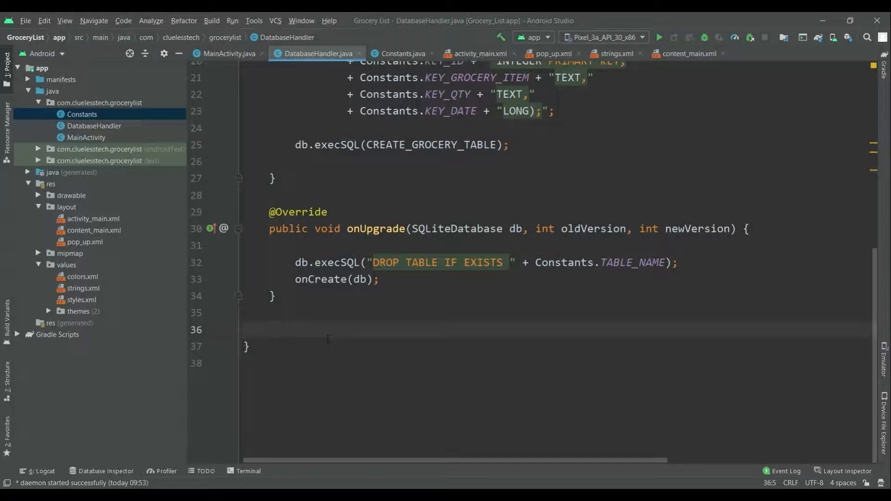
pyautogui.write('p')
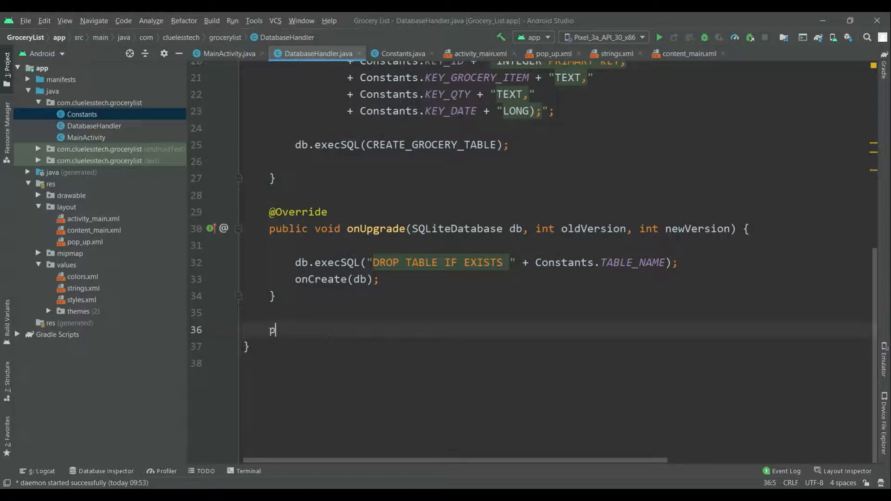
pyautogui.write('ublic')
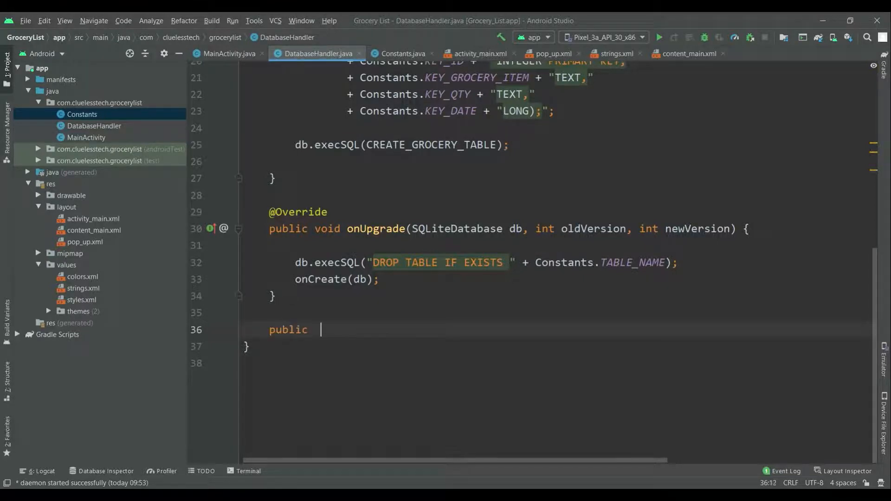
pyautogui.write('void')
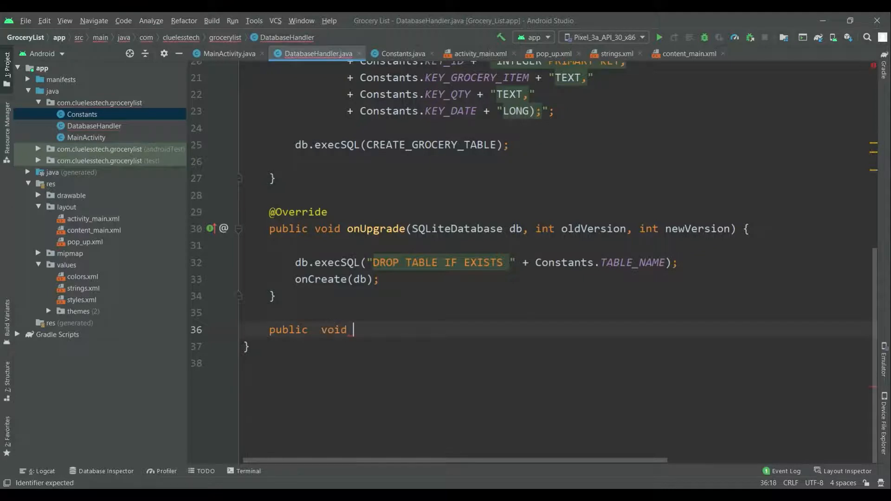
pyautogui.write('addGro')
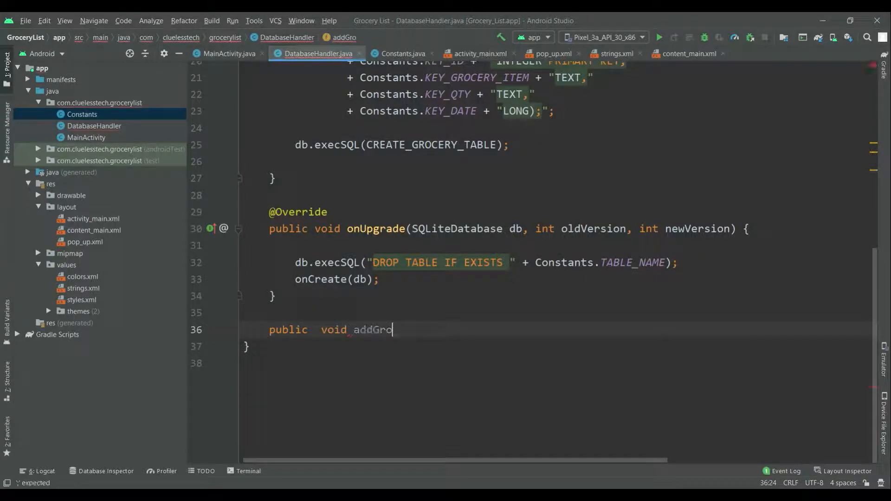
pyautogui.write('cery()')
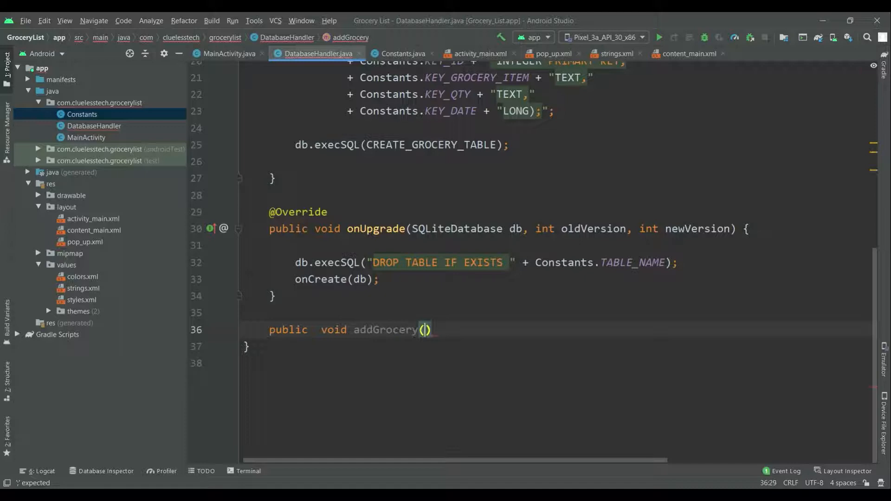
pyautogui.write('Grocery grocery')
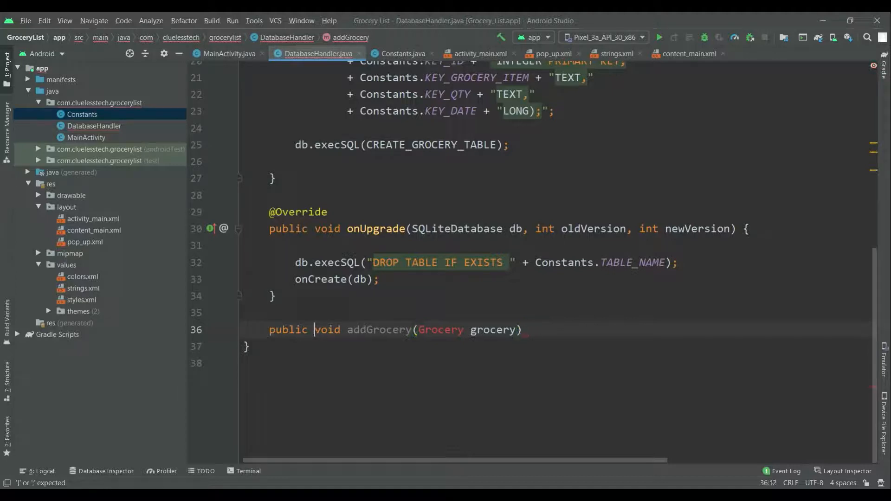
pyautogui.click(521, 330)
pyautogui.write('{')
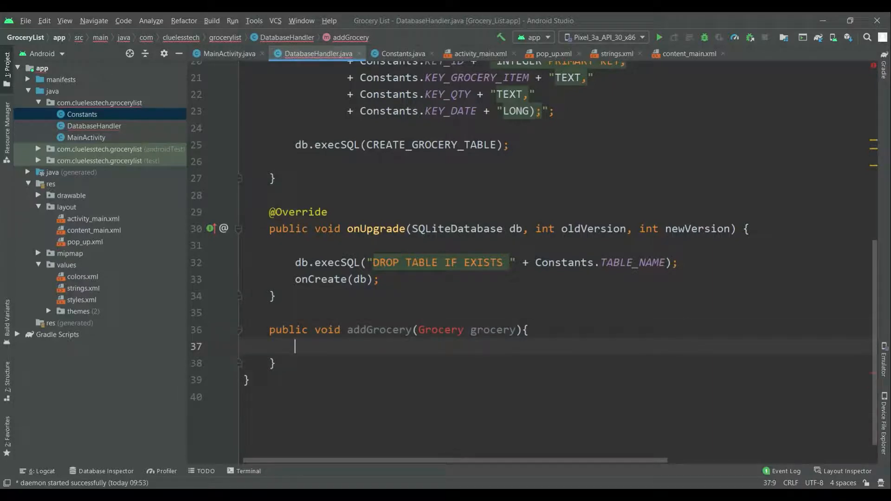
# Get a writable SQLiteDatabase db and create a new ContentValues object.
pyautogui.write('SQli')
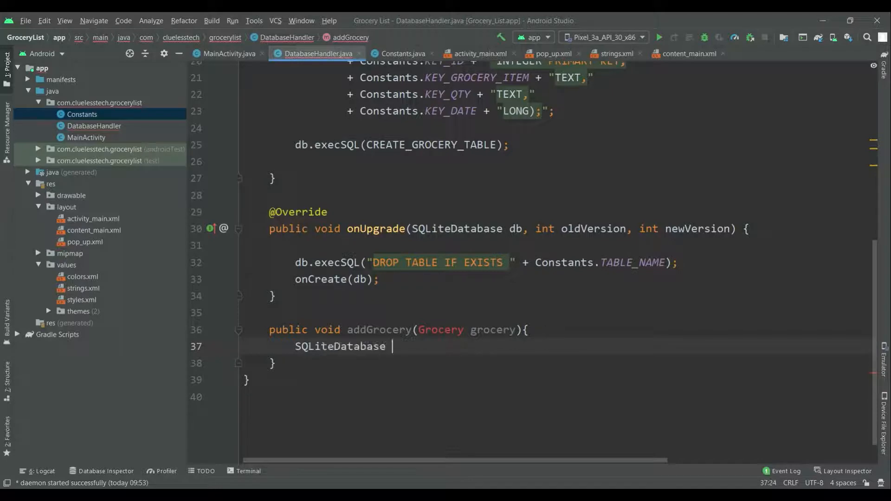
pyautogui.write('db = thi')
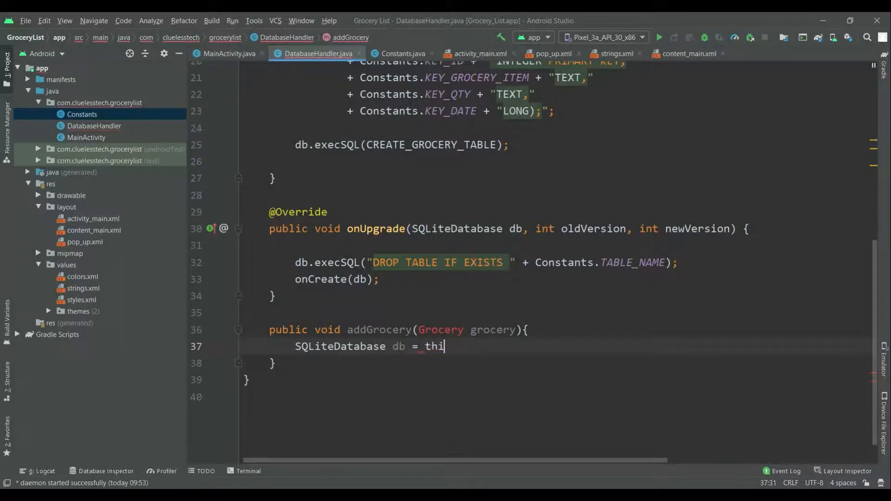
pyautogui.write('s.get')
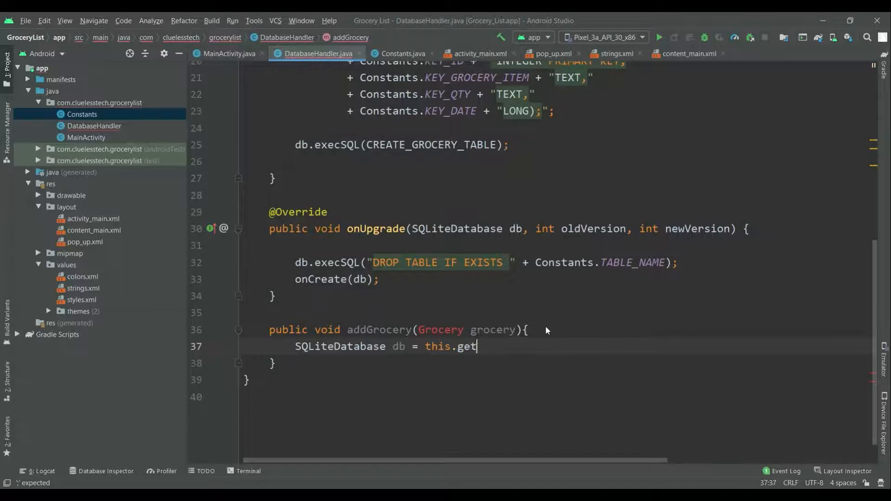
pyautogui.write('WritableDatabase();')
pyautogui.write('Co')
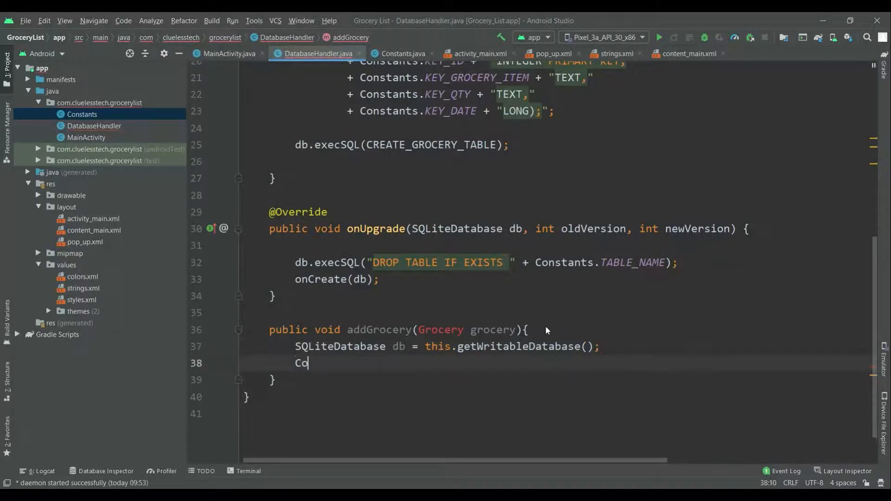
pyautogui.write('nte')
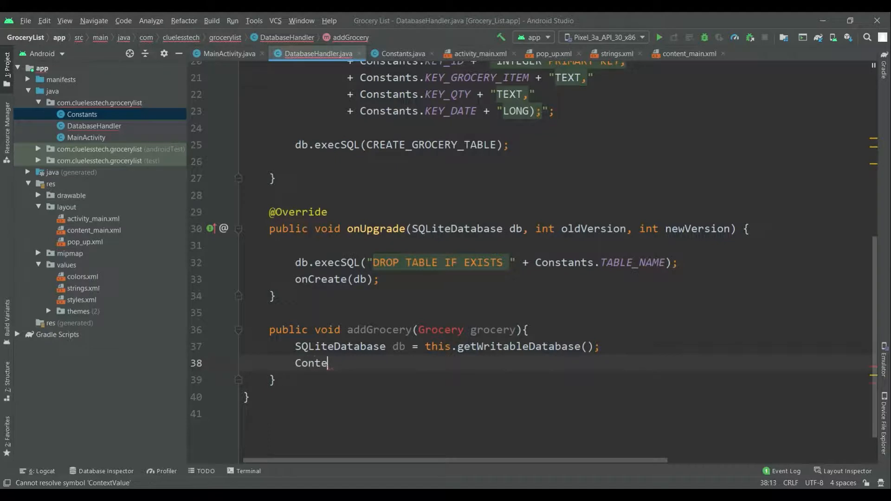
pyautogui.write('ntValues values')
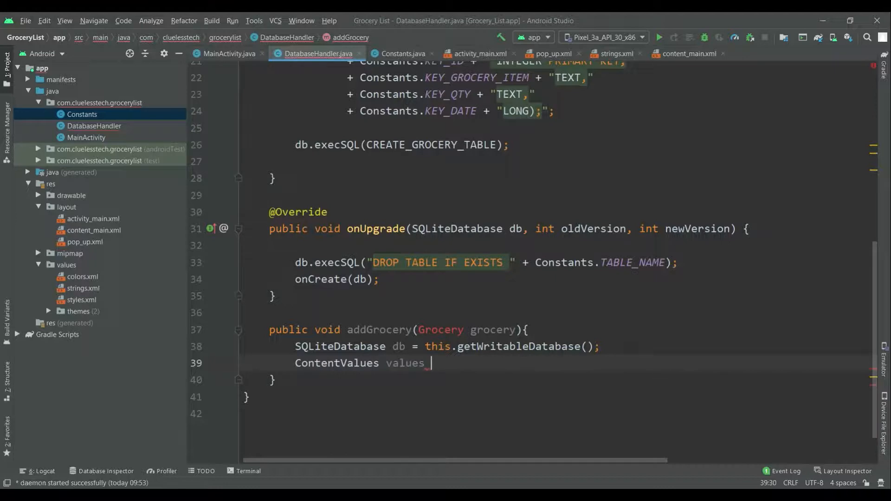
pyautogui.write('= new ContentValues();')
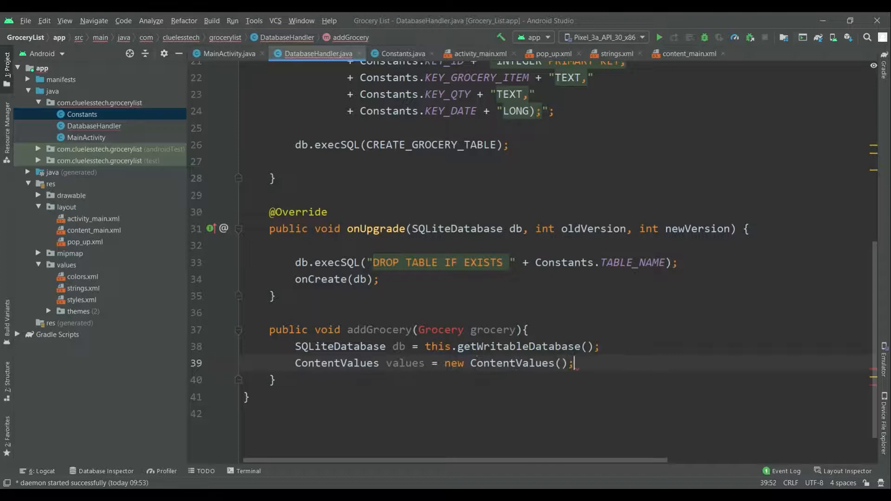
pyautogui.write('values.put')
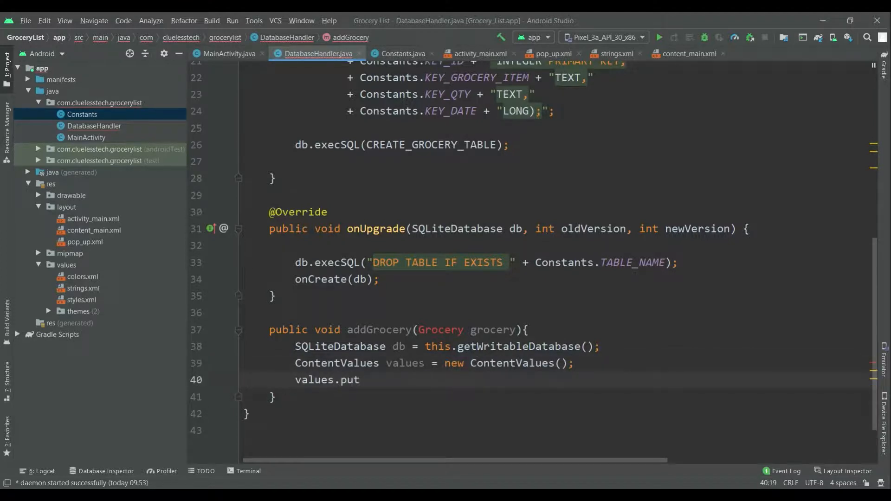
# Put the grocery's name under KEY_GROCERY_ITEM and its quantity under KEY_QTY into values.
pyautogui.write('(CO')
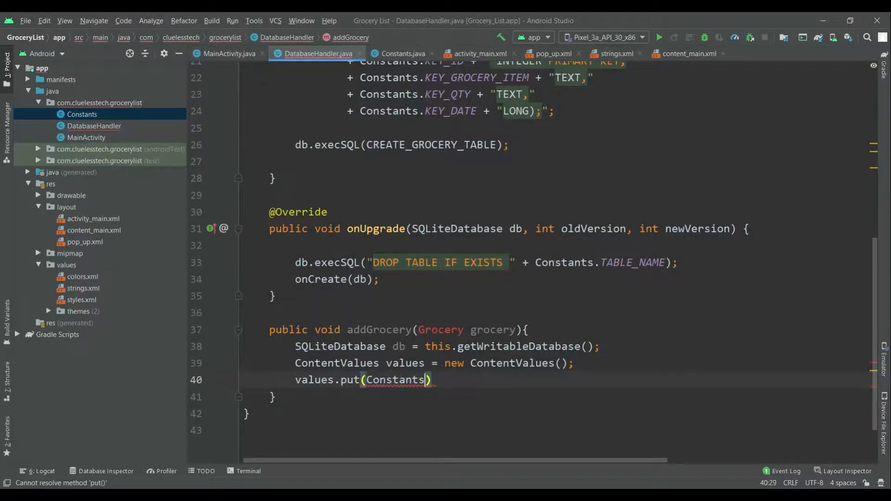
pyautogui.write('.')
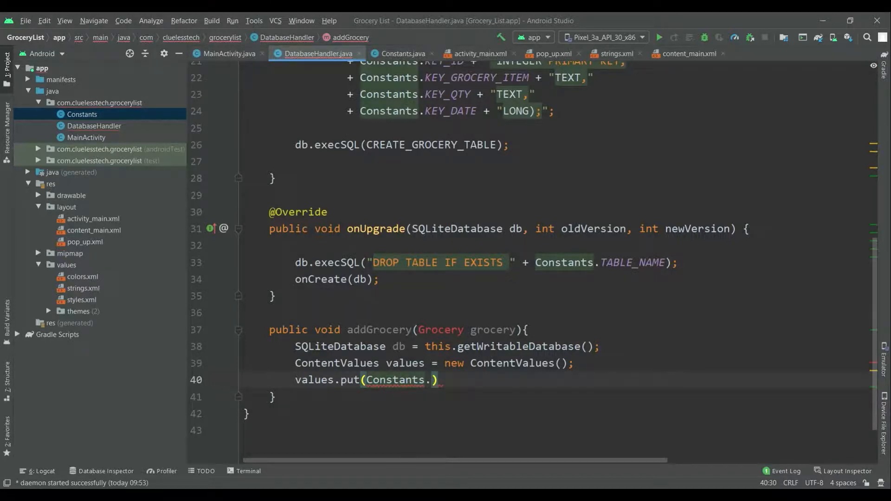
pyautogui.write('KEY_GROCERY_ITEM')
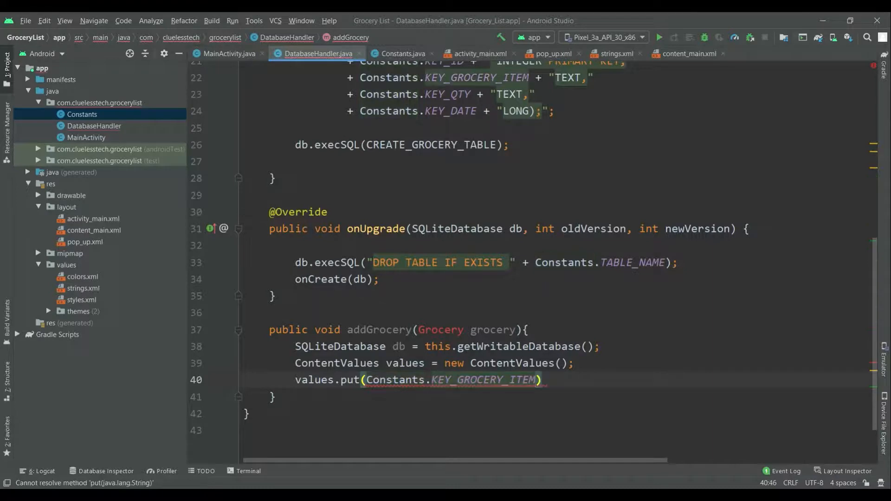
pyautogui.write(', g')
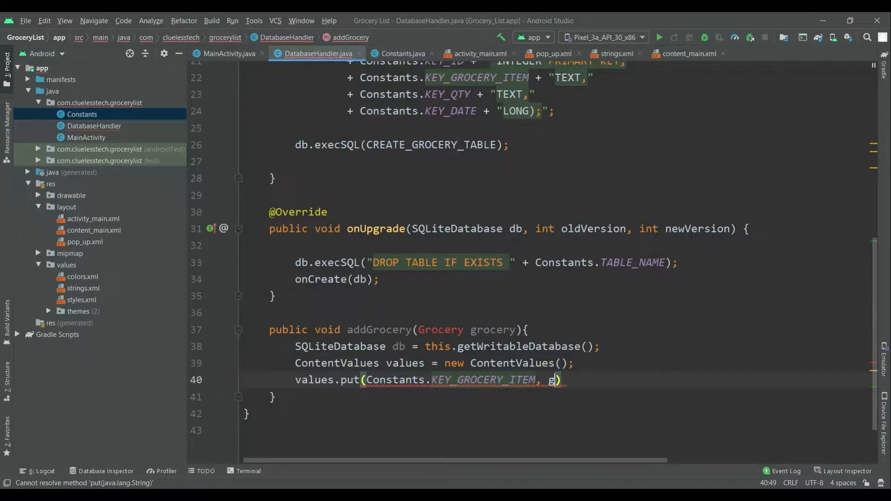
pyautogui.write('rocery.get')
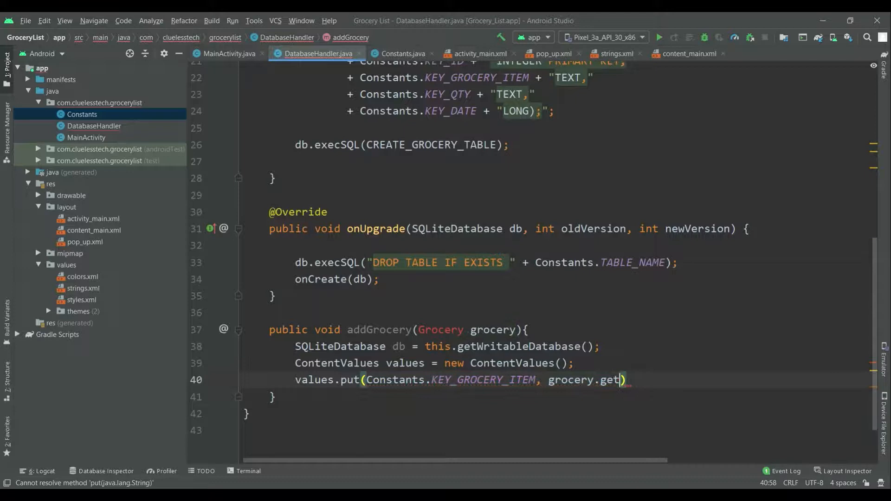
pyautogui.write('Name(')
pyautogui.write('values.put(Constants.k);')
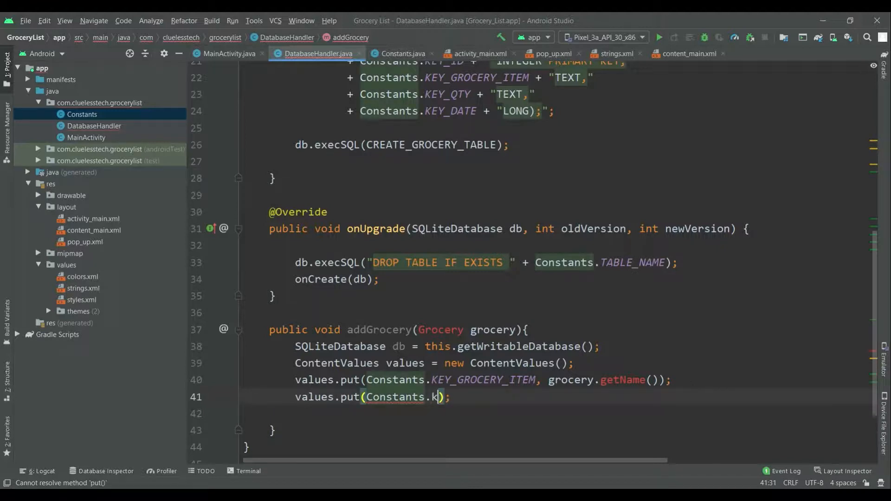
pyautogui.write('e')
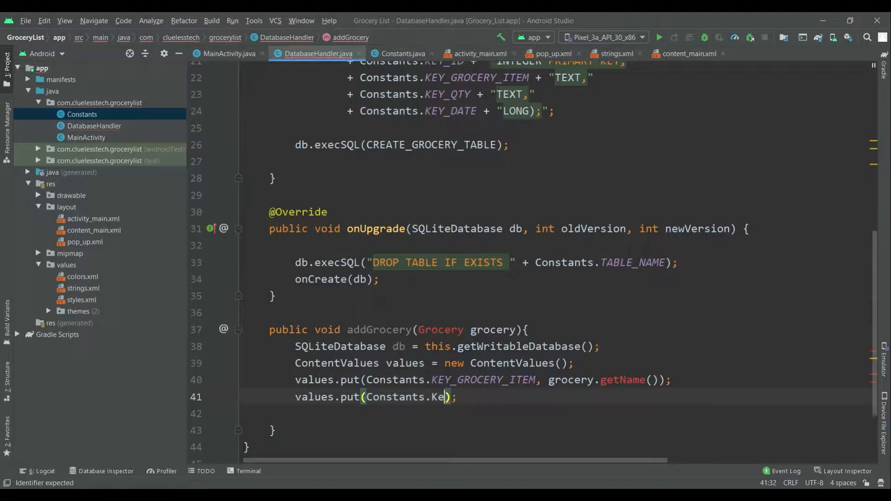
pyautogui.write('Y_DATE')
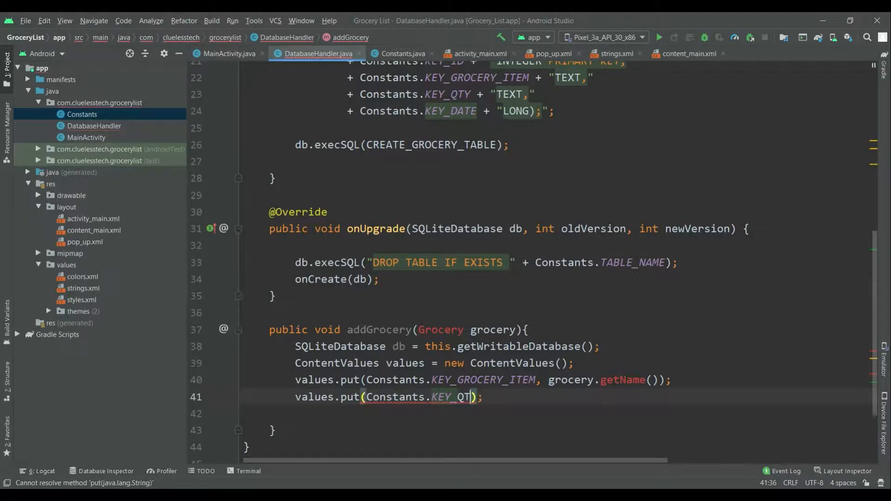
pyautogui.write('Y, grocery.ge')
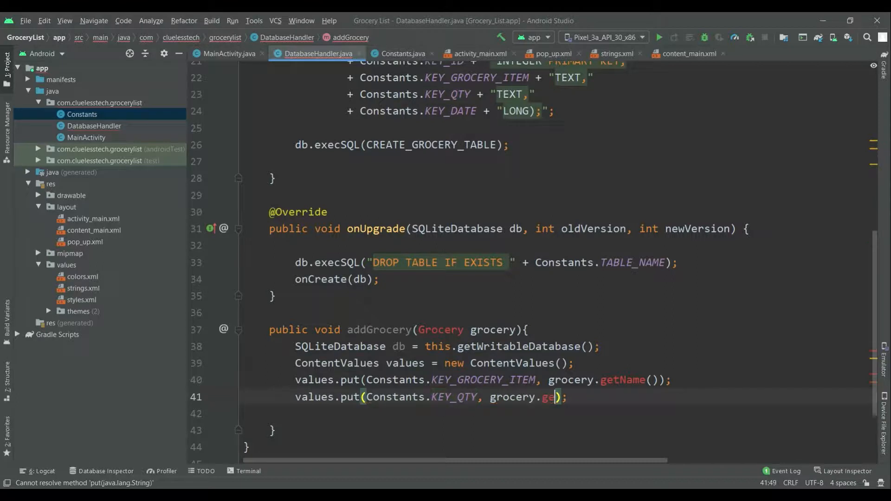
pyautogui.write('t(')
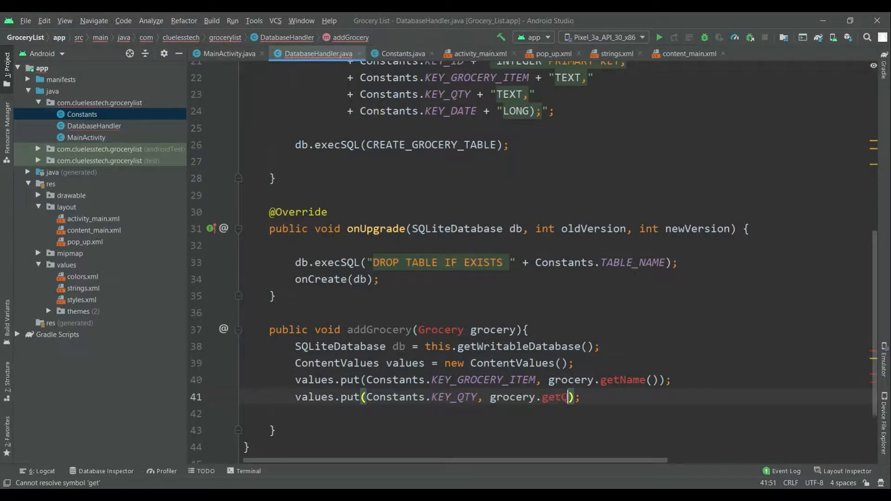
pyautogui.write('Qty')
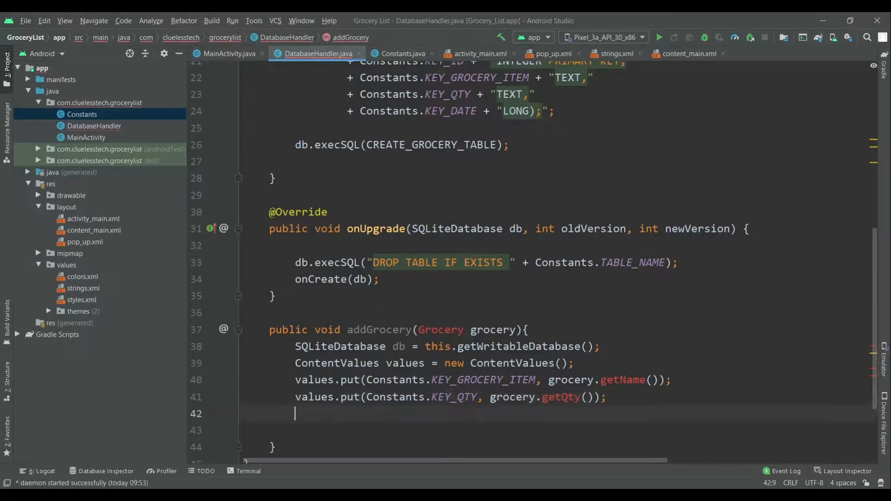
# Put java.lang.System.currentTimeMillis() under Constants.KEY_DATE into values.
pyautogui.write('v')
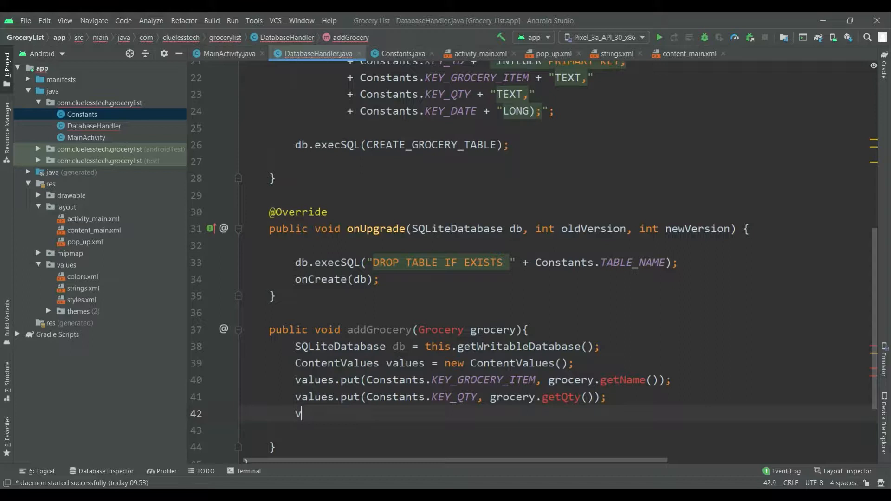
pyautogui.write('alues')
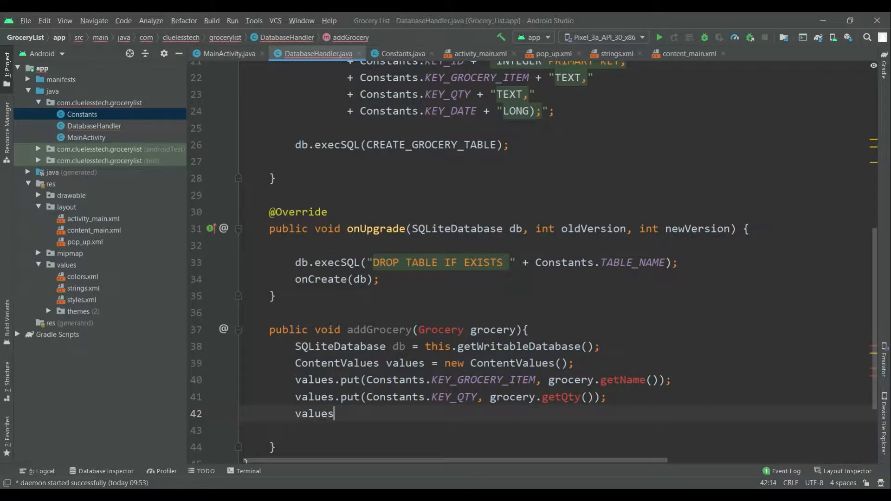
pyautogui.write('.put(Co);')
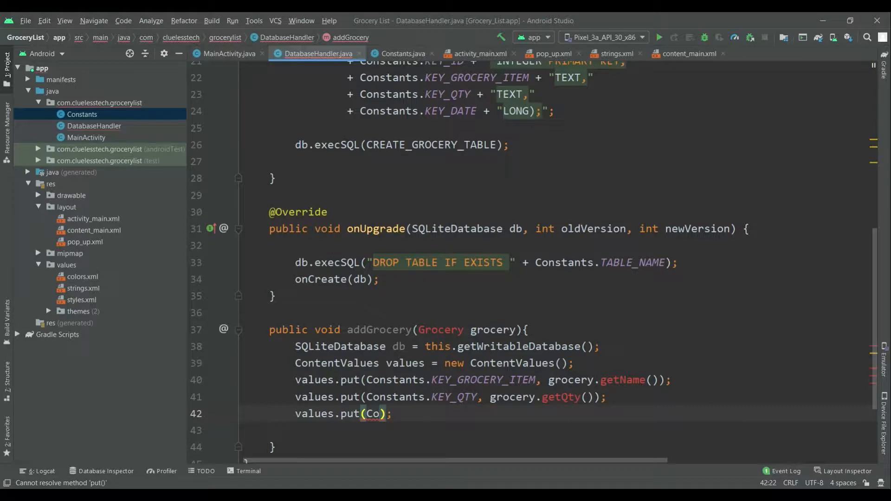
pyautogui.write('Constants.')
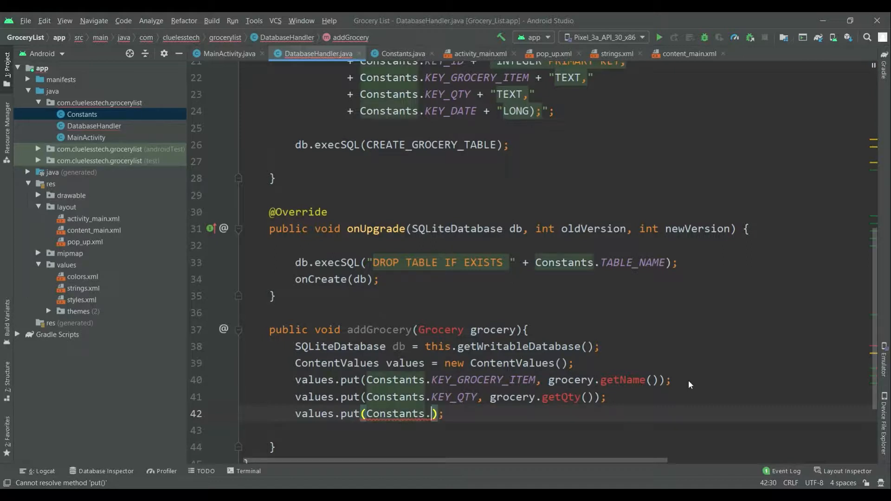
pyautogui.write('KEY_D')
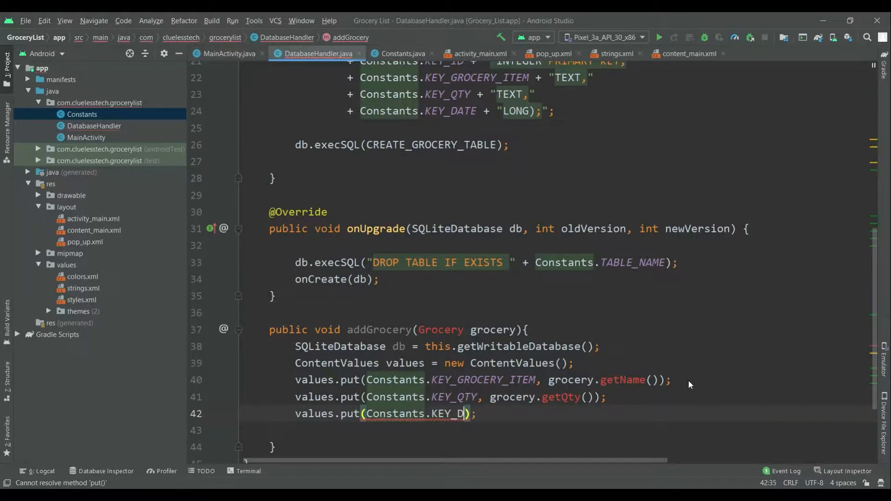
pyautogui.write('ATE,')
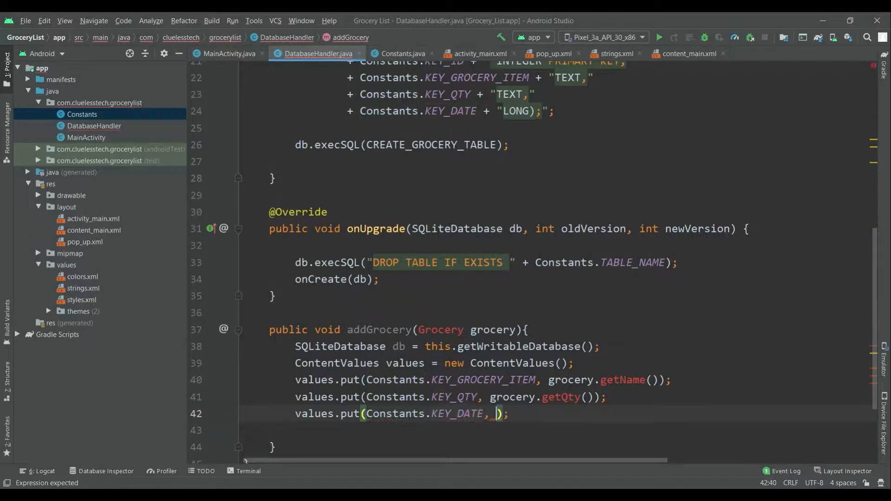
pyautogui.write('j')
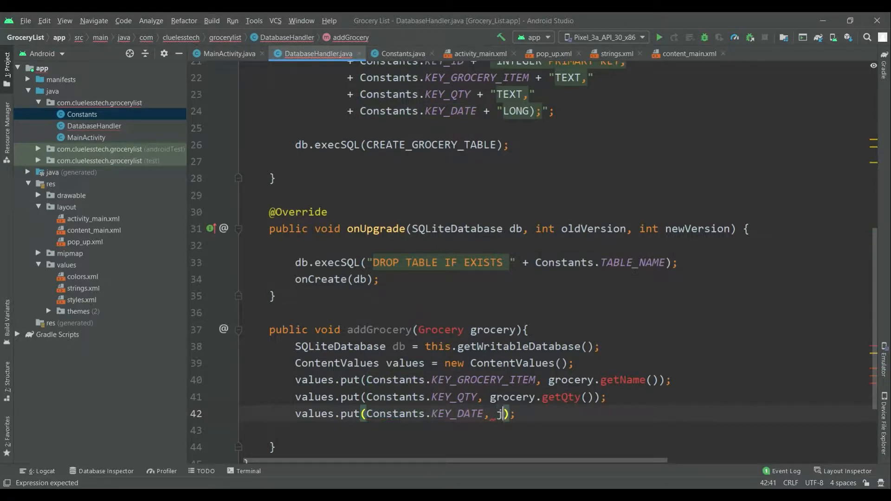
pyautogui.write('ava.la')
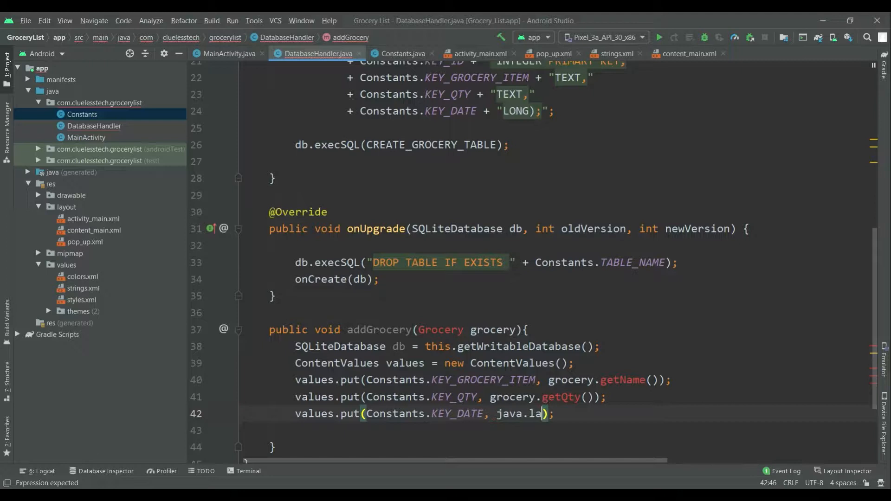
pyautogui.write('ng.')
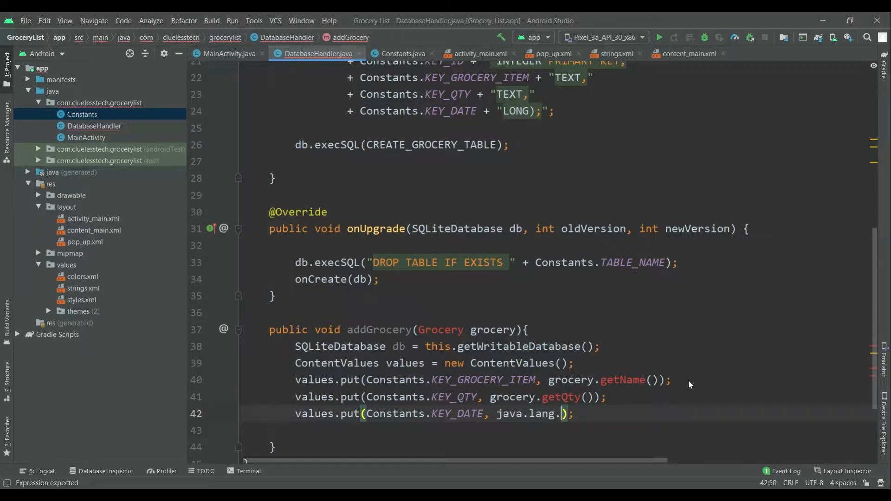
pyautogui.press('Backspace')
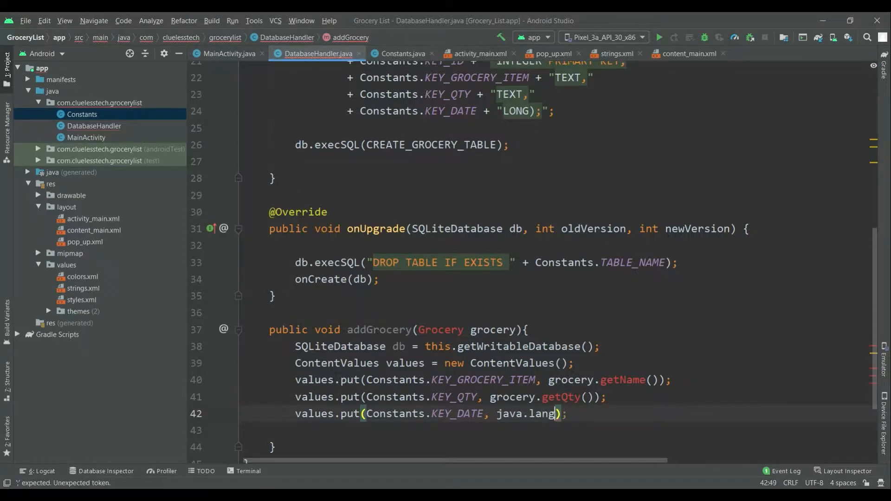
pyautogui.write('.S')
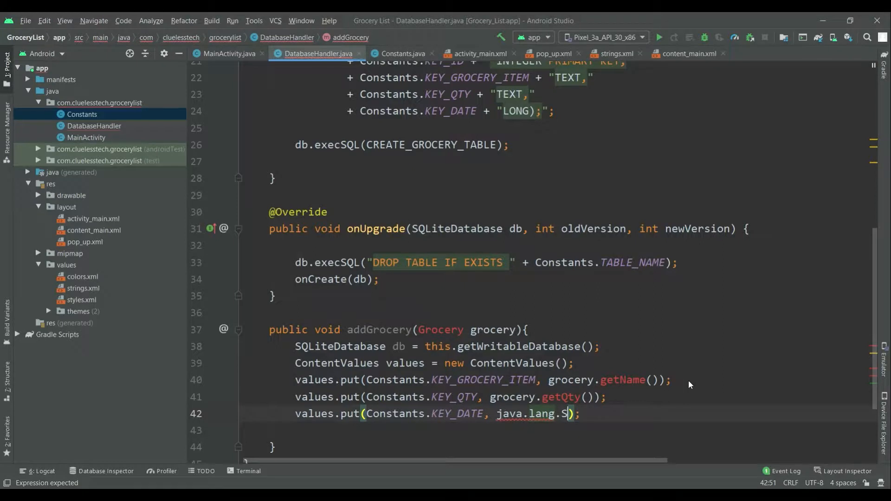
pyautogui.write('ystem')
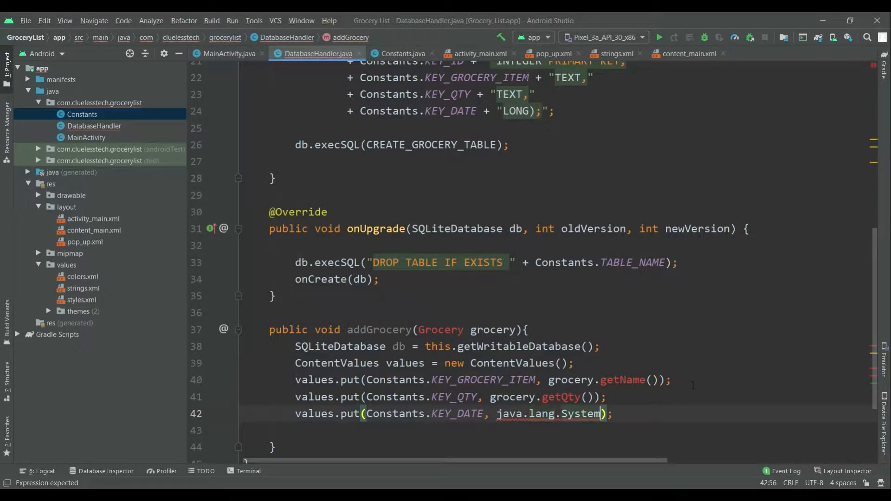
pyautogui.write('.currentTimeMillis()')
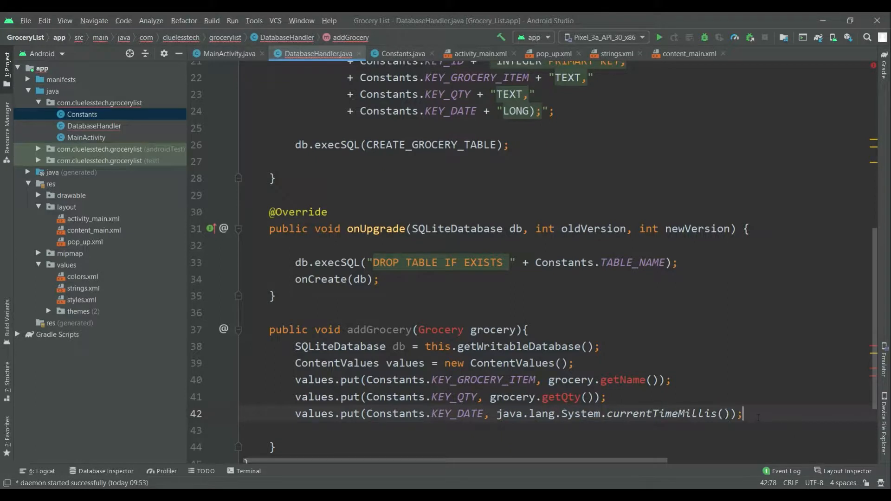
# Insert values into Constants.TABLE_NAME with db.insert and a null column hack.
pyautogui.write('db.i')
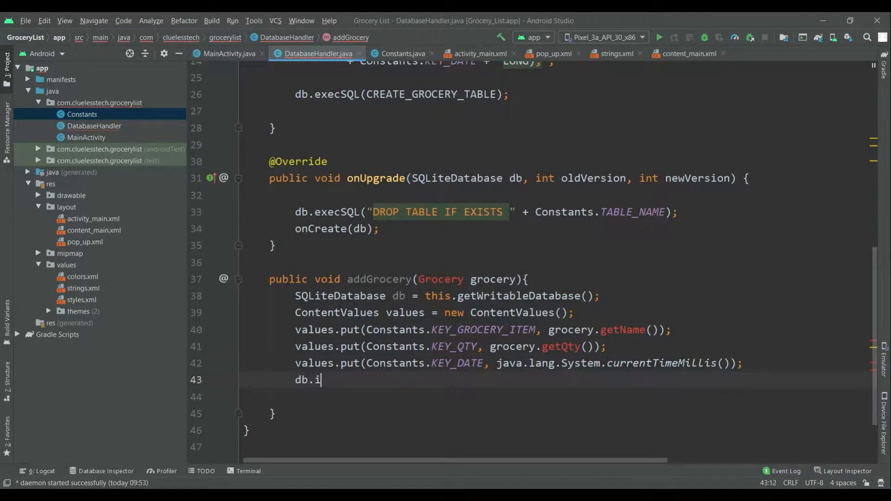
pyautogui.write('nsert(')
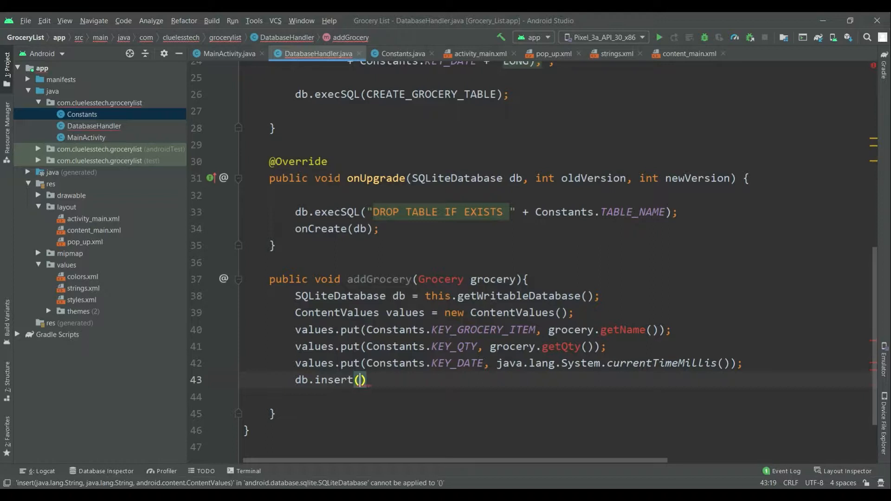
pyautogui.write('Constants.TABLE_NAME')
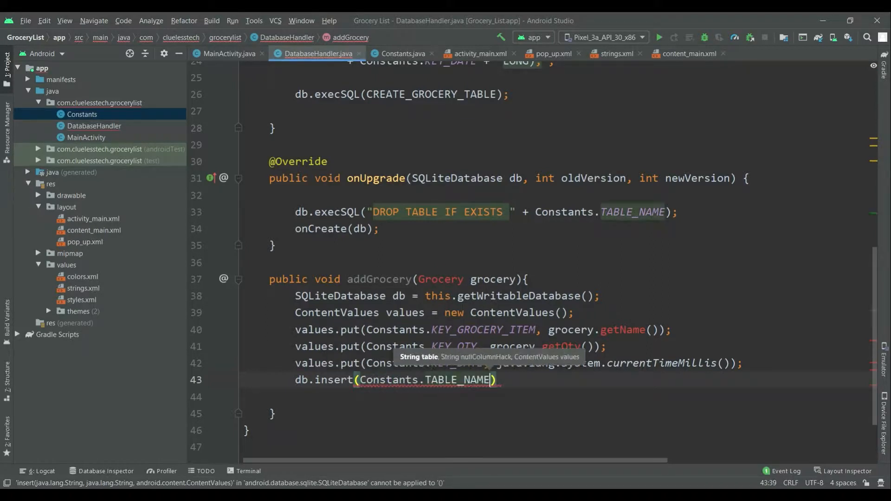
pyautogui.write(', null,values')
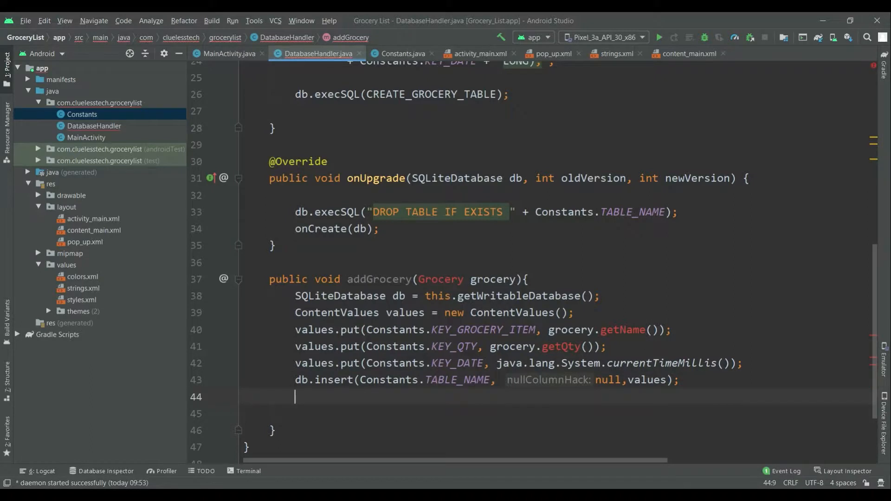
pyautogui.press('Enter')
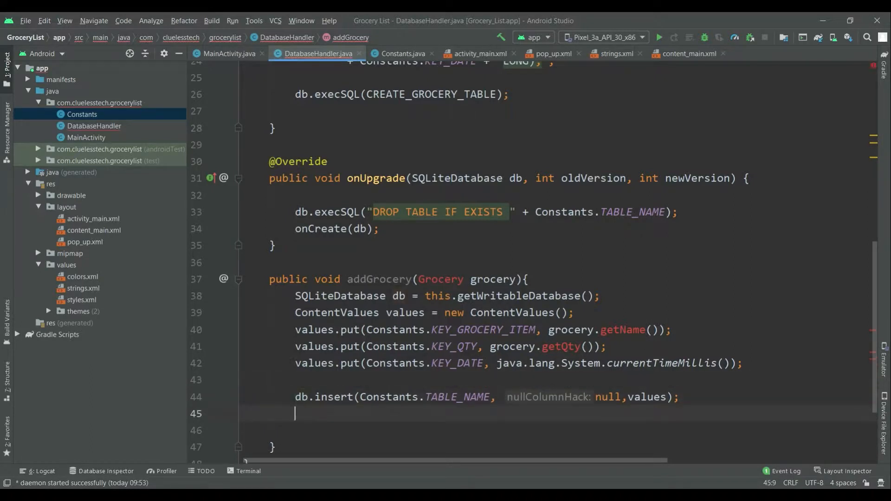
# Log a 'Saved!' tag with the message 'Saved to db' via Log.d.
pyautogui.write('Lo')
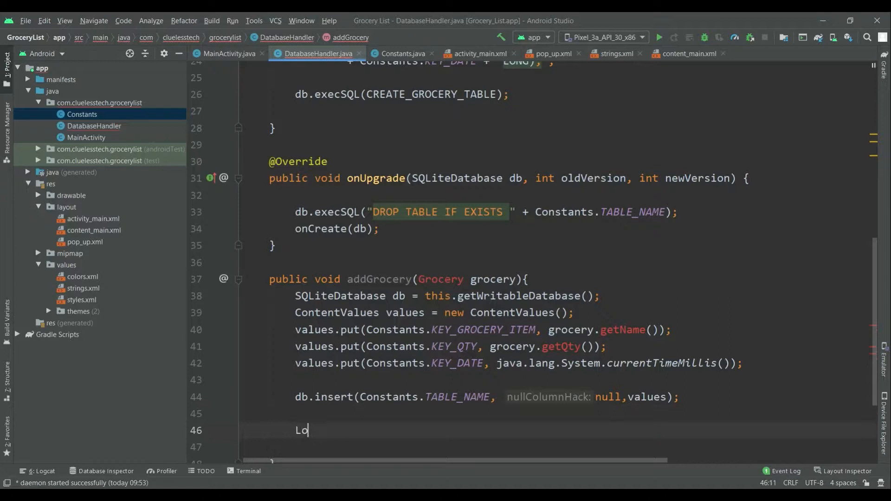
pyautogui.write('g.d')
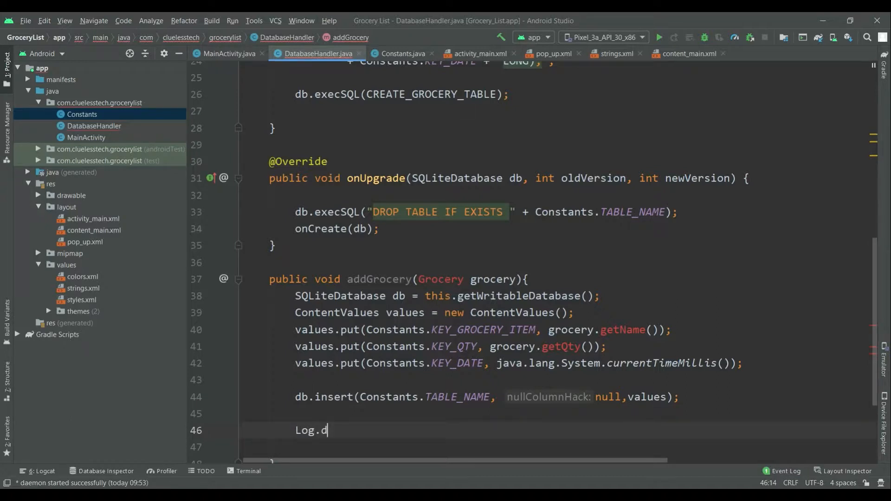
pyautogui.write('(S')
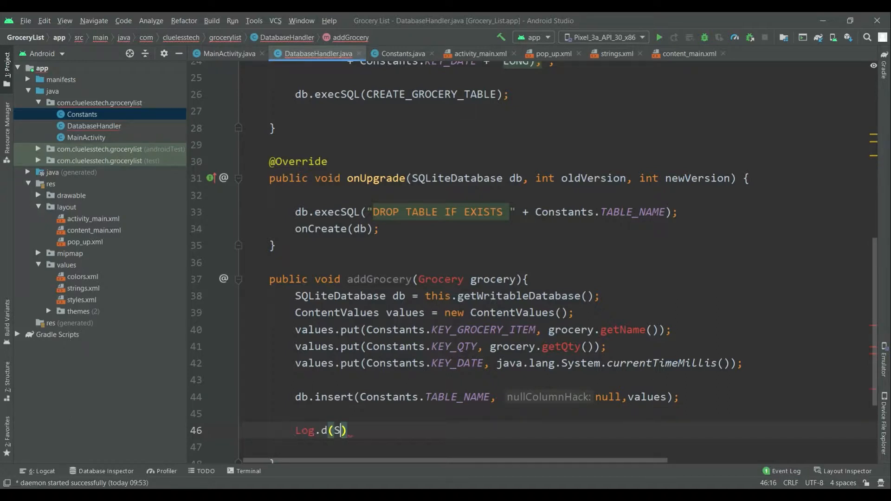
pyautogui.write('"')
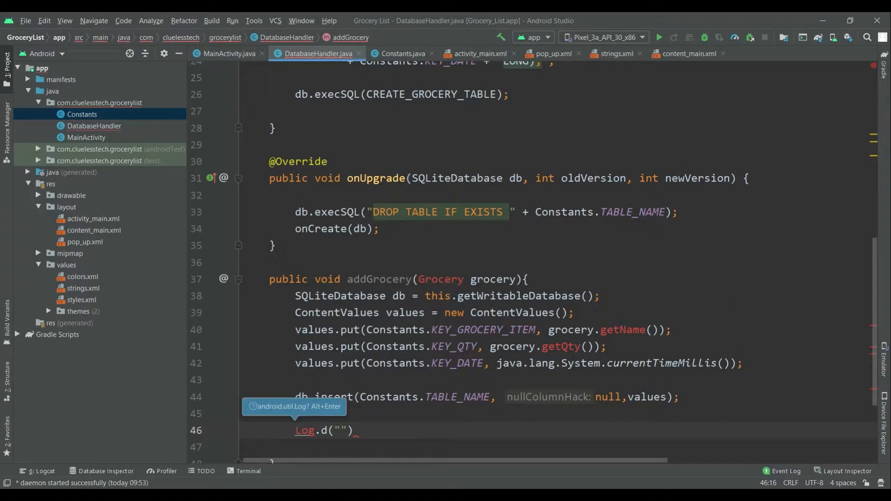
pyautogui.write('Saved!')
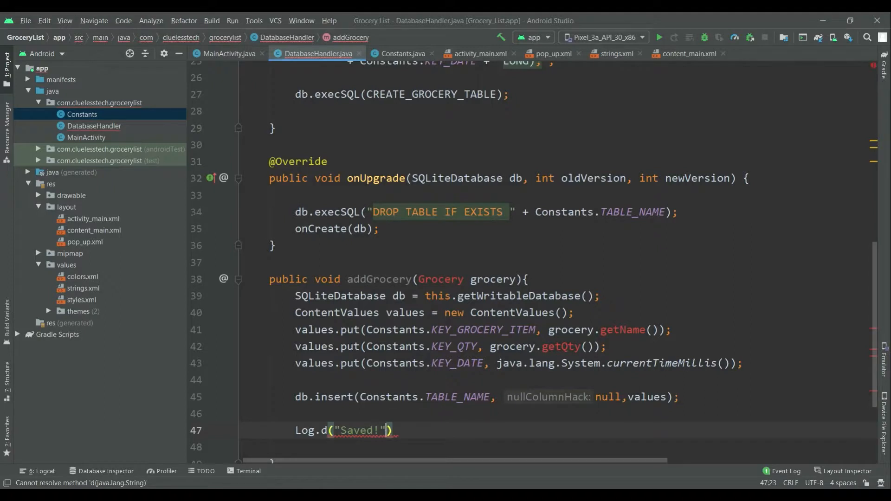
pyautogui.write(', ""')
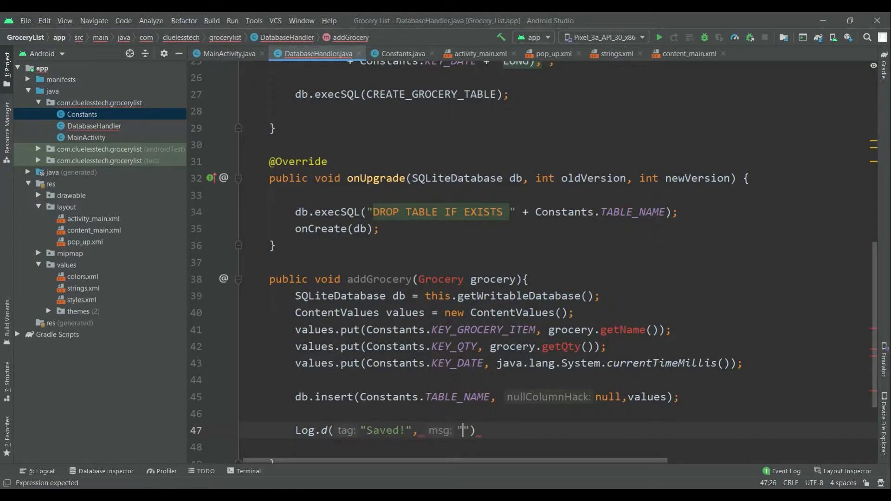
pyautogui.write('Saved to db')
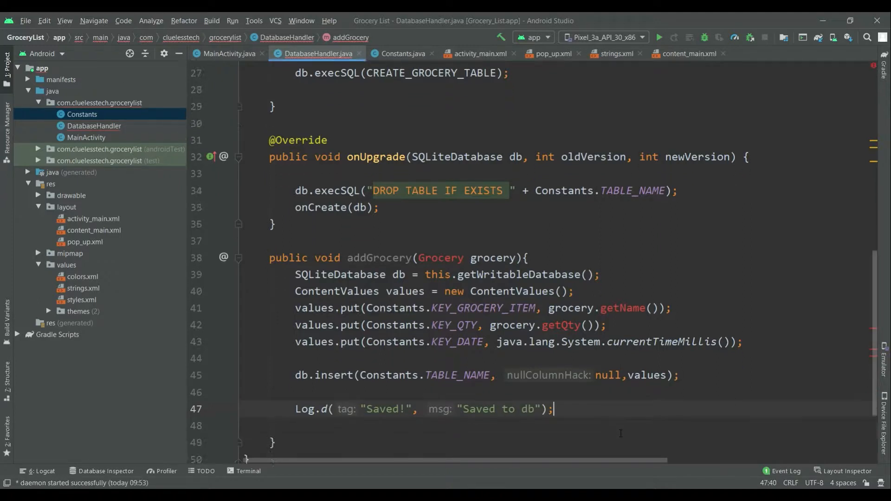
pyautogui.scroll(-3)
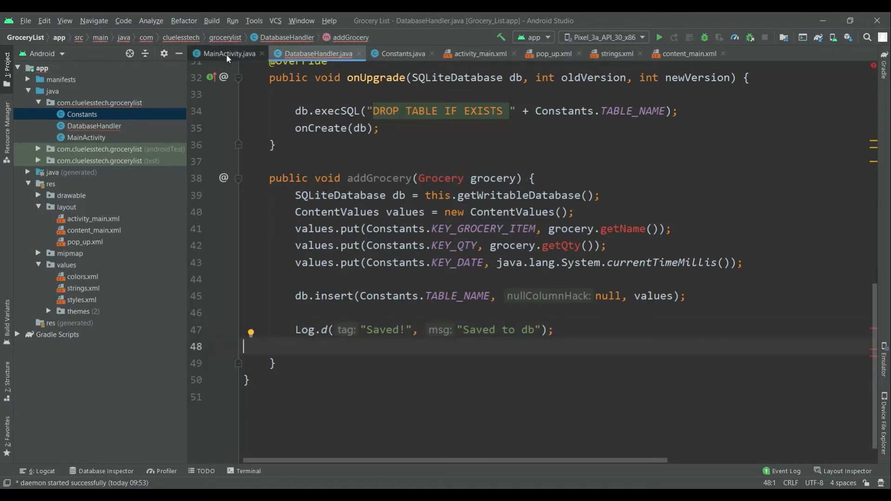
pyautogui.click(226, 54)
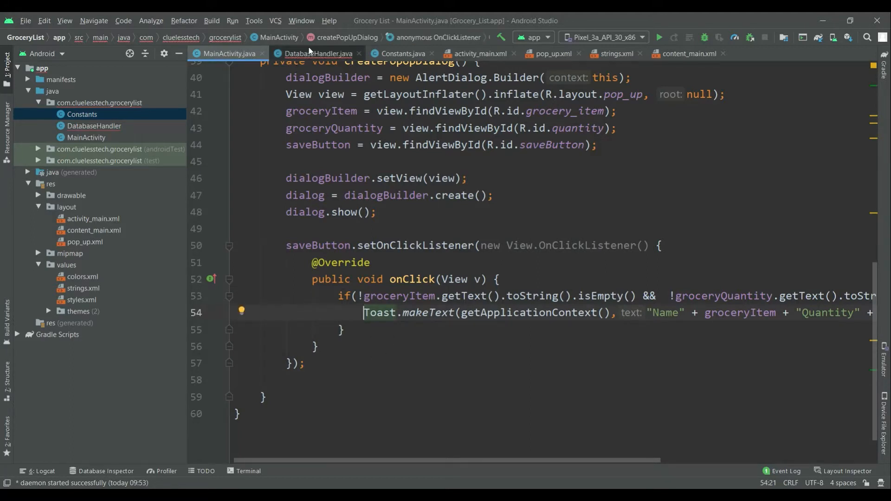
pyautogui.click(318, 54)
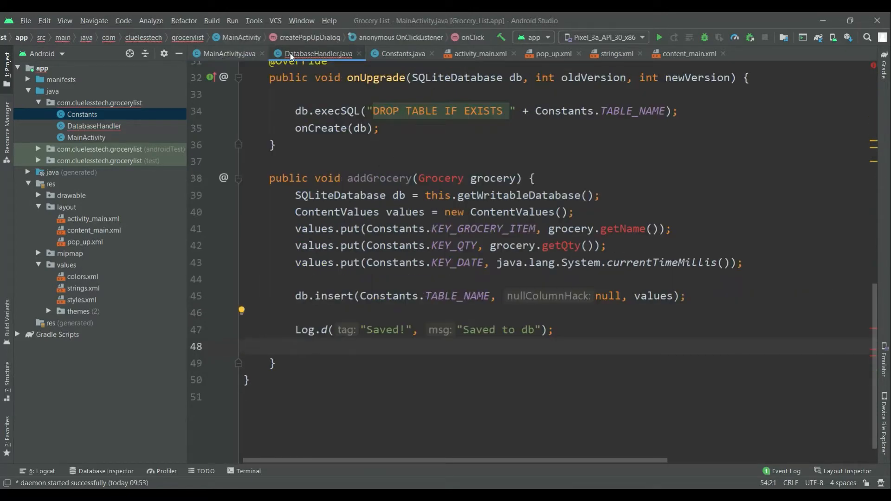
pyautogui.doubleClick(440, 178)
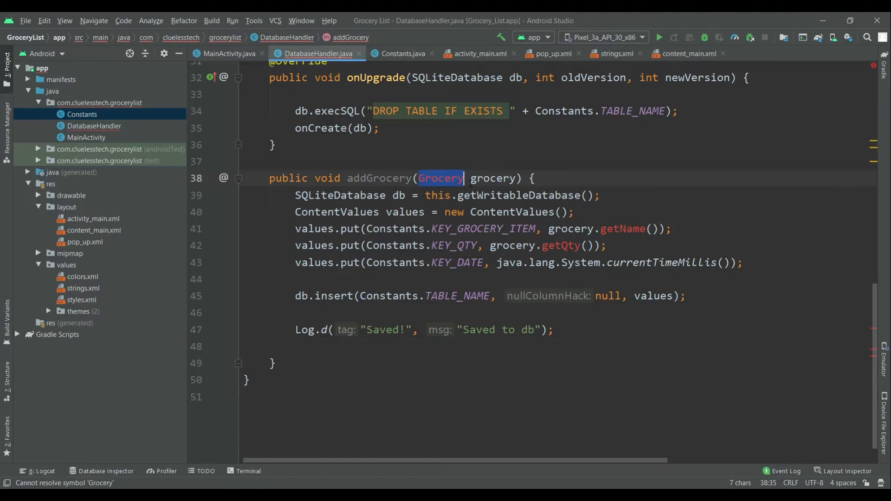